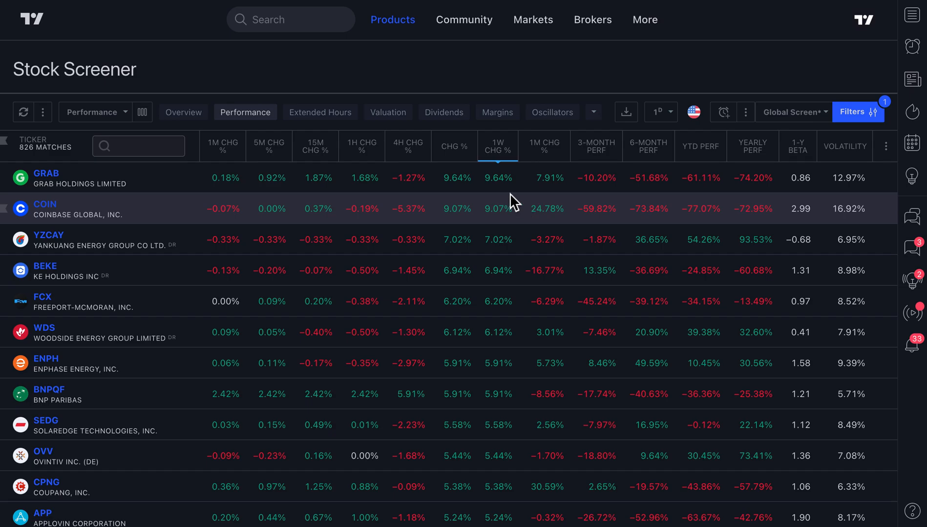
# Review the current screener filters, checking the minimum market-cap value without changing it.
pyautogui.doubleClick(74, 69)
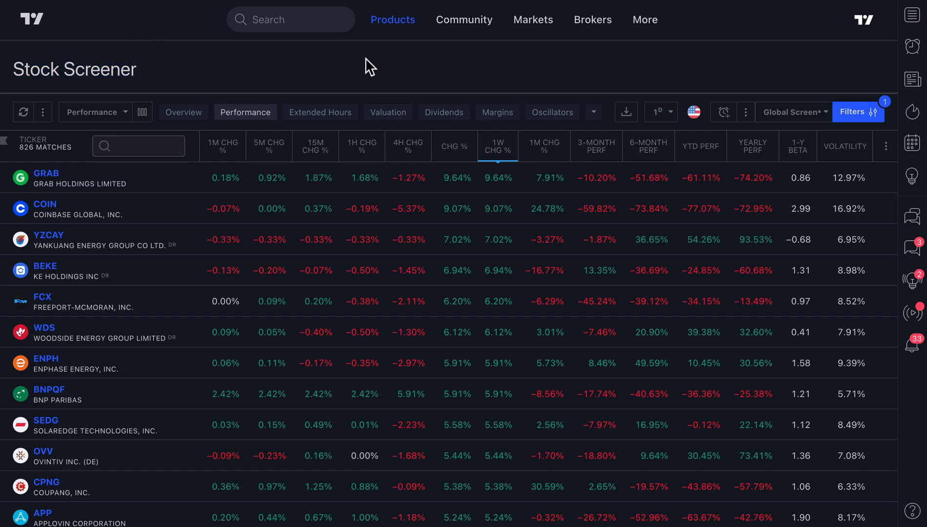
pyautogui.click(393, 20)
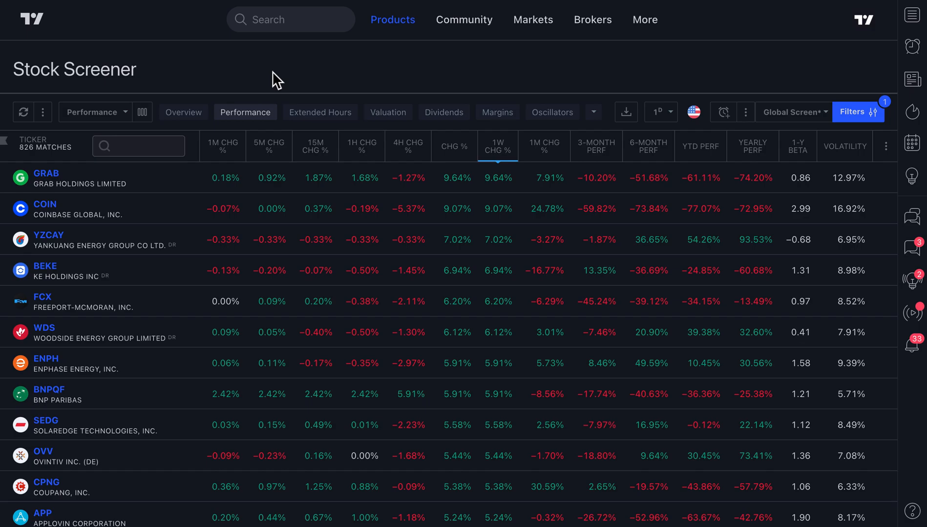
pyautogui.moveTo(452, 252)
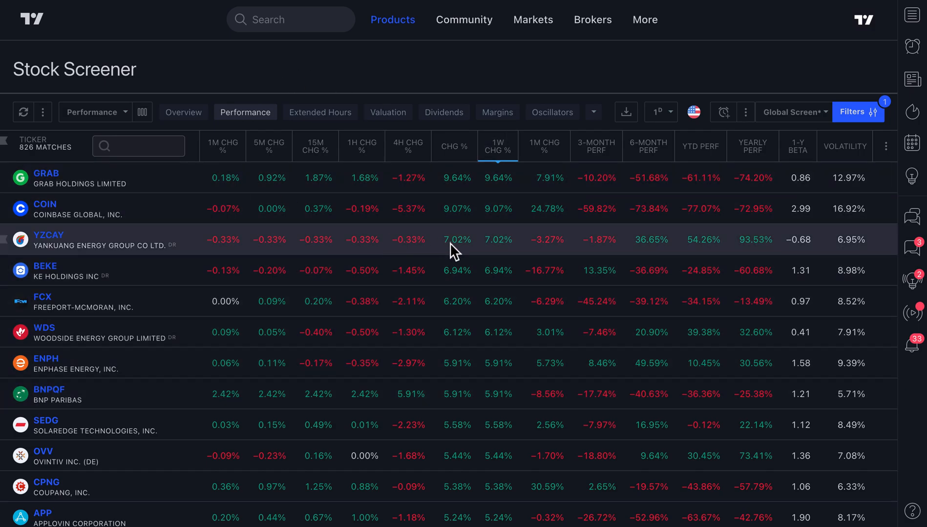
pyautogui.moveTo(537, 214)
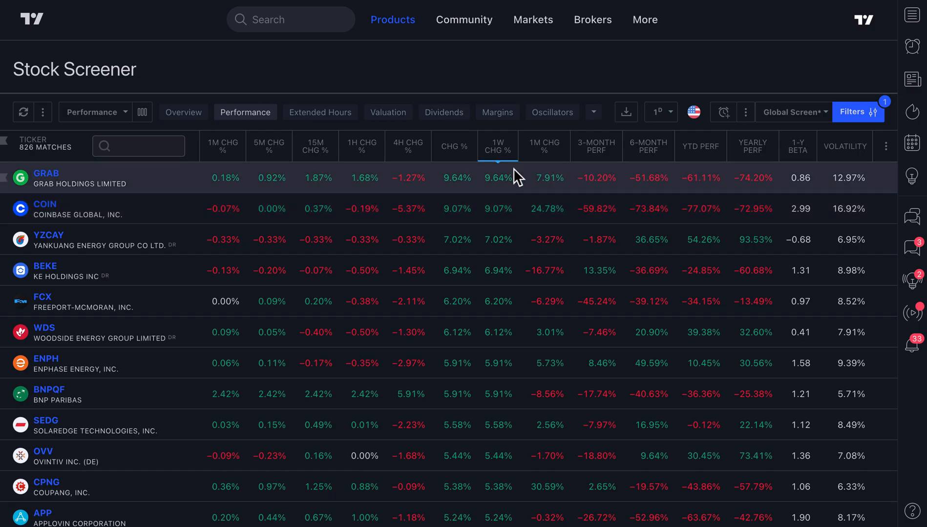
pyautogui.moveTo(497, 146)
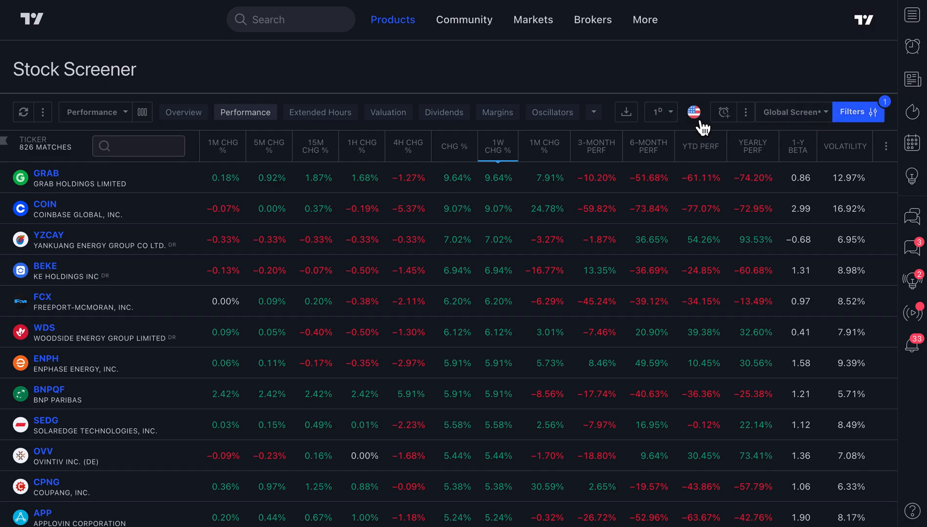
pyautogui.click(858, 111)
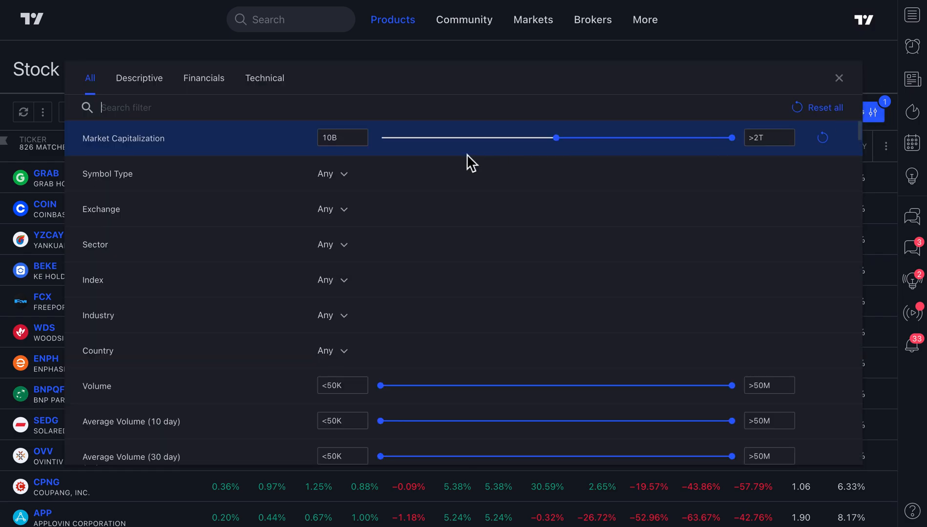
pyautogui.click(342, 137)
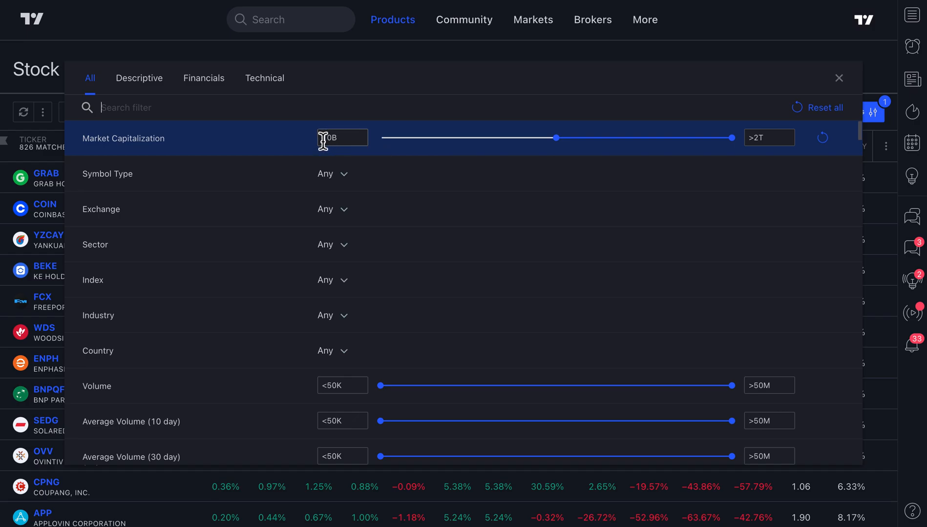
pyautogui.click(838, 78)
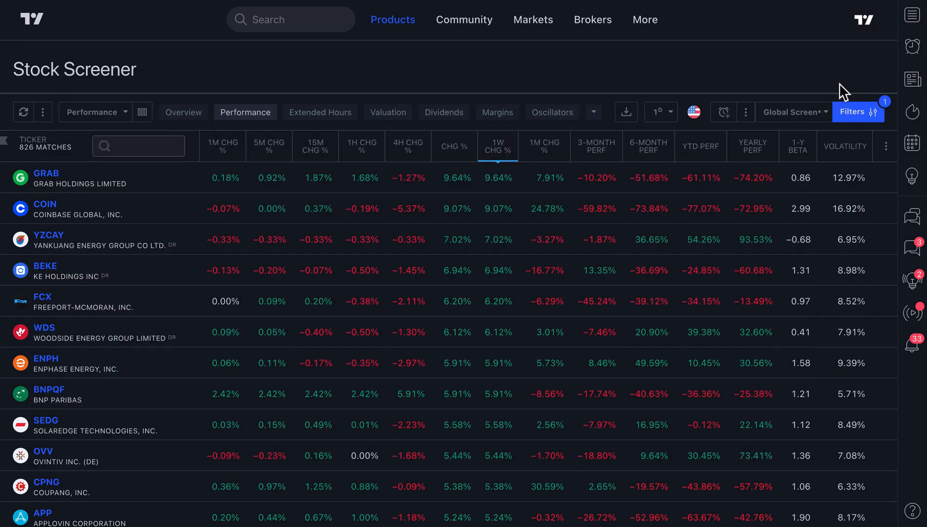
pyautogui.moveTo(487, 208)
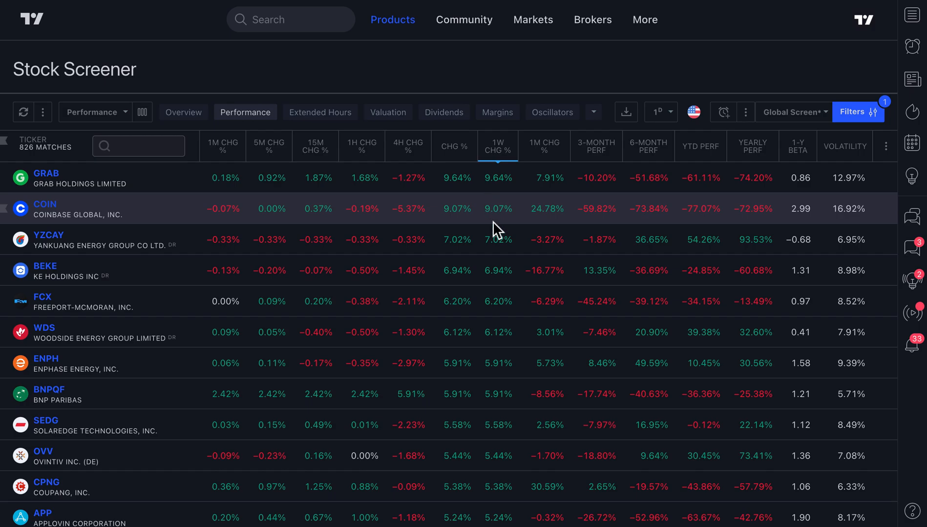
pyautogui.moveTo(502, 181)
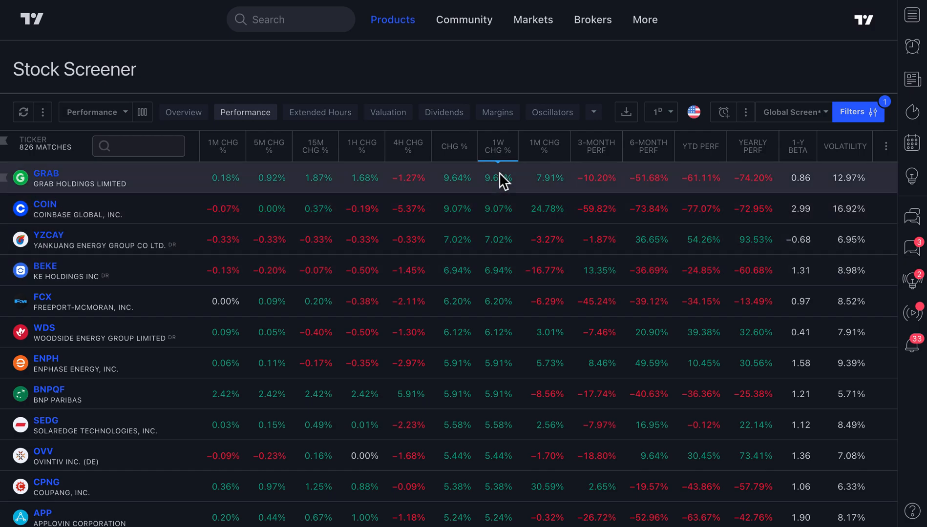
# Reset all screener filters to defaults so the list grows to 12688 matches.
pyautogui.click(857, 111)
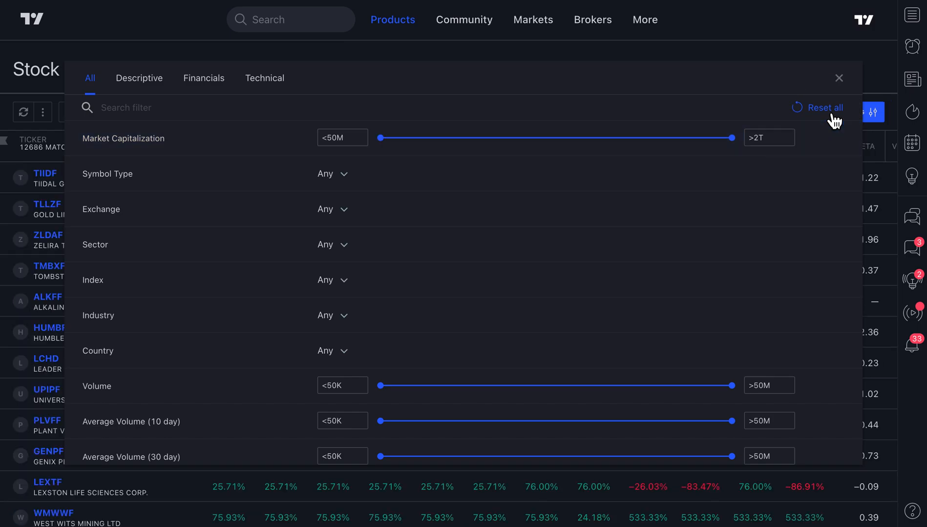
pyautogui.moveTo(838, 78)
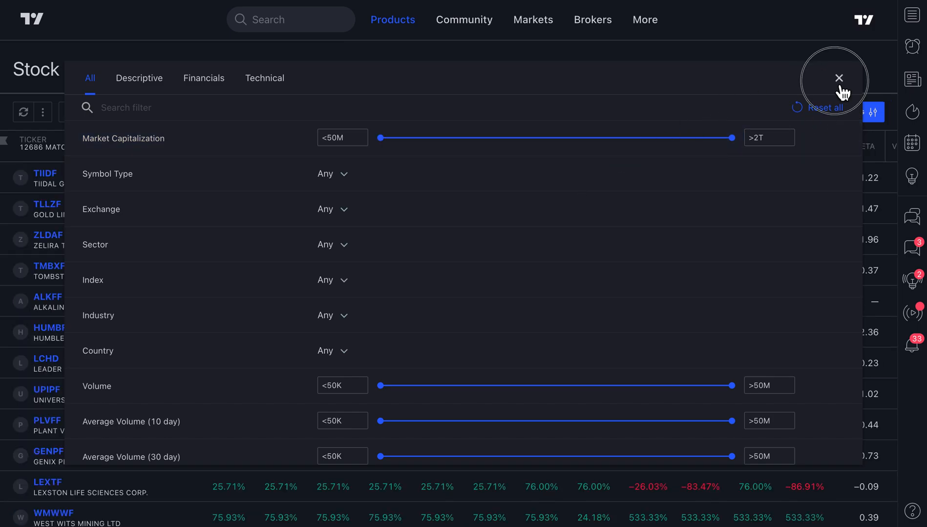
pyautogui.click(838, 77)
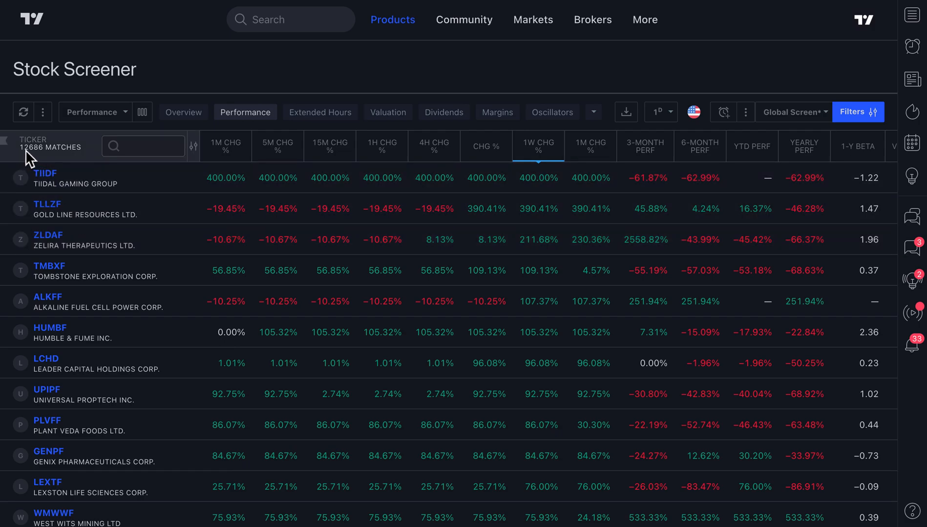
pyautogui.moveTo(40, 156)
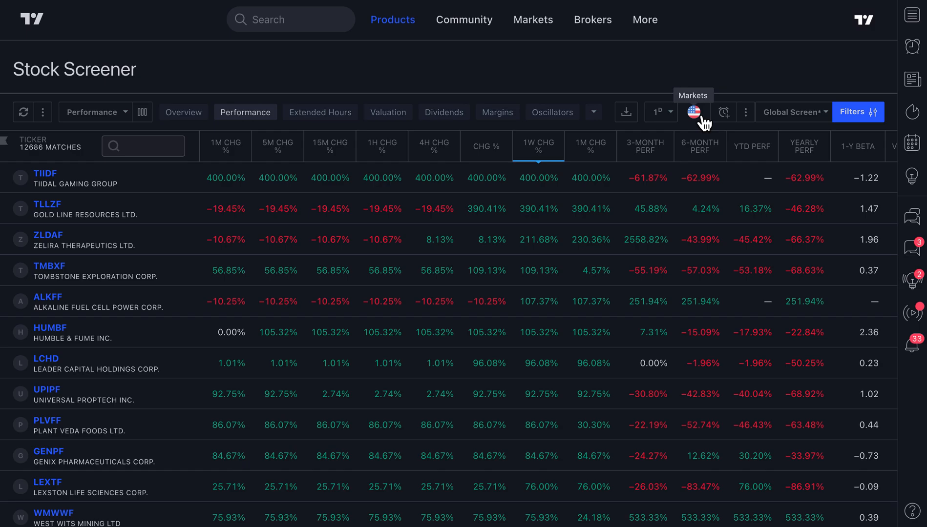
pyautogui.moveTo(702, 122)
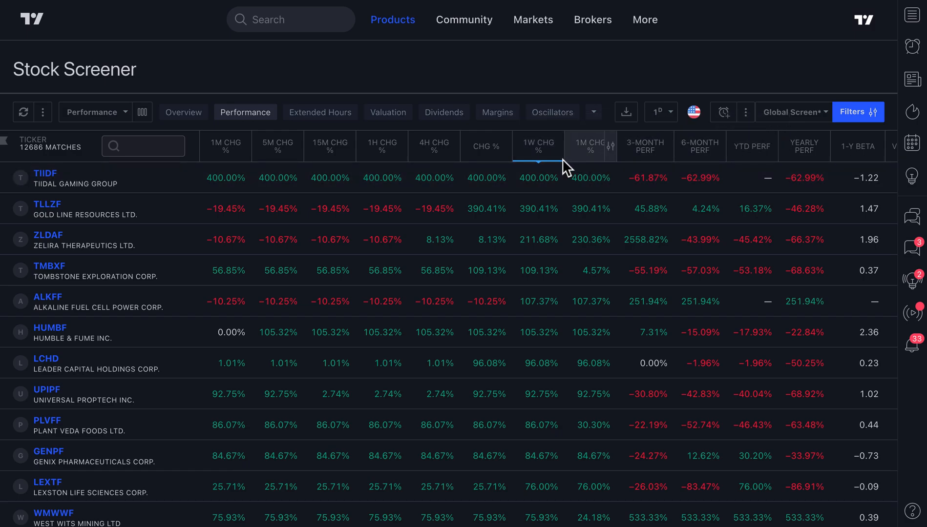
# Return to the Performance columns and rank the list by YTD performance, best first.
pyautogui.click(389, 111)
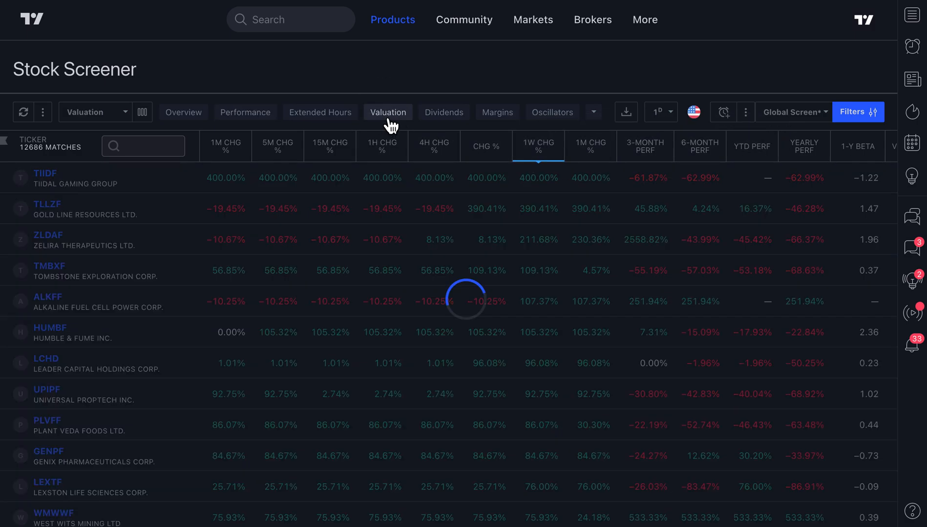
pyautogui.click(388, 113)
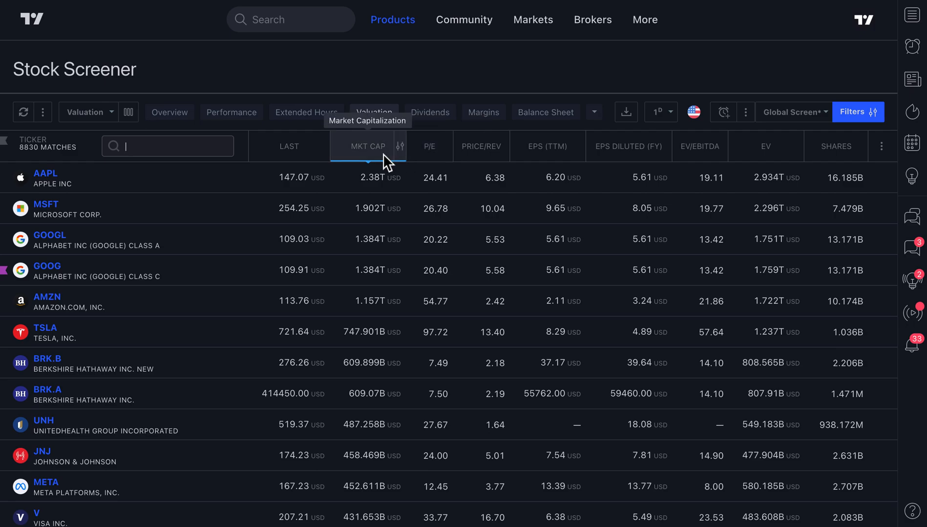
pyautogui.moveTo(231, 112)
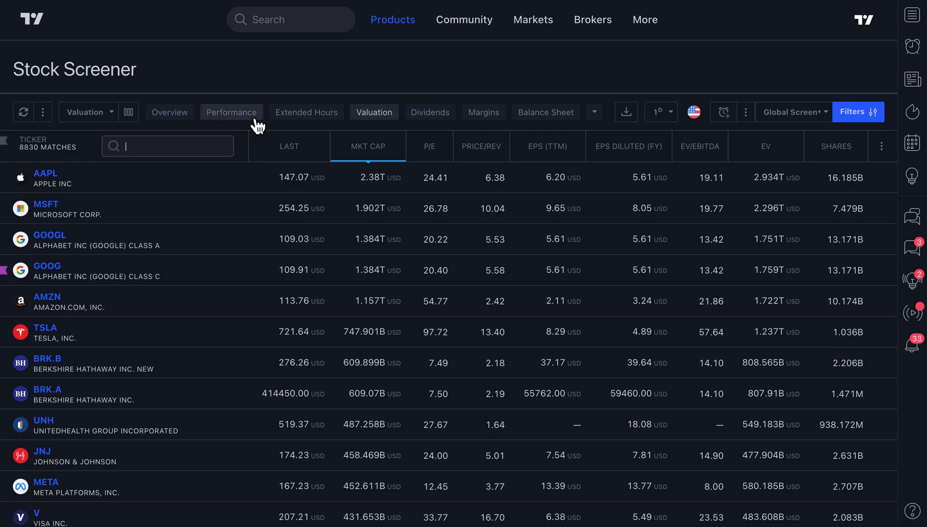
pyautogui.click(232, 112)
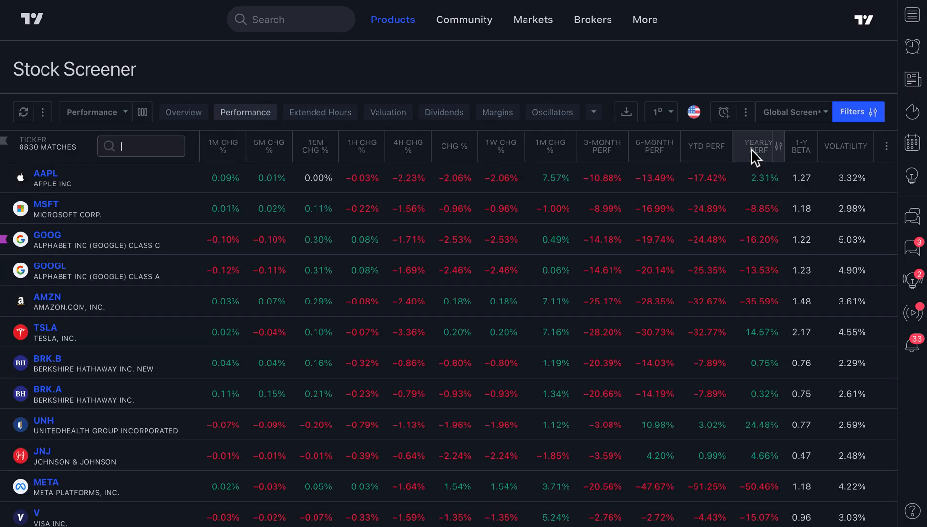
pyautogui.click(759, 146)
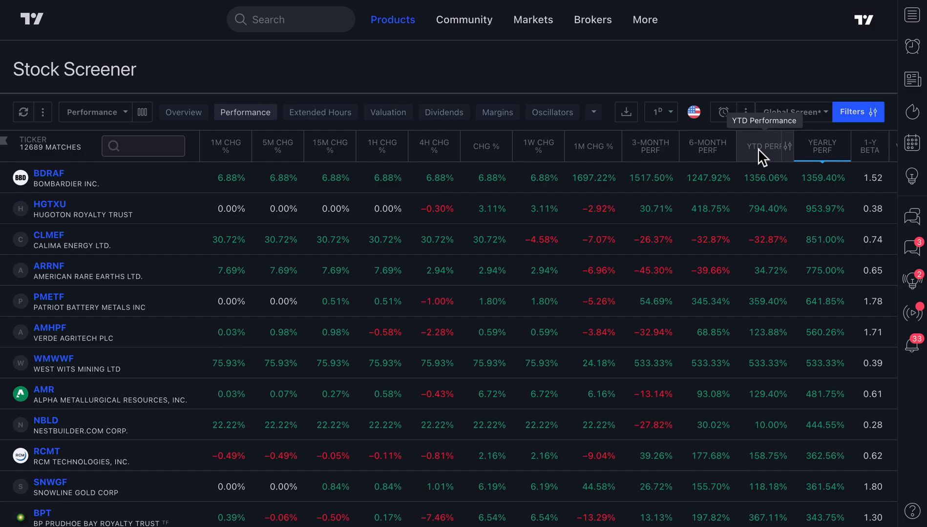
pyautogui.moveTo(762, 158)
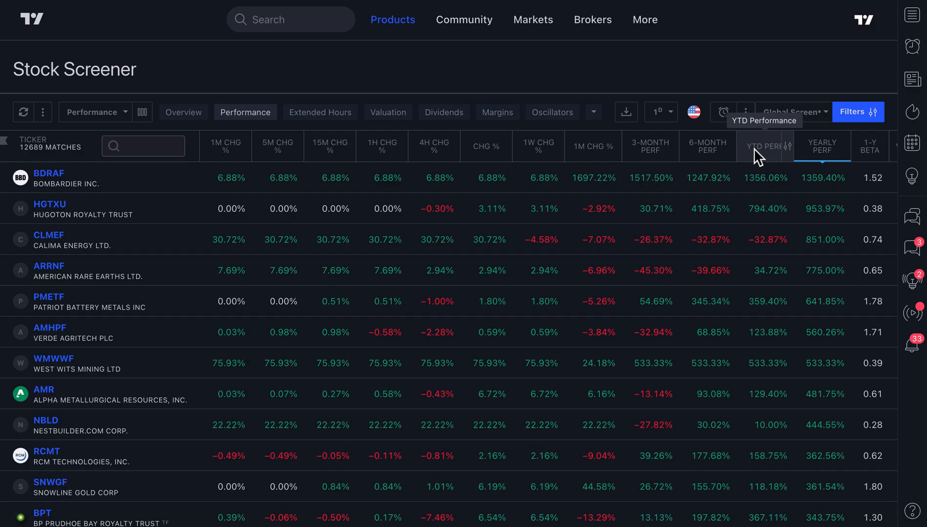
# Switch the screener market from USA to Entire world and save the setup as 'Global Screen'.
pyautogui.click(694, 111)
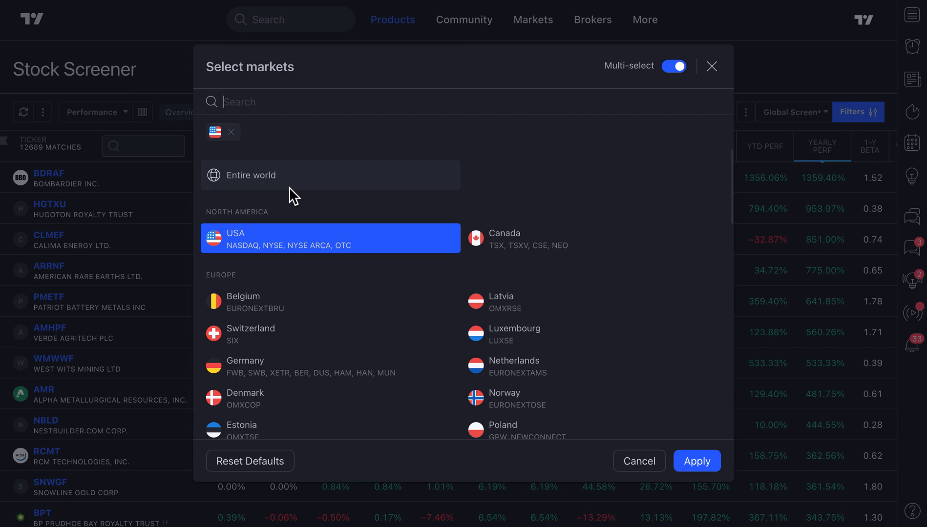
pyautogui.moveTo(259, 184)
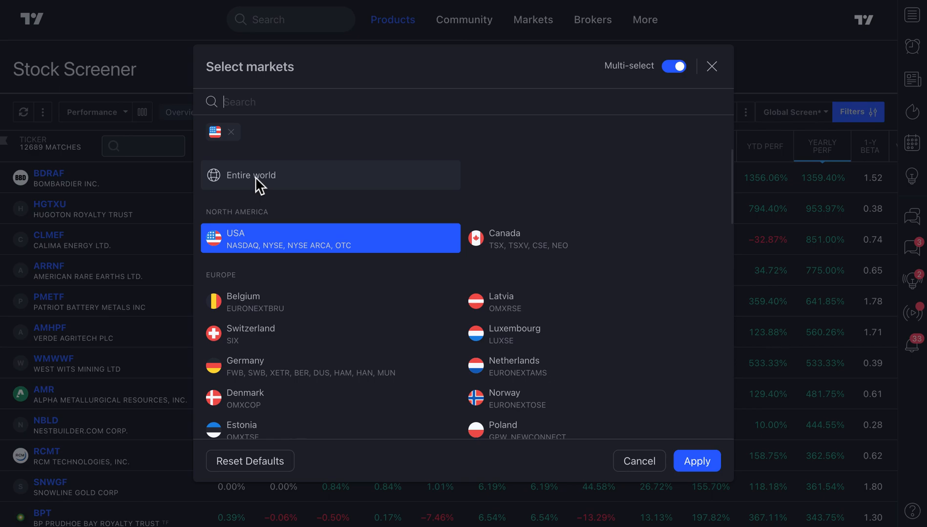
pyautogui.click(330, 175)
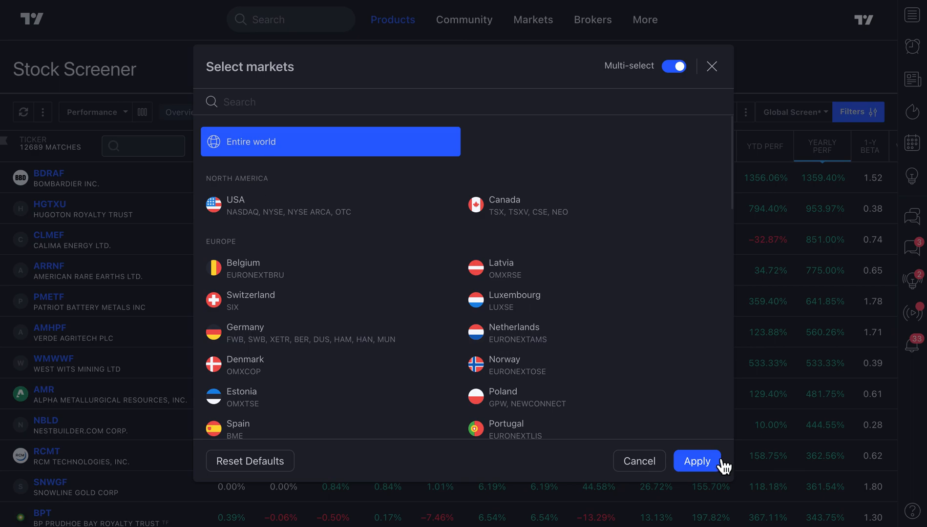
pyautogui.click(697, 462)
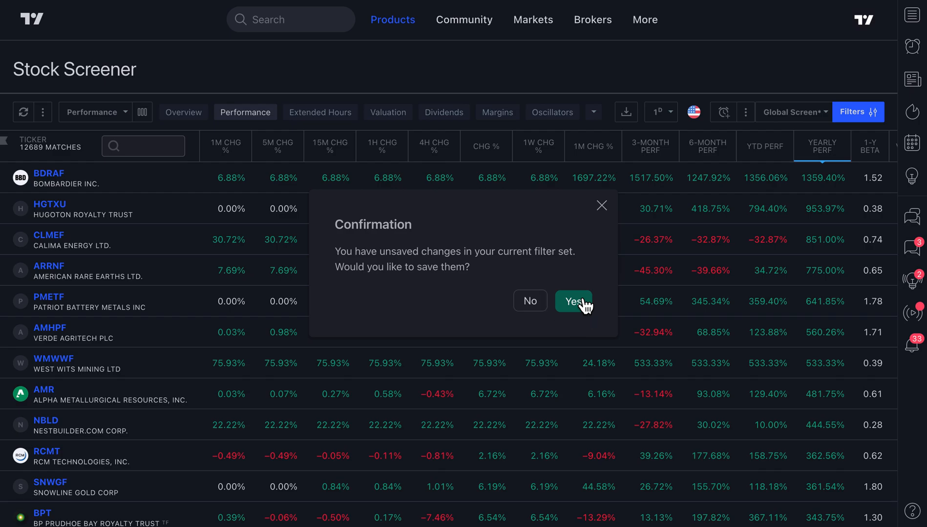
pyautogui.click(572, 300)
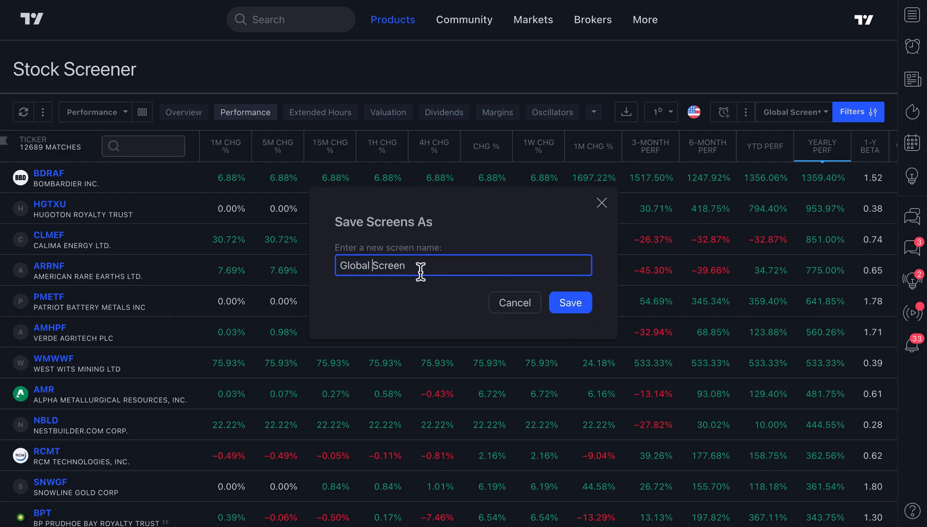
pyautogui.click(570, 302)
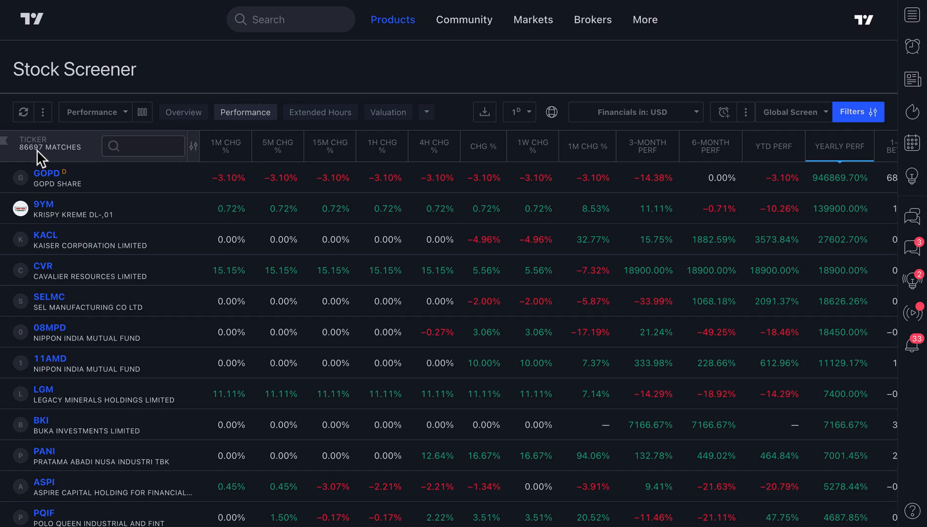
pyautogui.moveTo(683, 236)
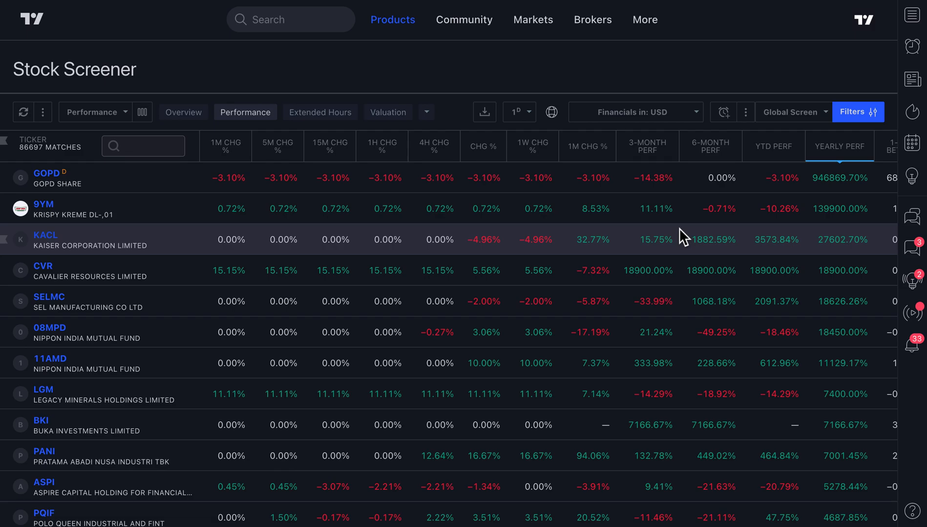
pyautogui.moveTo(609, 308)
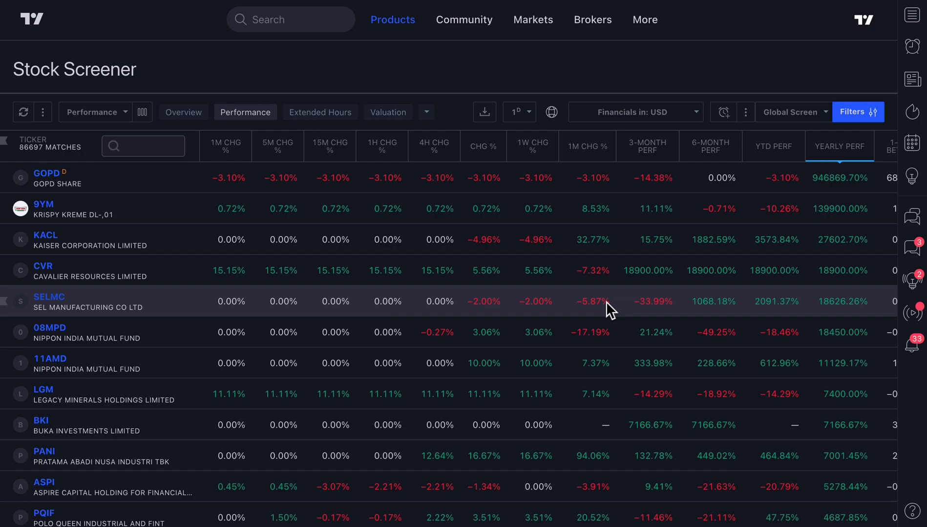
pyautogui.moveTo(493, 190)
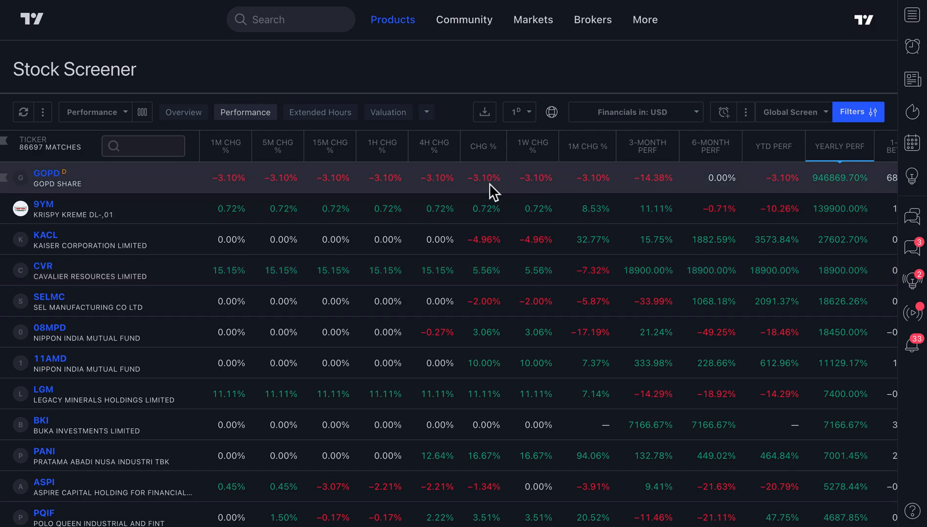
pyautogui.moveTo(476, 177)
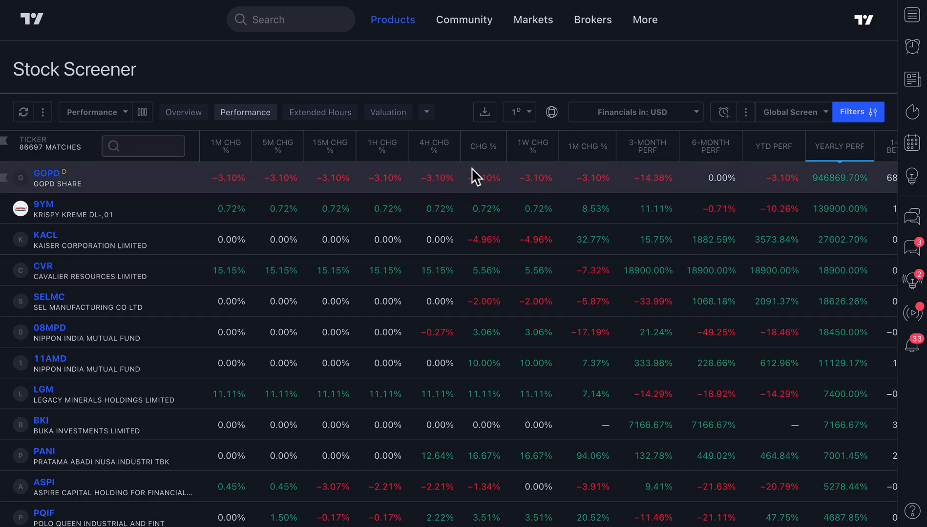
# Sort the worldwide list by 1W change descending so the 905% weekly gainer leads.
pyautogui.click(530, 146)
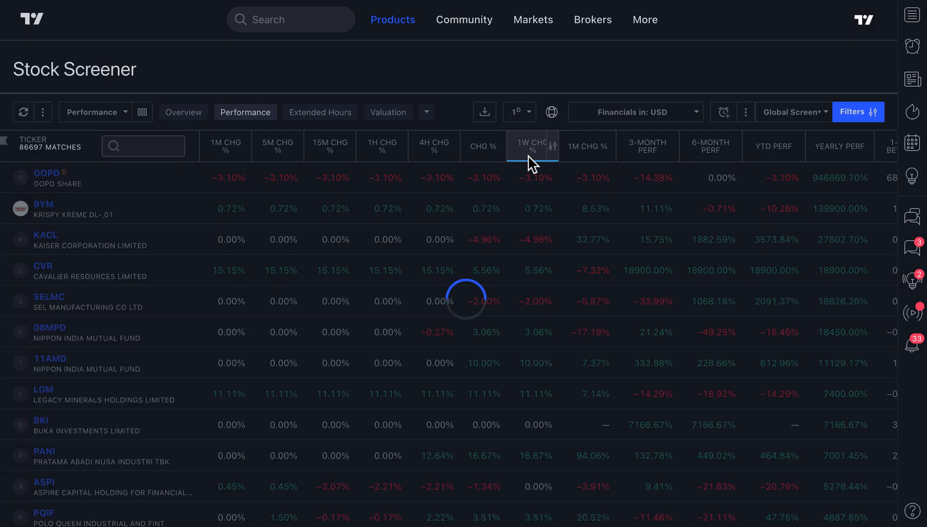
pyautogui.click(531, 146)
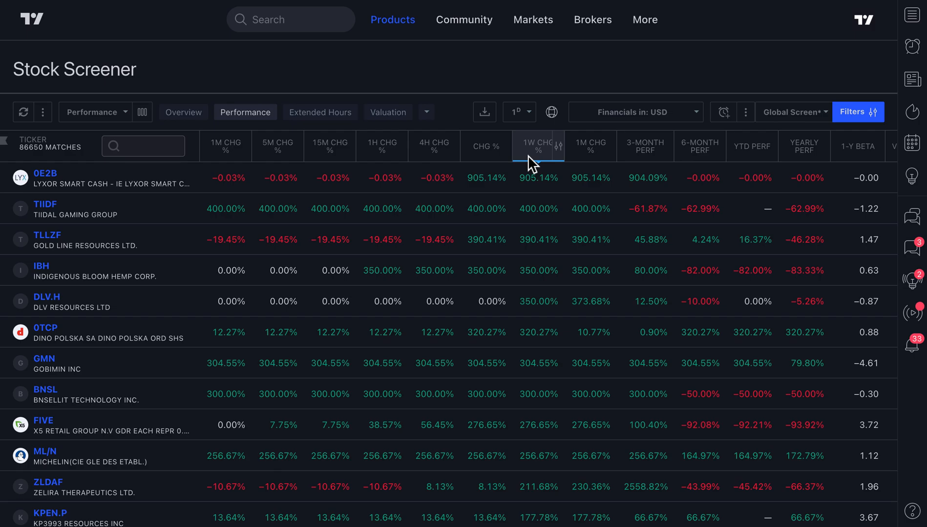
pyautogui.moveTo(543, 236)
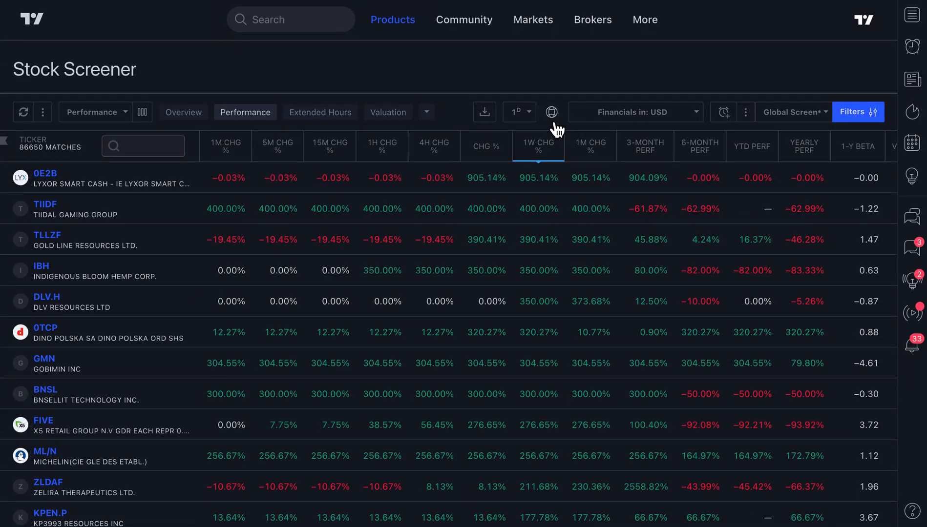
# Limit the screener market to Denmark only, leaving 184 DKK-priced matches.
pyautogui.click(552, 111)
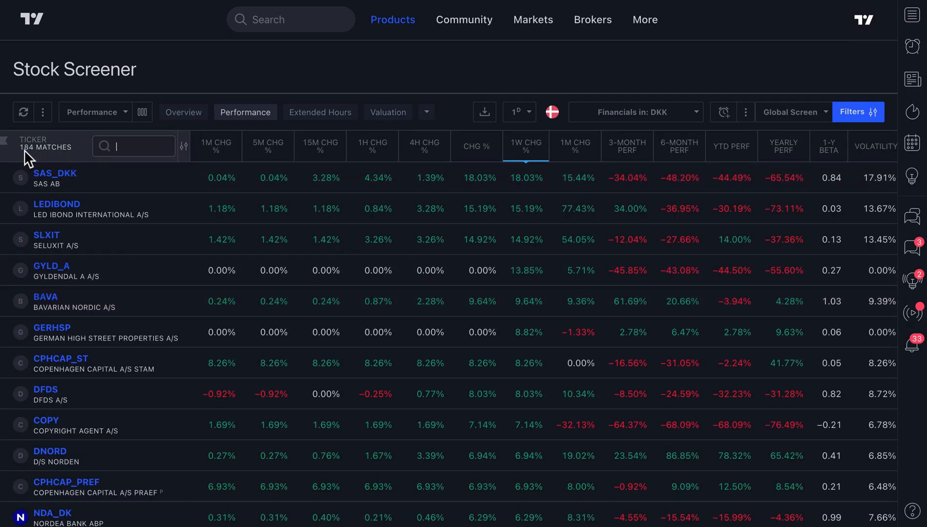
pyautogui.moveTo(553, 248)
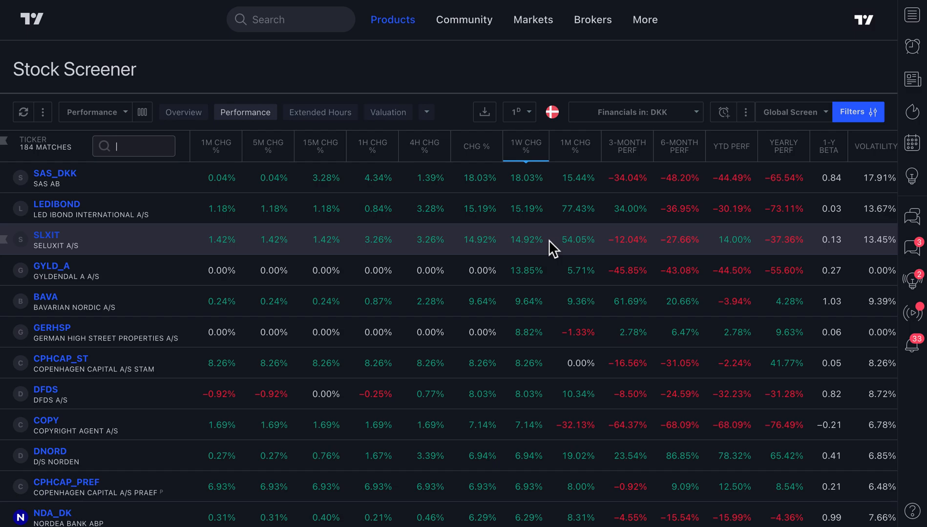
pyautogui.moveTo(556, 180)
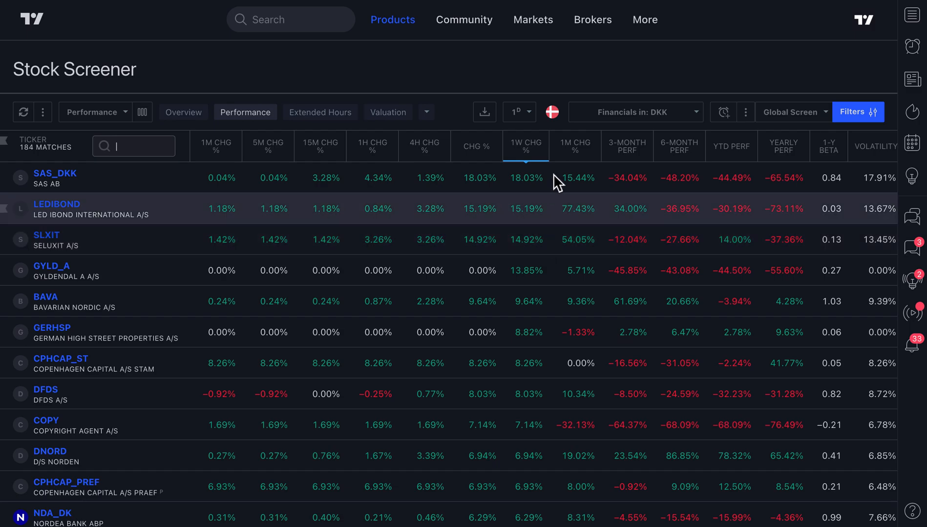
# Multi-select nine European and Asian markets including Taiwan, yielding 7276 matches.
pyautogui.click(552, 112)
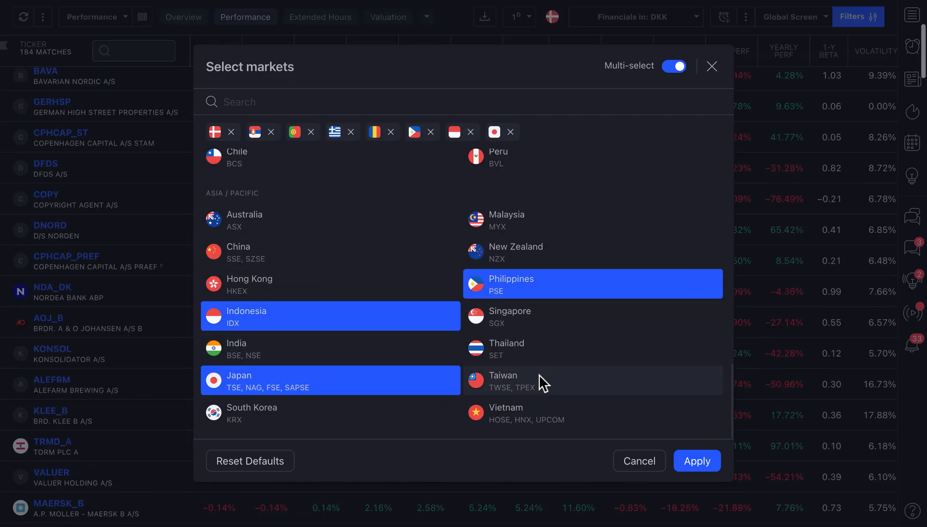
pyautogui.click(697, 461)
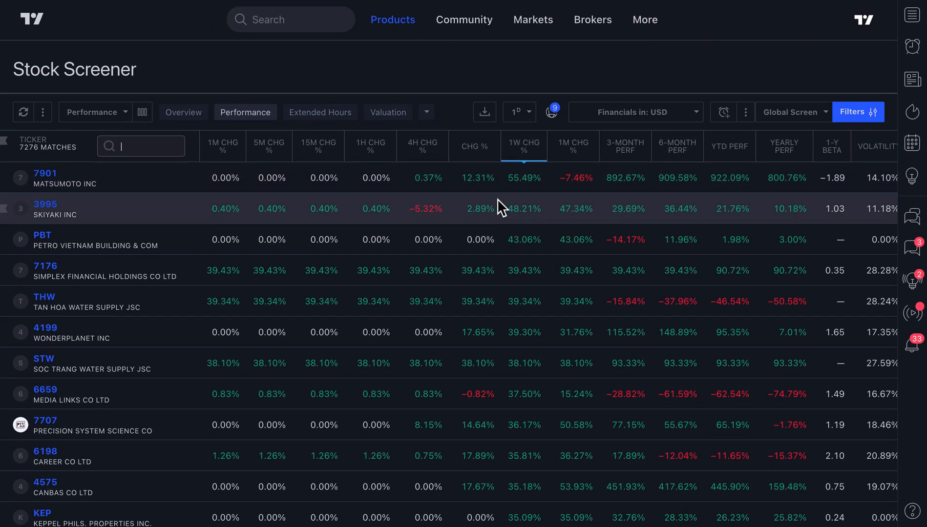
pyautogui.moveTo(553, 111)
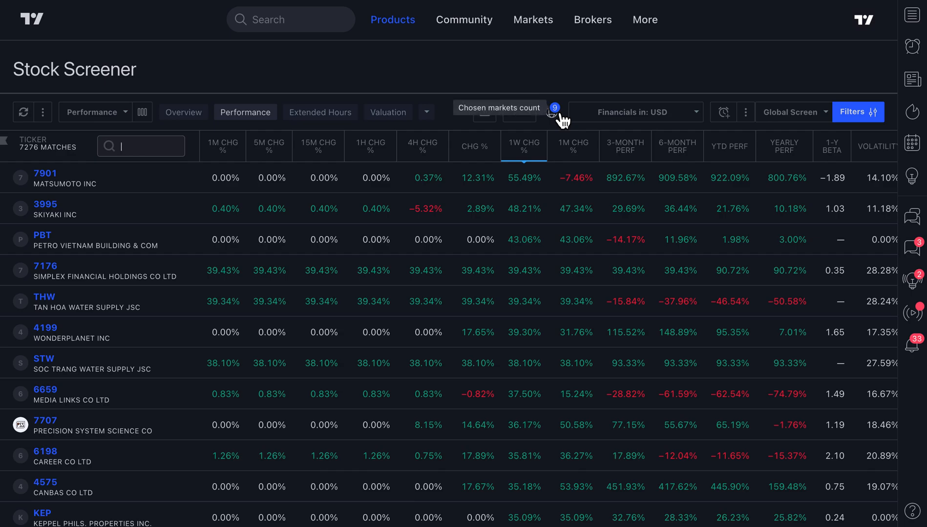
pyautogui.moveTo(558, 122)
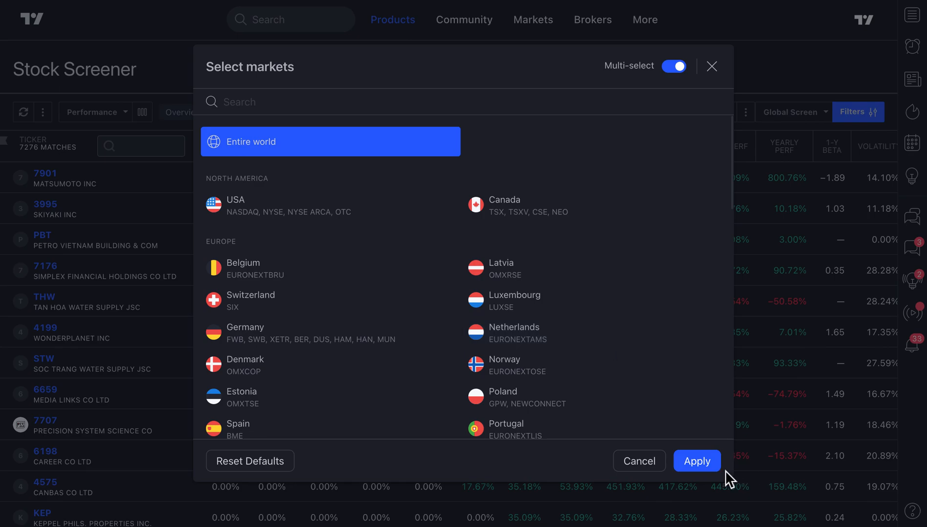
# Apply Entire world again for 86650 matches, briefly checking the account menu.
pyautogui.click(696, 461)
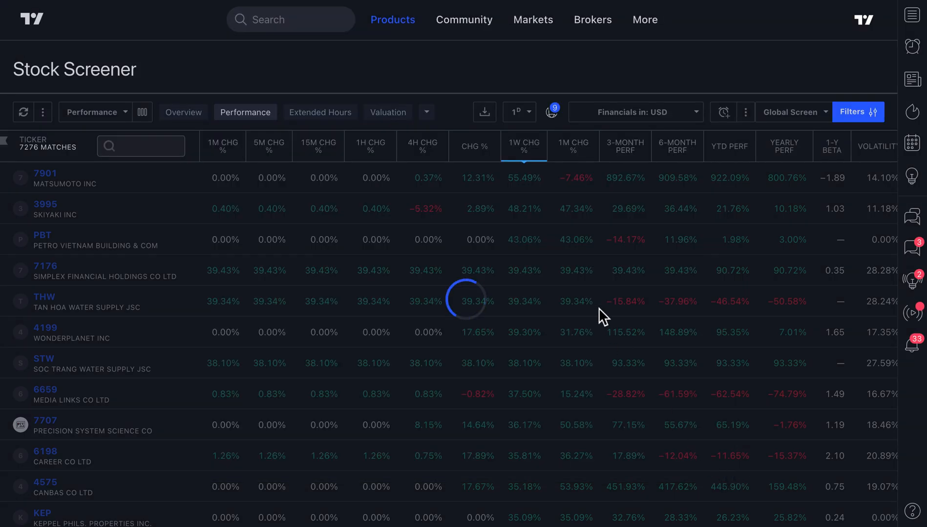
pyautogui.click(141, 147)
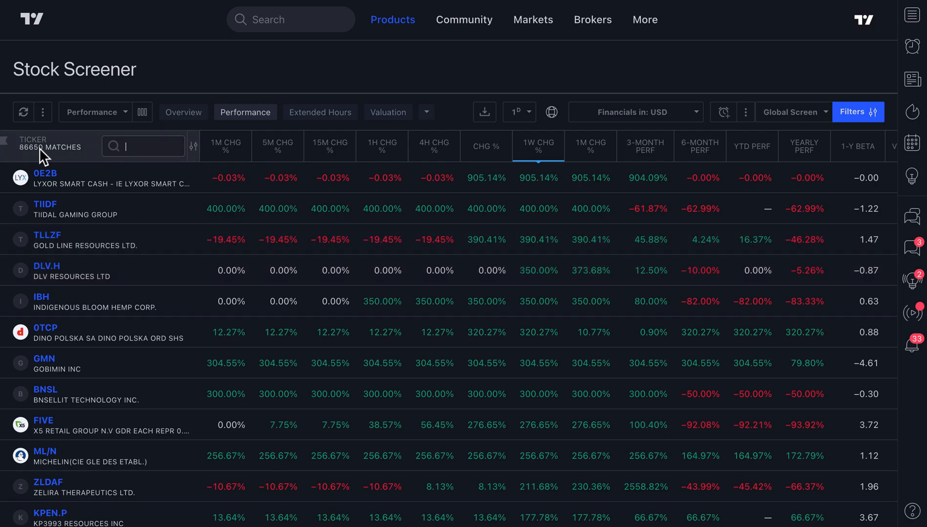
pyautogui.moveTo(388, 305)
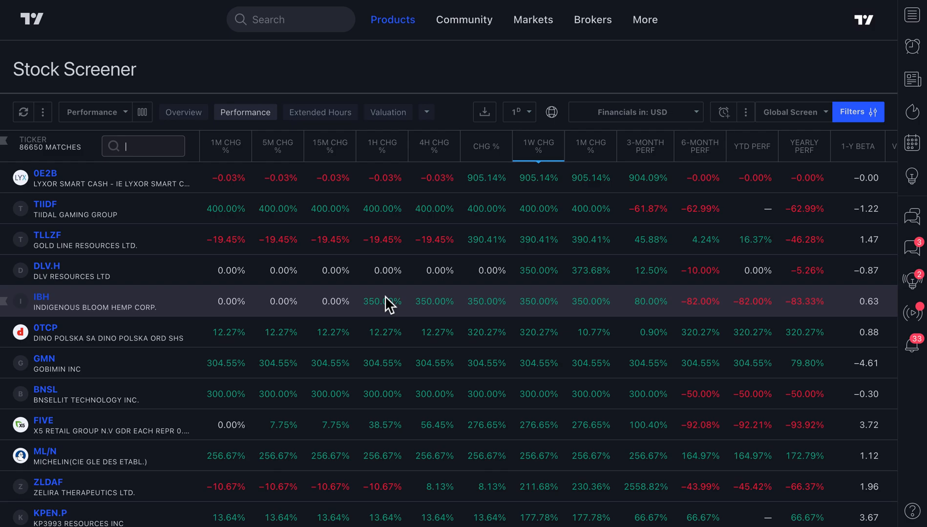
pyautogui.click(863, 19)
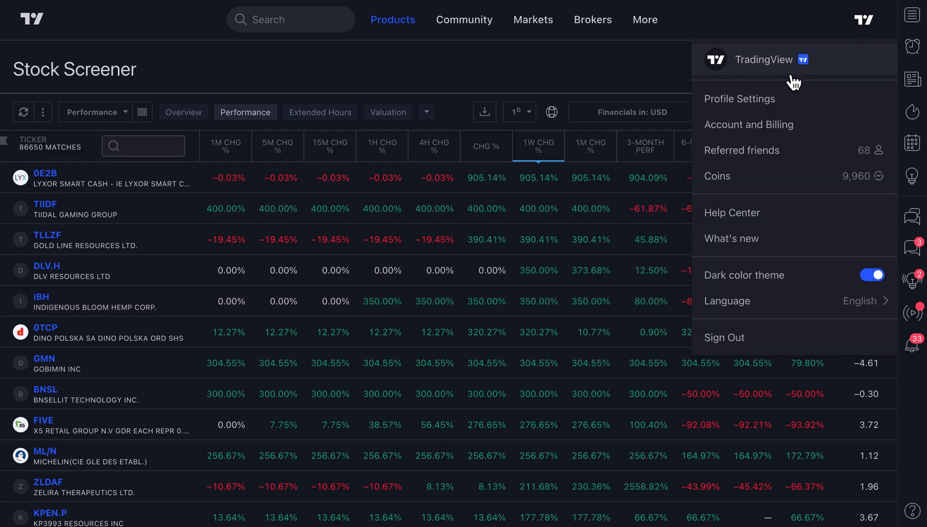
pyautogui.click(575, 81)
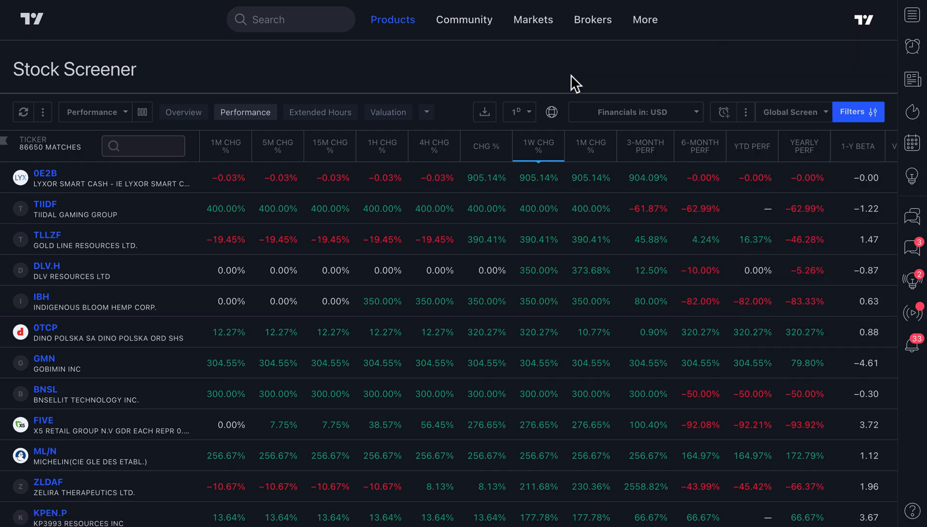
pyautogui.moveTo(26, 157)
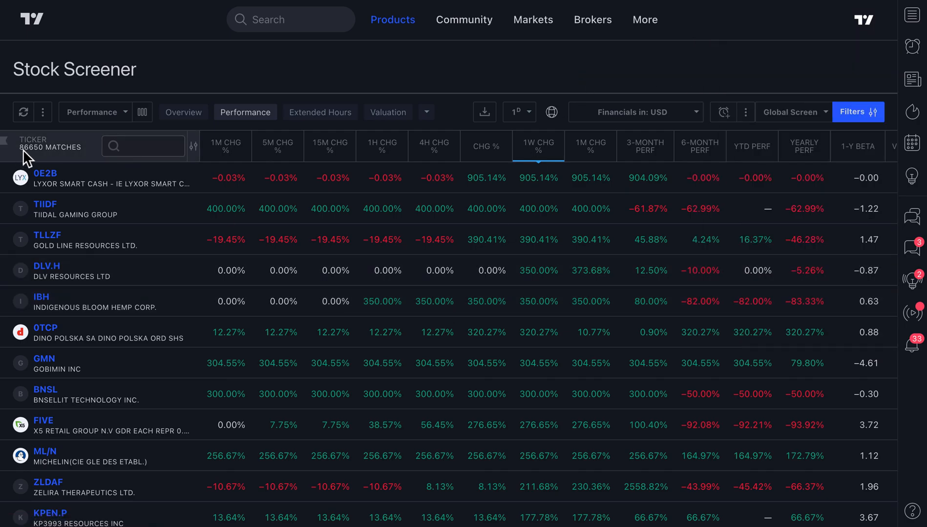
pyautogui.scroll(-3)
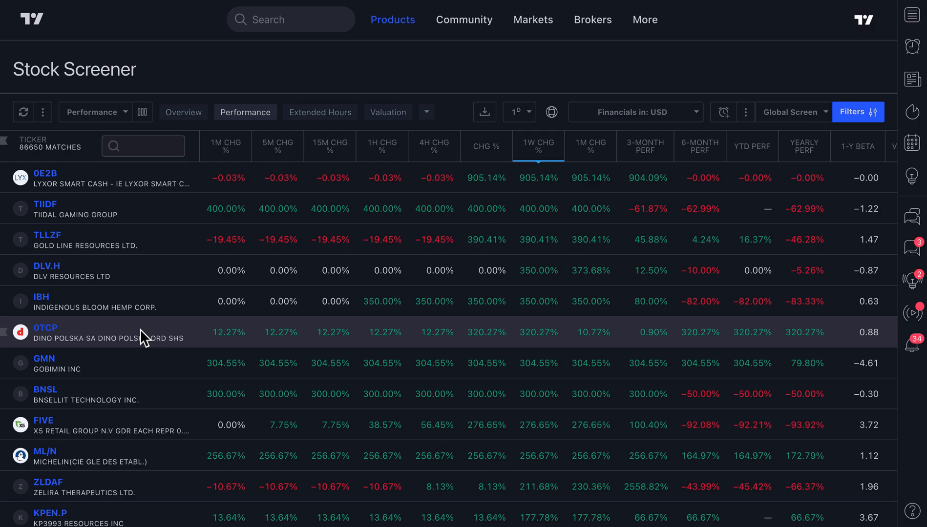
pyautogui.moveTo(613, 225)
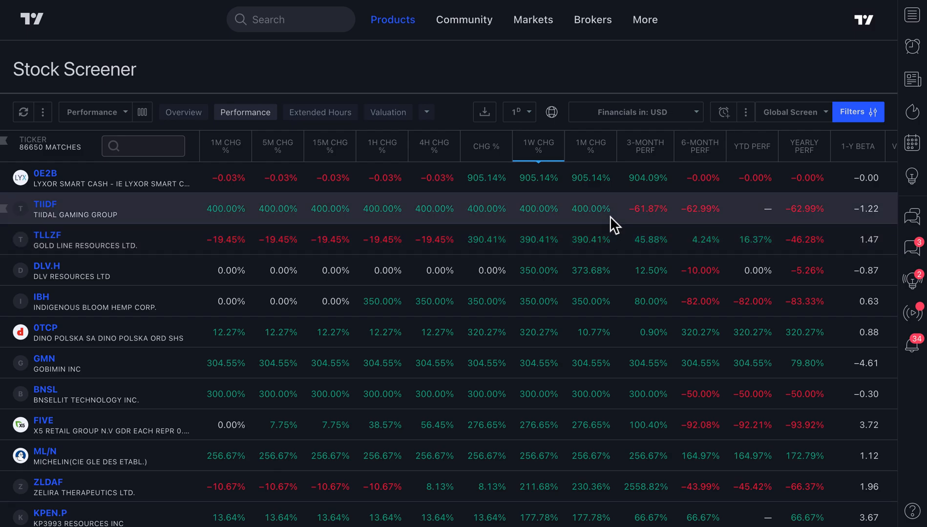
pyautogui.moveTo(746, 204)
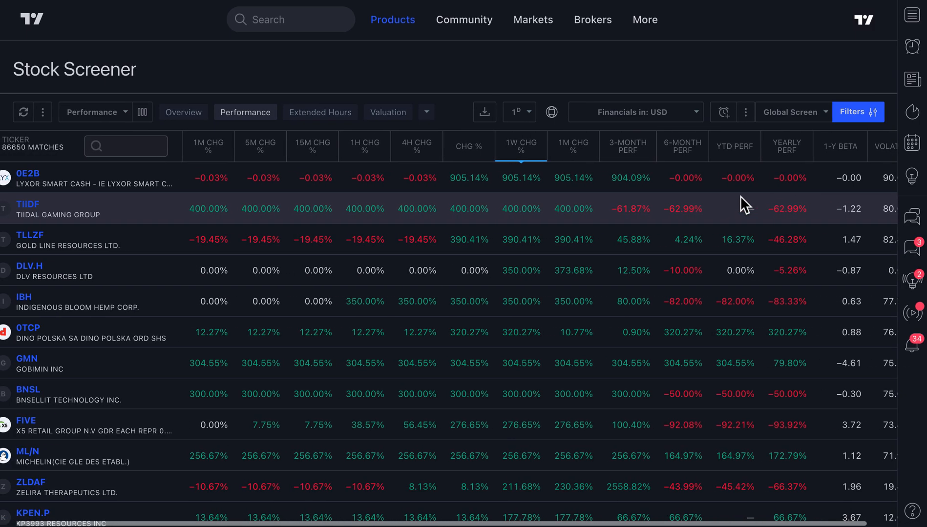
pyautogui.click(734, 147)
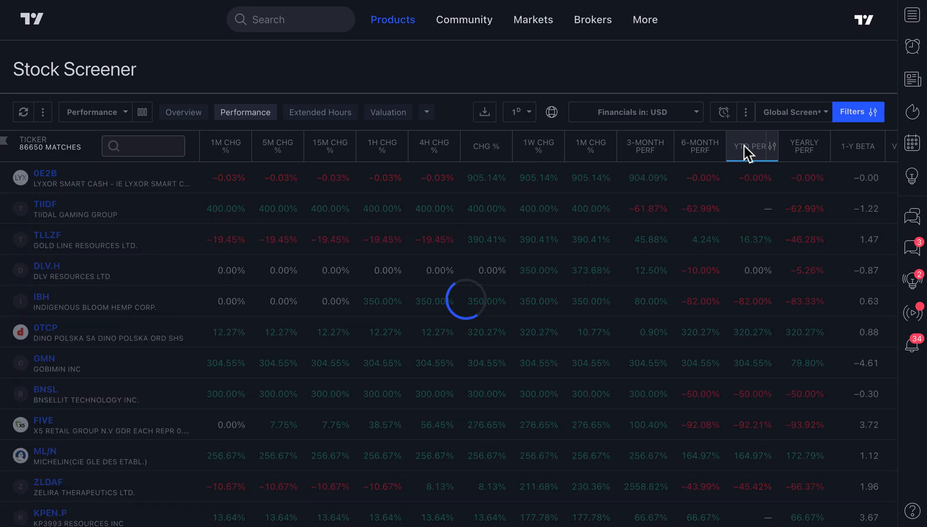
pyautogui.click(715, 146)
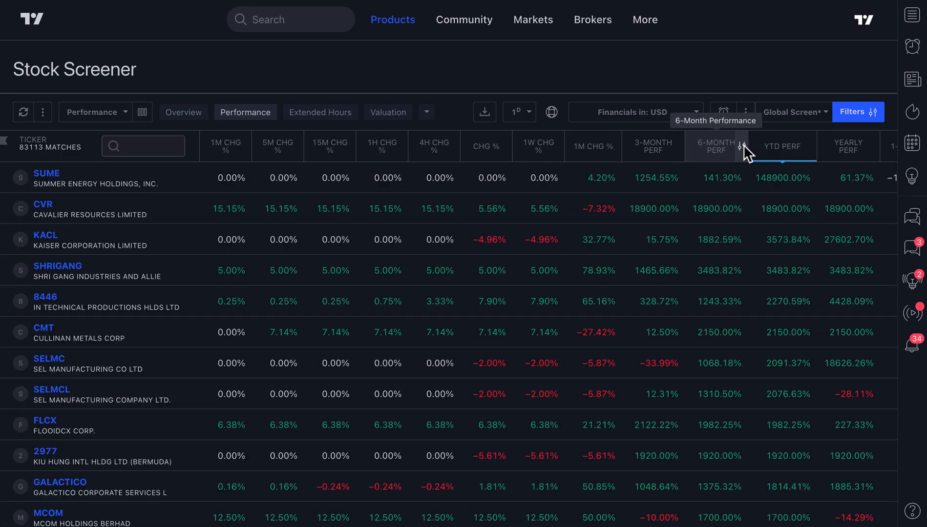
pyautogui.scroll(-3)
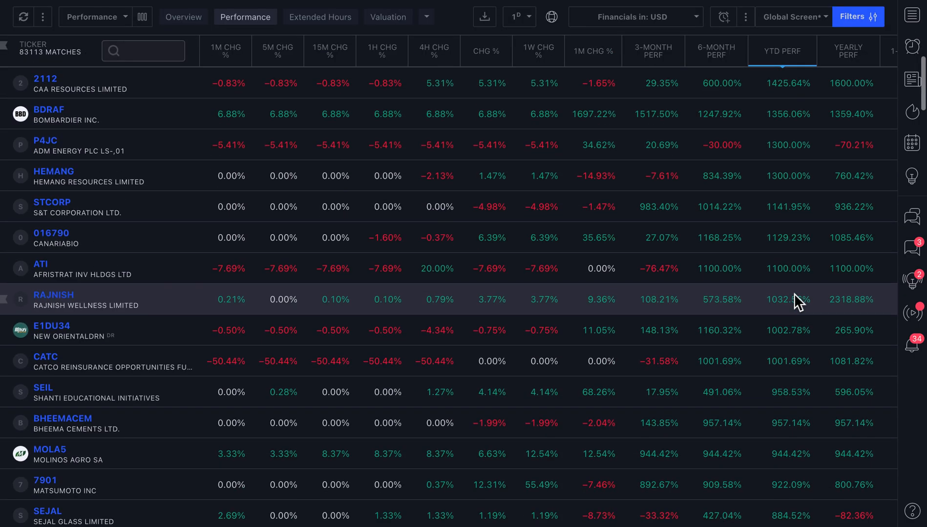
pyautogui.scroll(-3)
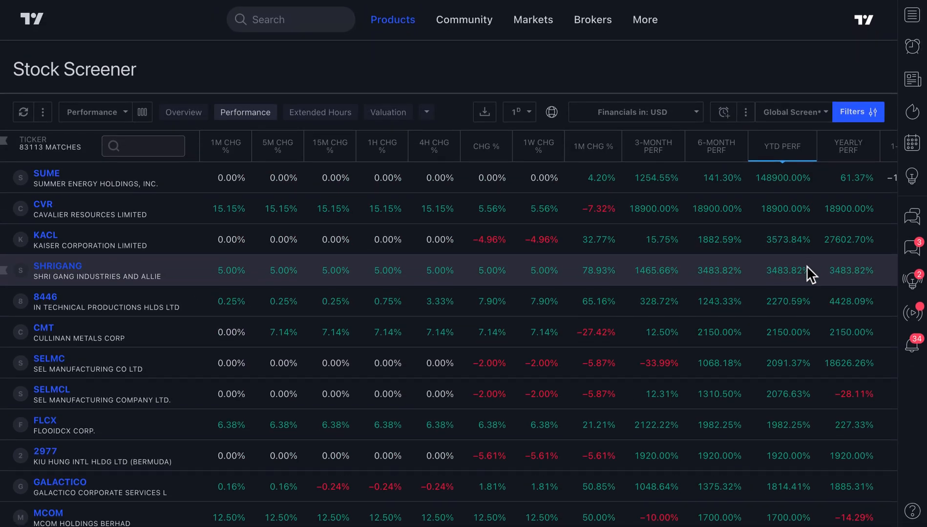
pyautogui.moveTo(782, 146)
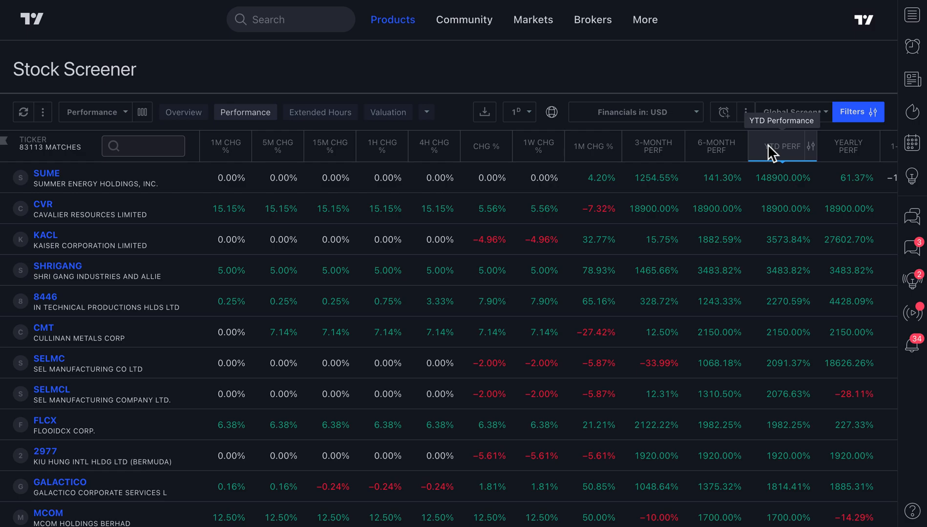
pyautogui.click(552, 112)
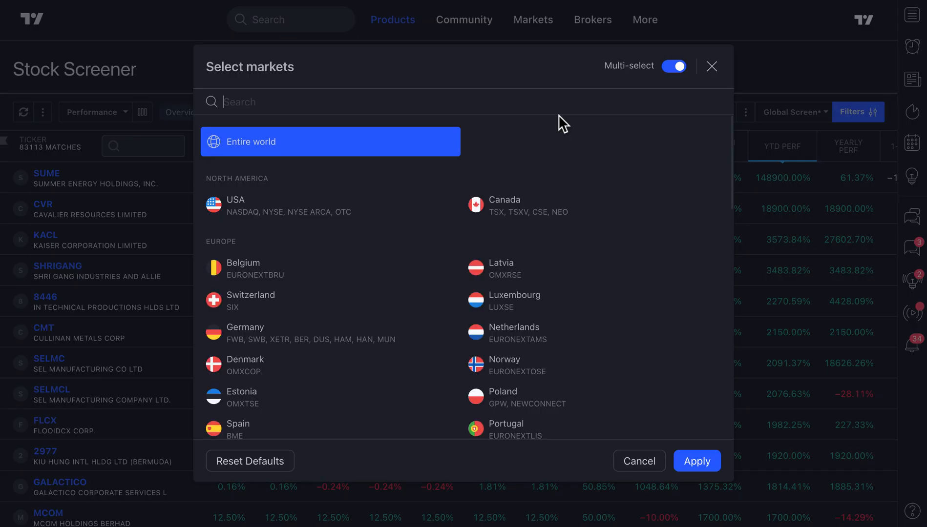
pyautogui.click(712, 66)
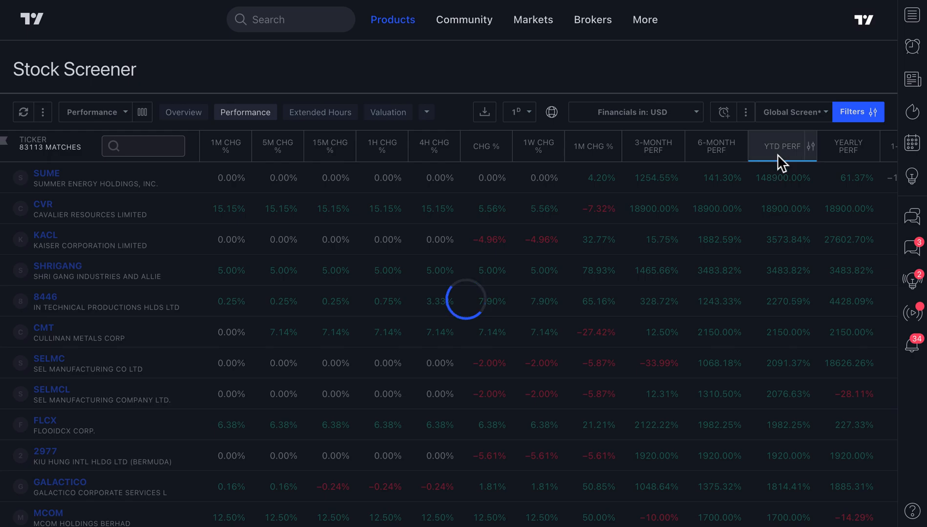
pyautogui.moveTo(781, 146)
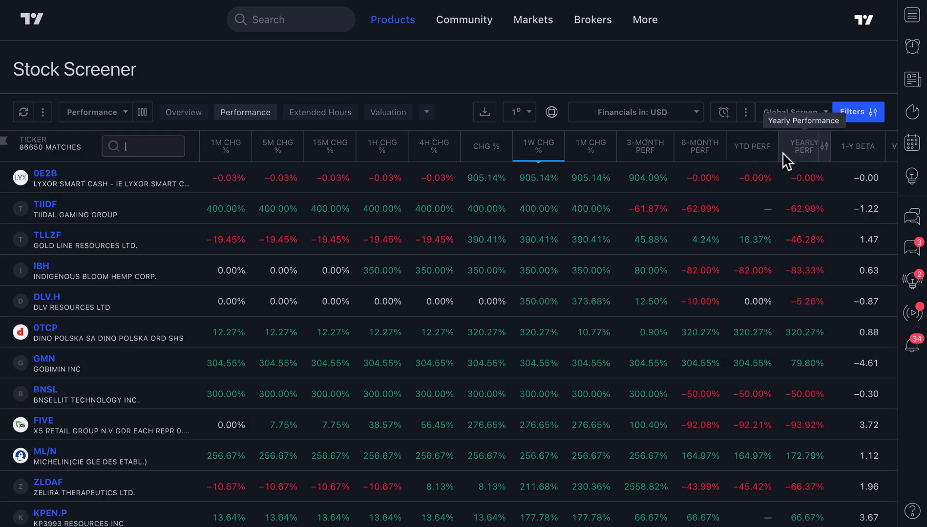
pyautogui.moveTo(516, 209)
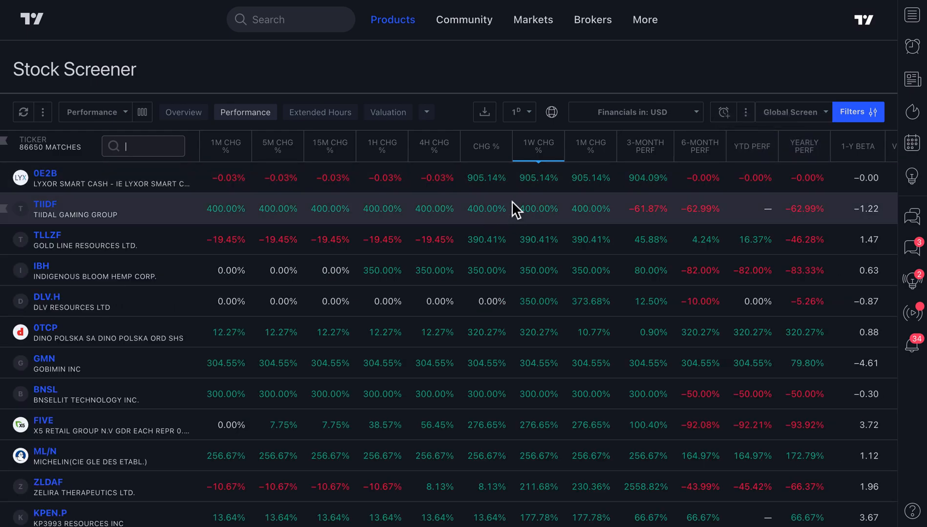
pyautogui.click(746, 146)
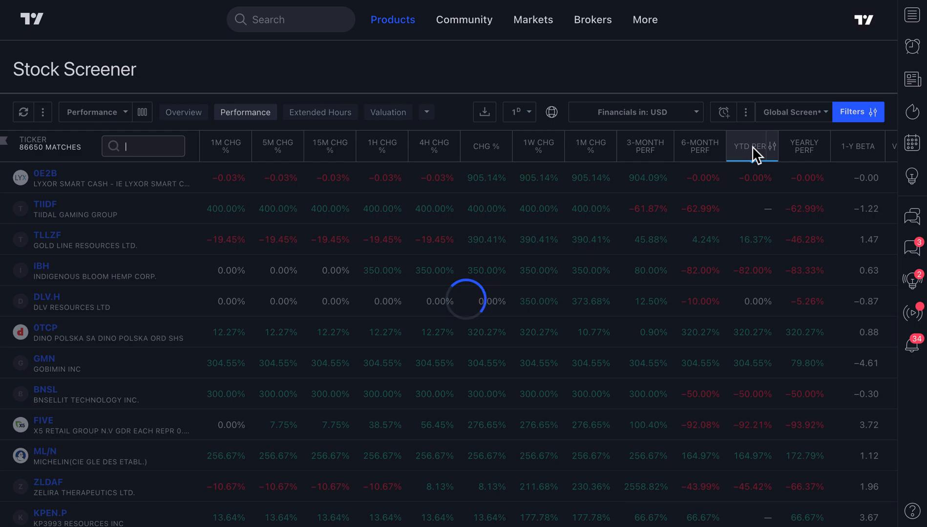
pyautogui.click(742, 146)
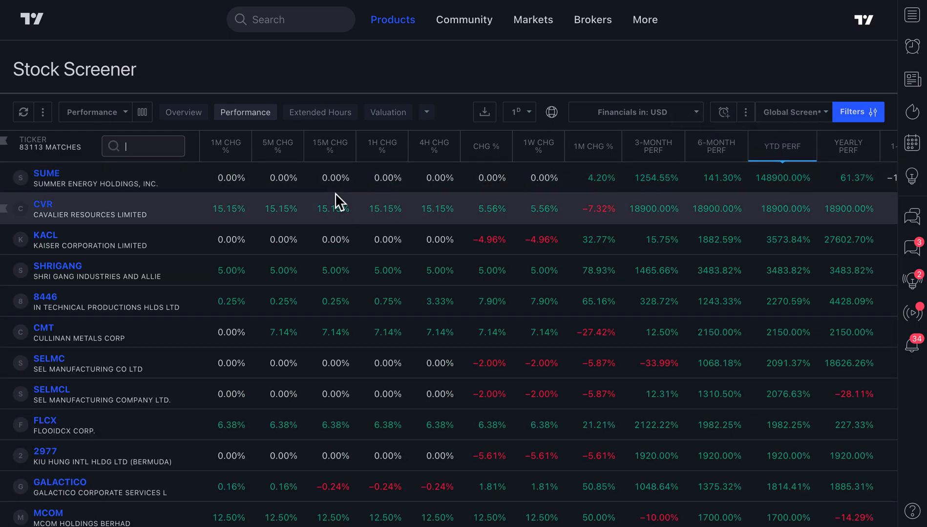
pyautogui.moveTo(75, 189)
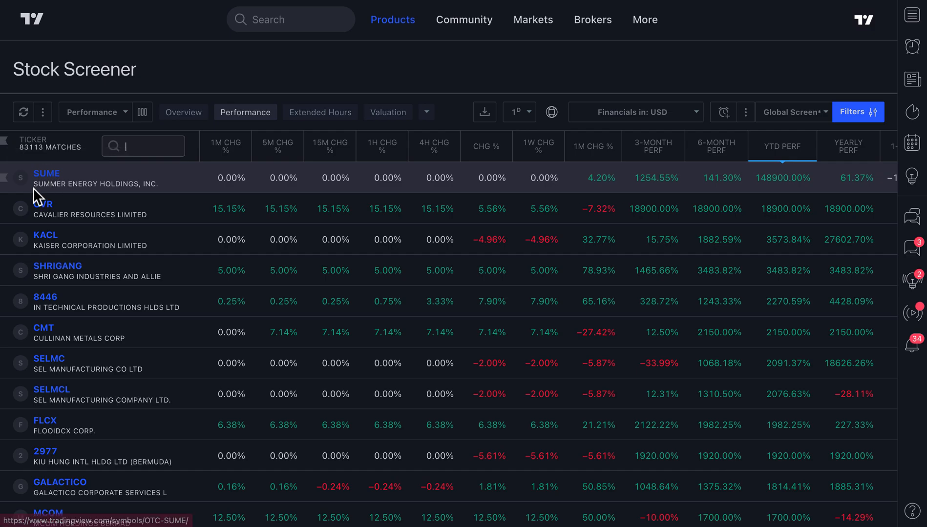
pyautogui.moveTo(94, 193)
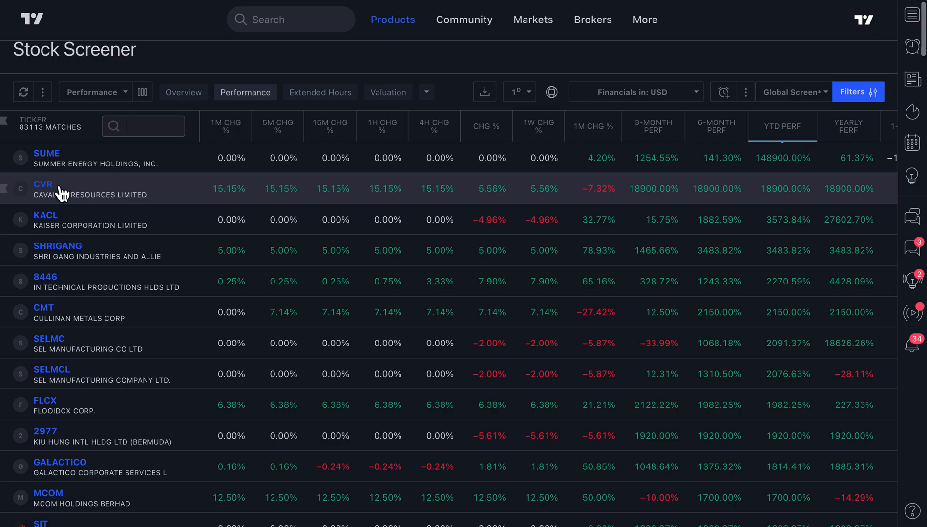
pyautogui.moveTo(131, 207)
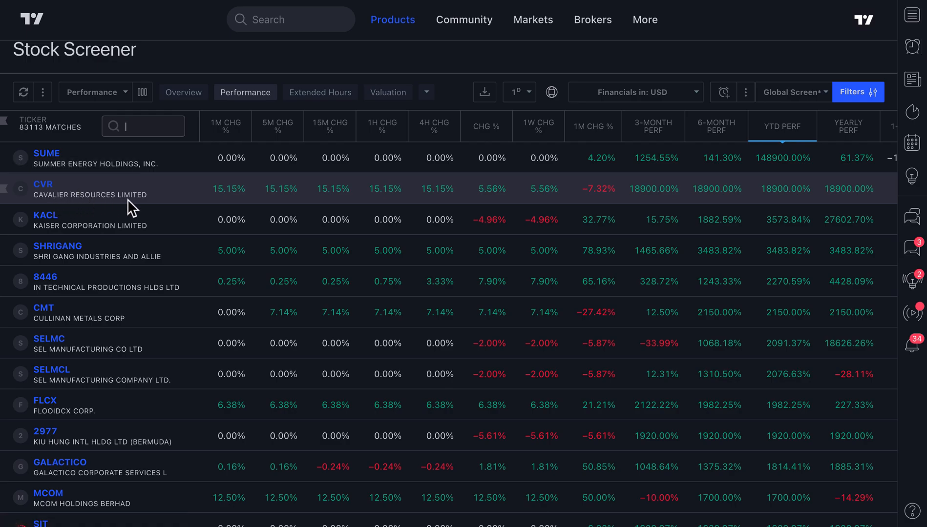
pyautogui.scroll(-3)
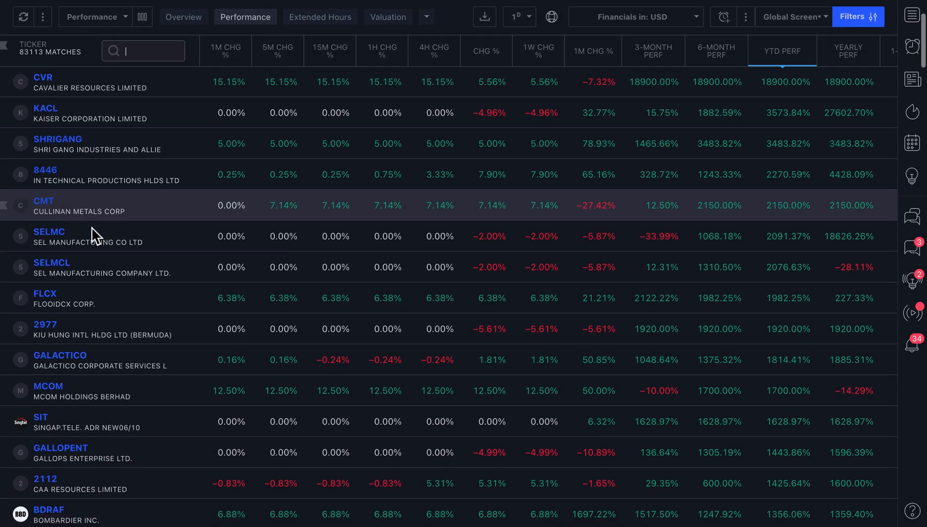
pyautogui.scroll(-3)
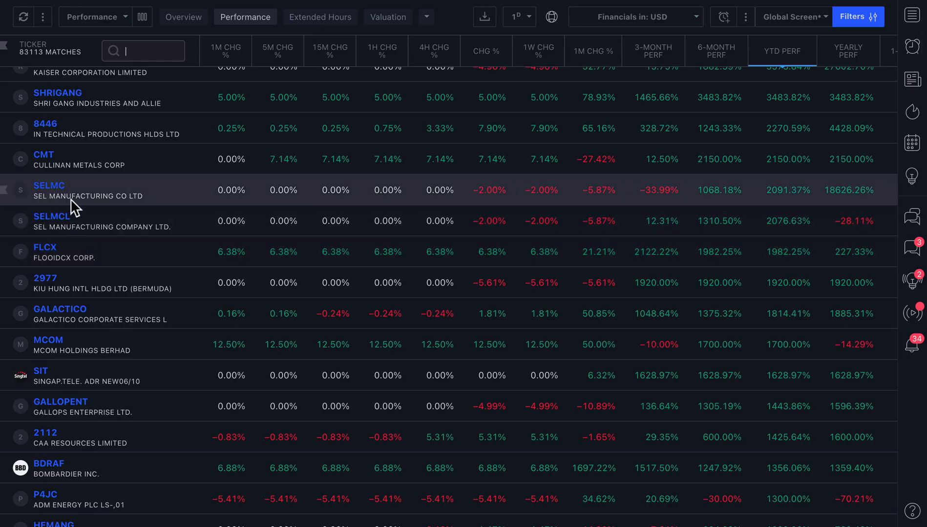
pyautogui.scroll(-3)
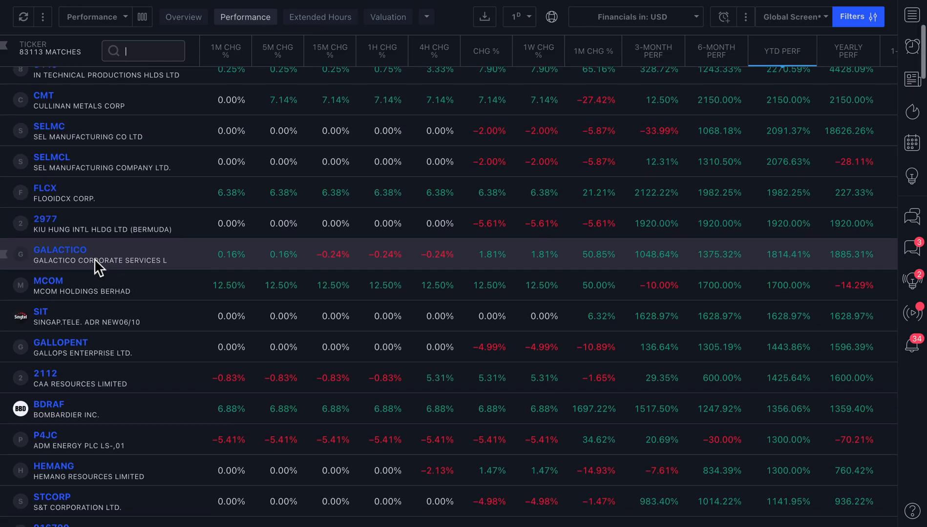
pyautogui.scroll(-3)
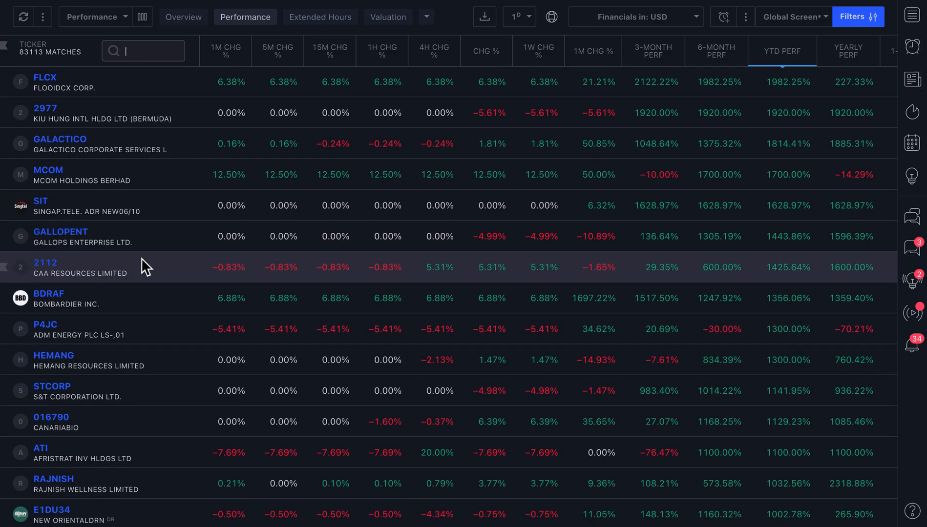
pyautogui.scroll(-3)
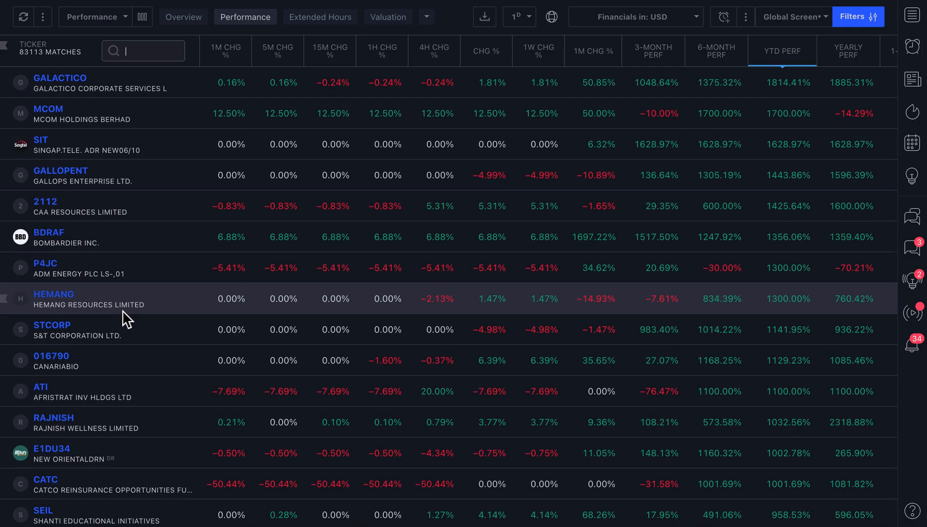
pyautogui.scroll(-3)
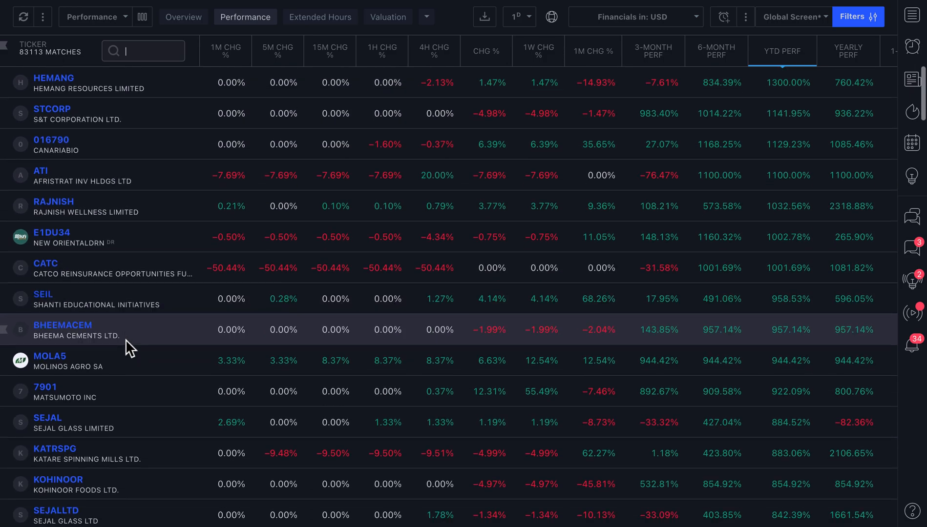
pyautogui.scroll(-3)
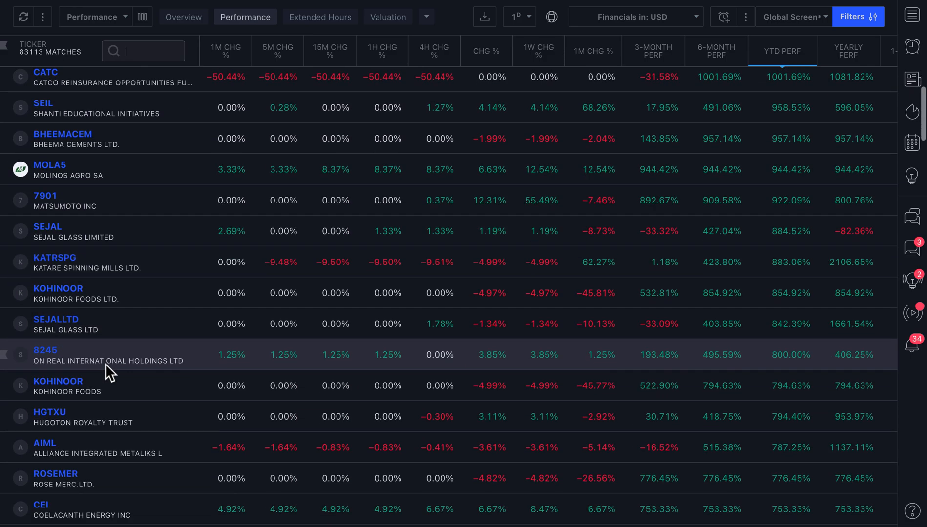
pyautogui.scroll(-3)
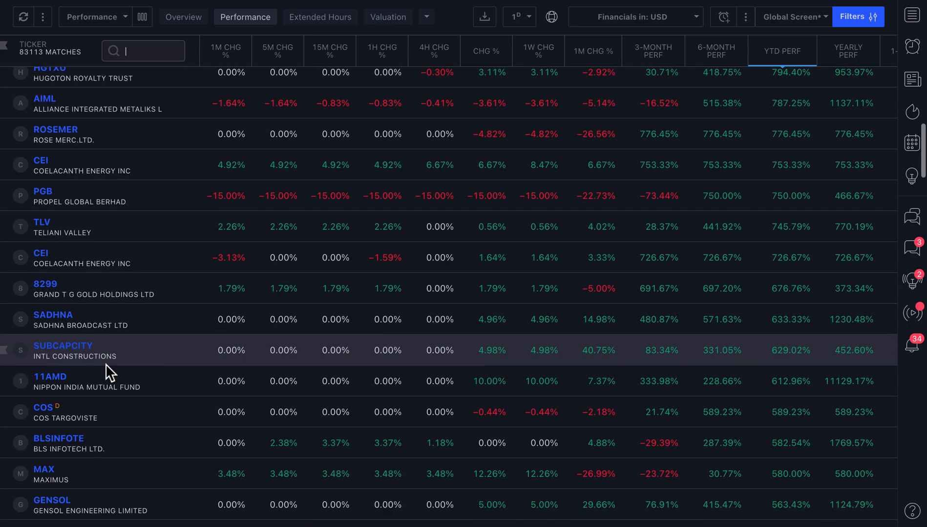
pyautogui.scroll(-3)
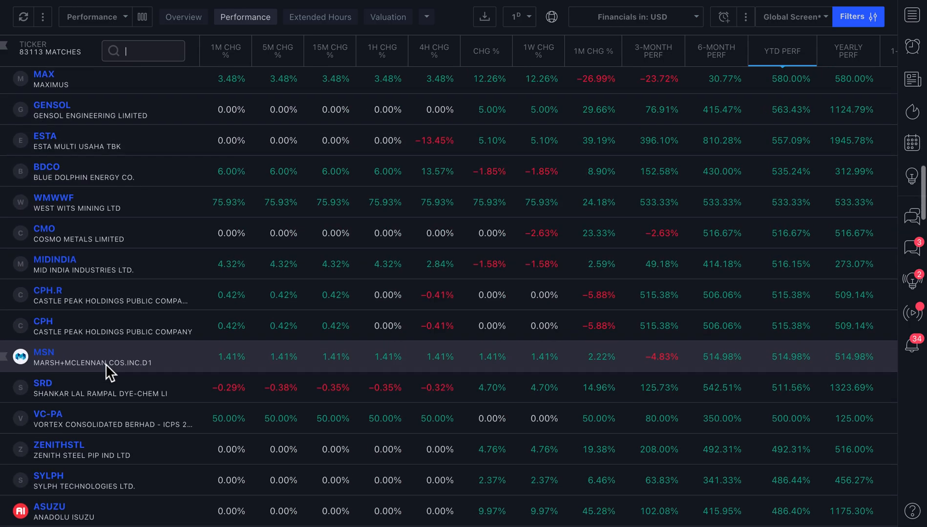
pyautogui.scroll(-3)
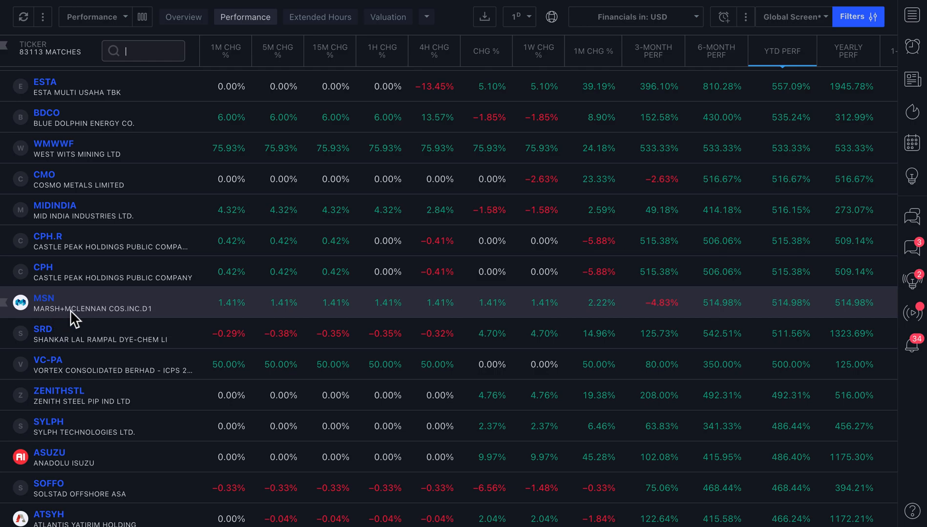
pyautogui.scroll(-3)
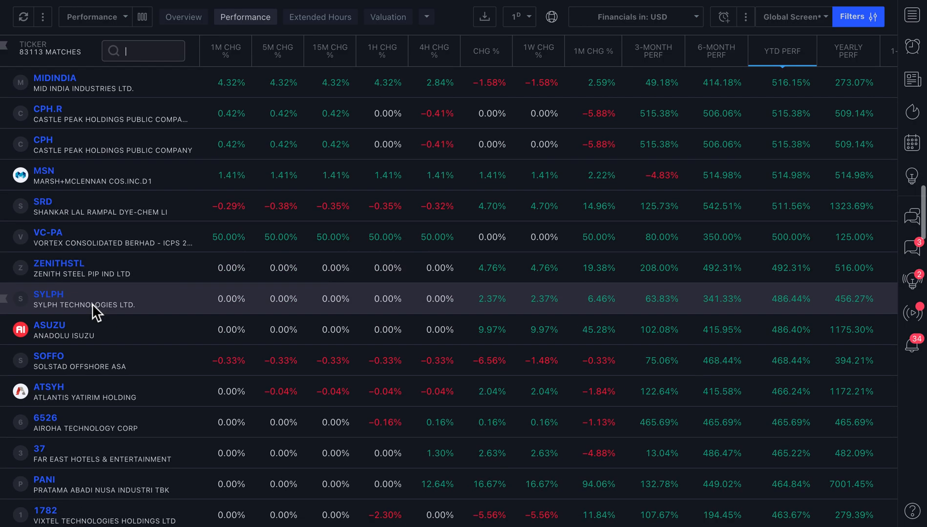
pyautogui.scroll(-3)
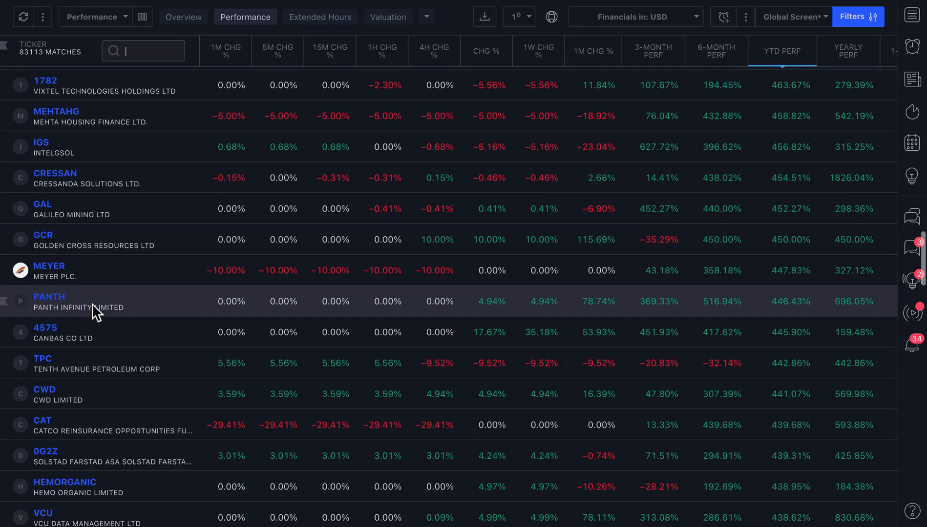
pyautogui.moveTo(53, 271)
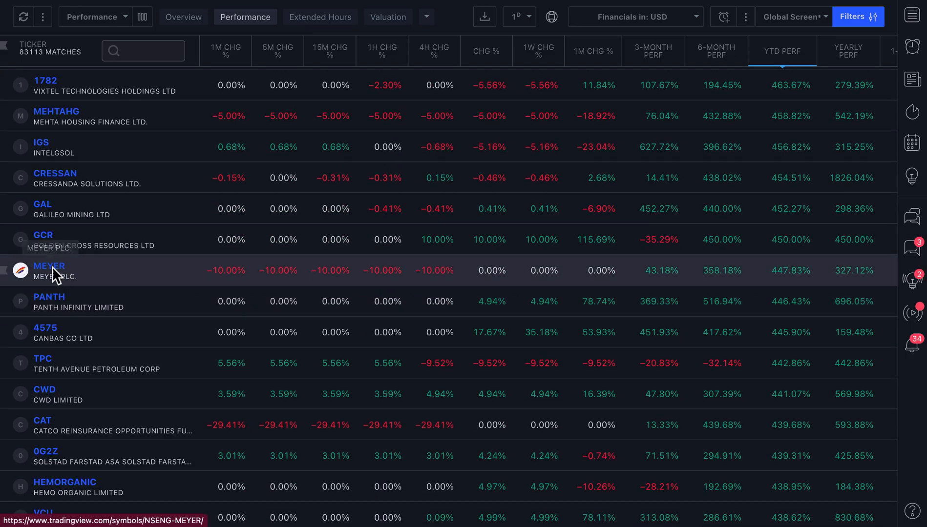
# Scroll the YTD-ranked results down to ONCO and open Oncopeptides AB's symbol overview.
pyautogui.click(49, 266)
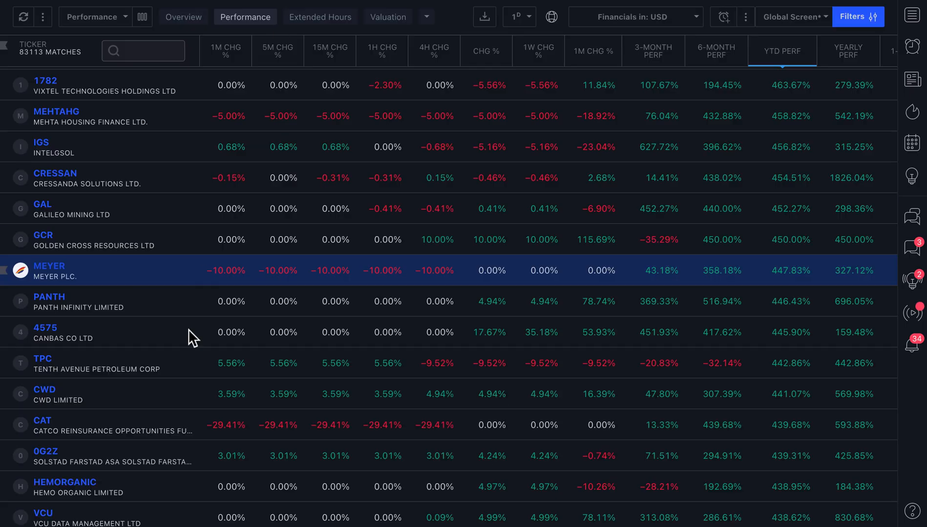
pyautogui.scroll(-3)
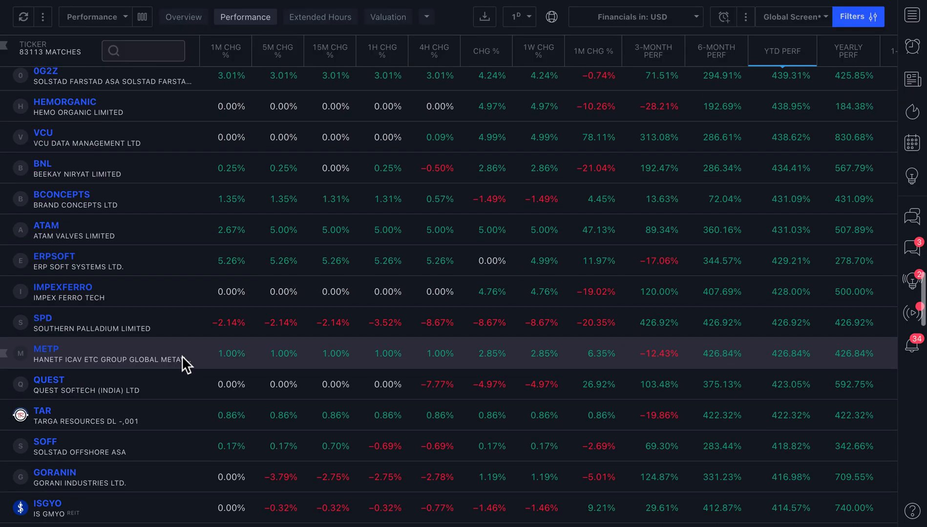
pyautogui.scroll(-3)
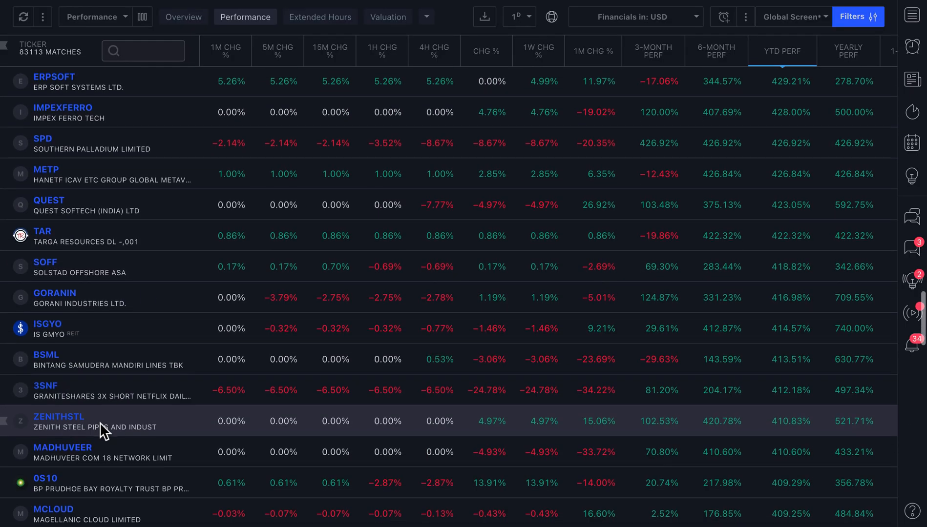
pyautogui.scroll(-3)
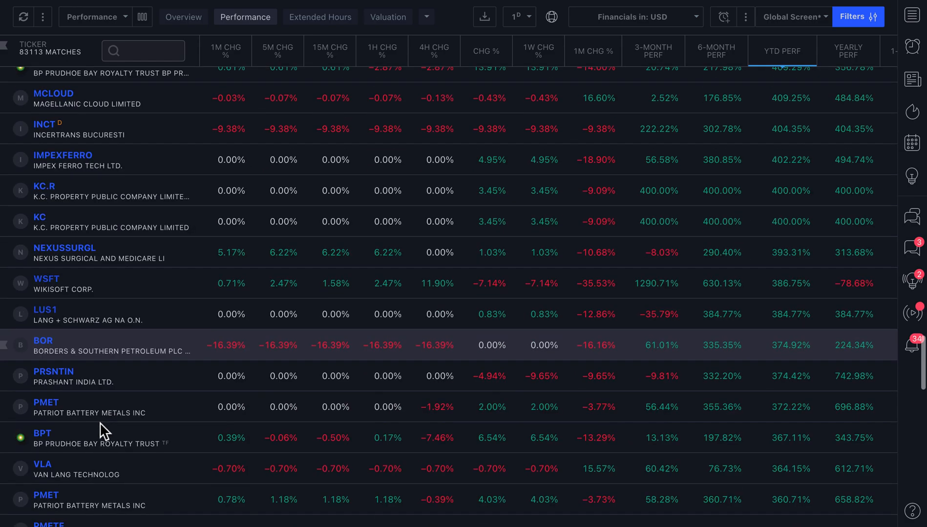
pyautogui.scroll(-3)
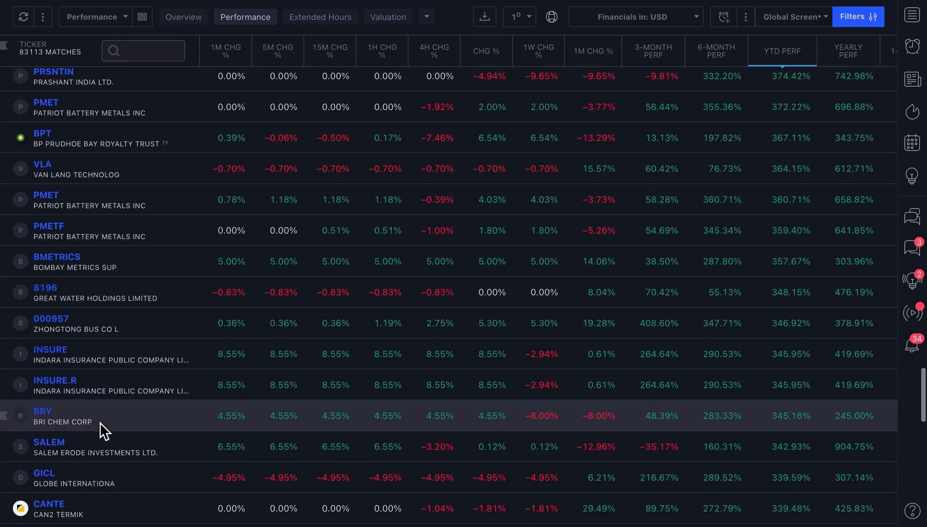
pyautogui.scroll(-3)
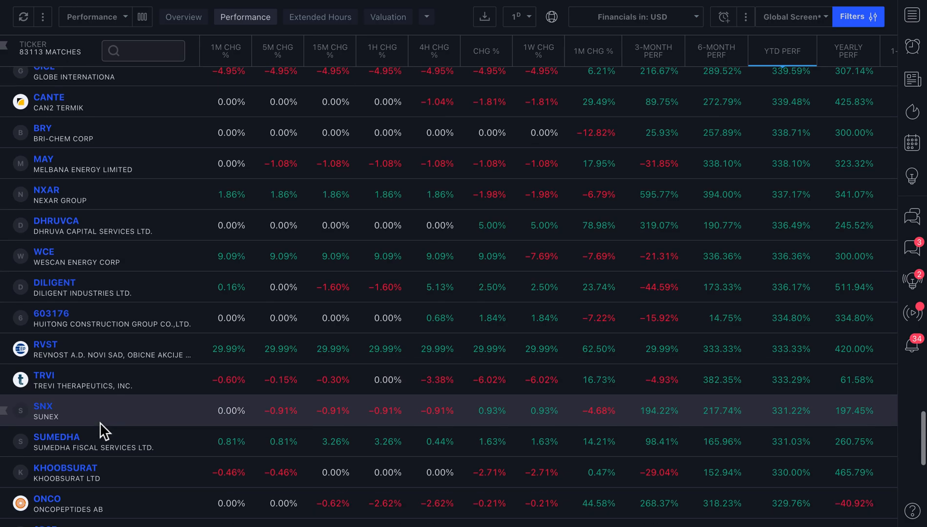
pyautogui.scroll(-3)
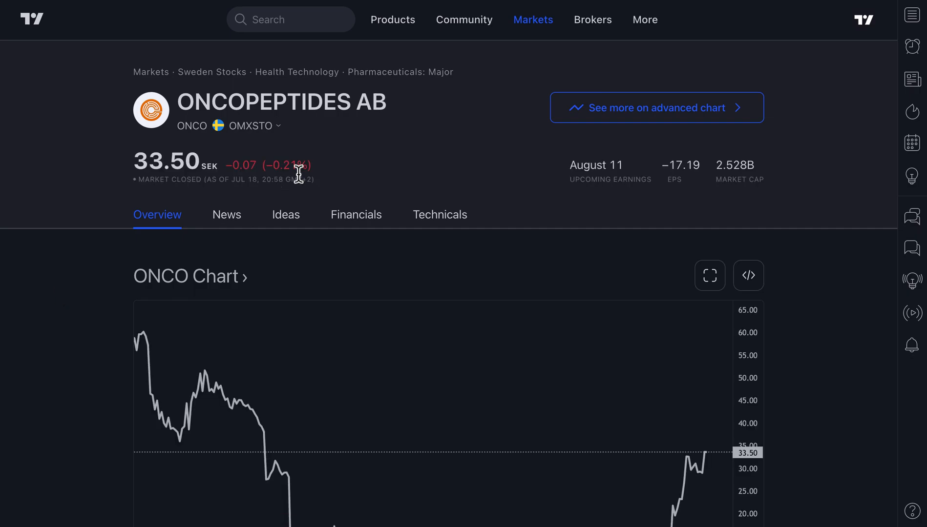
pyautogui.moveTo(299, 141)
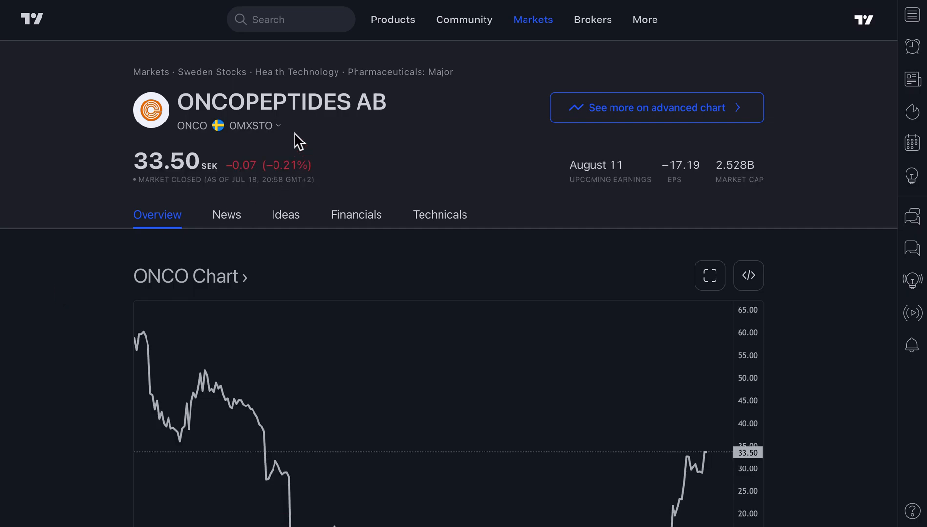
# Check which exchanges list Oncopeptides, then move to its advanced chart.
pyautogui.click(251, 125)
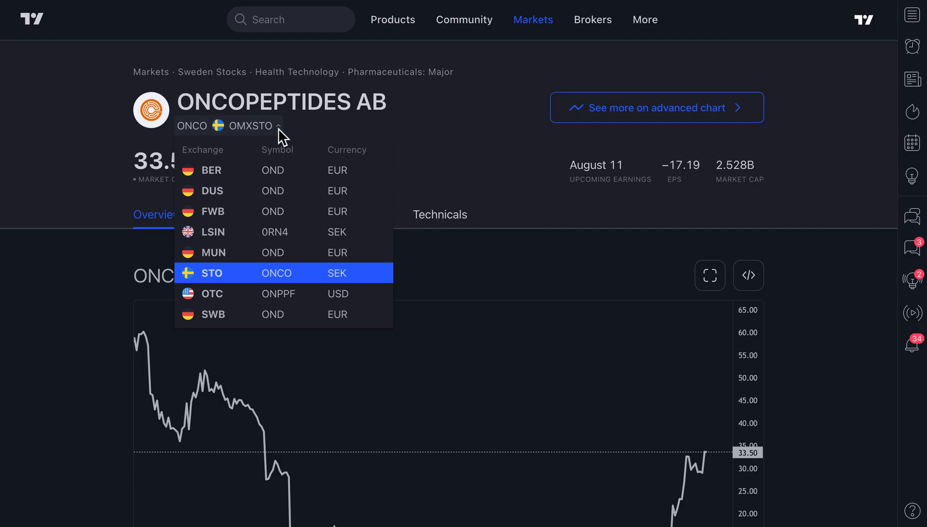
pyautogui.moveTo(236, 284)
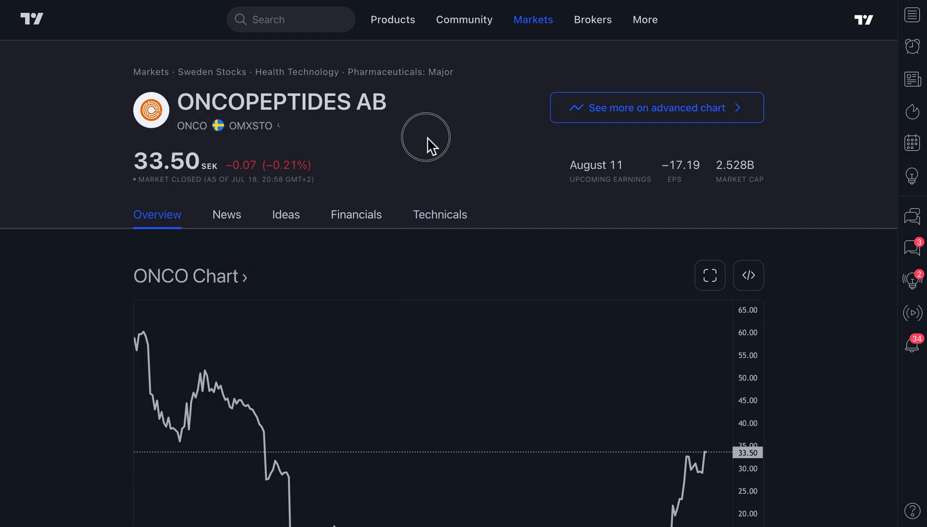
pyautogui.click(655, 107)
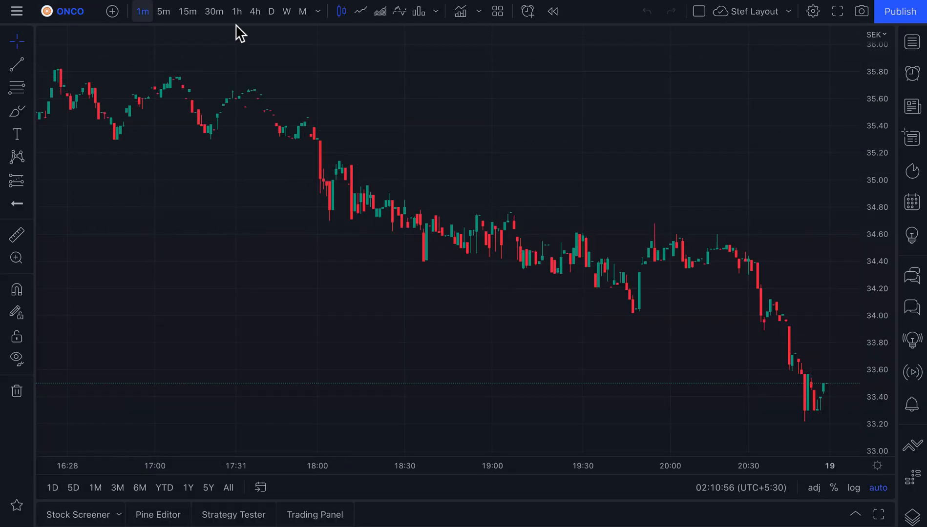
# Set the ONCO chart to daily candles and show the details pane with key stats and earnings.
pyautogui.click(272, 11)
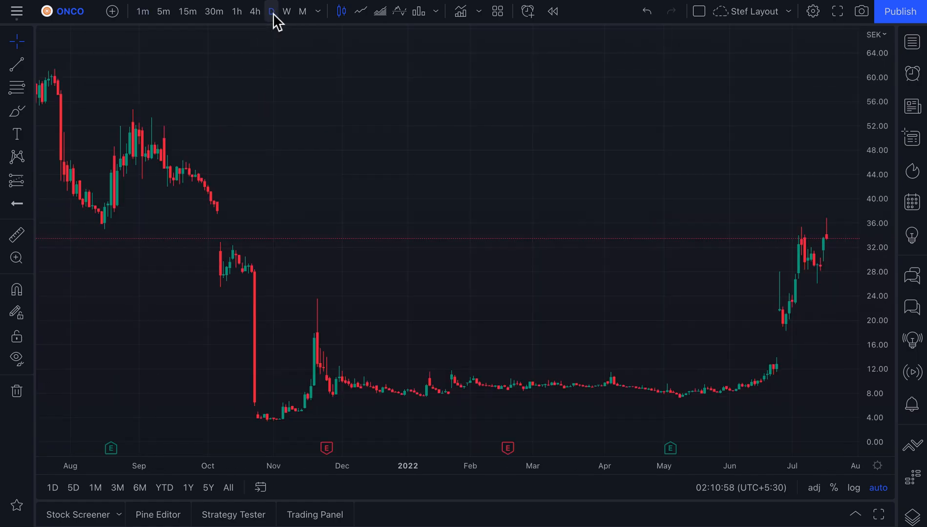
pyautogui.click(271, 11)
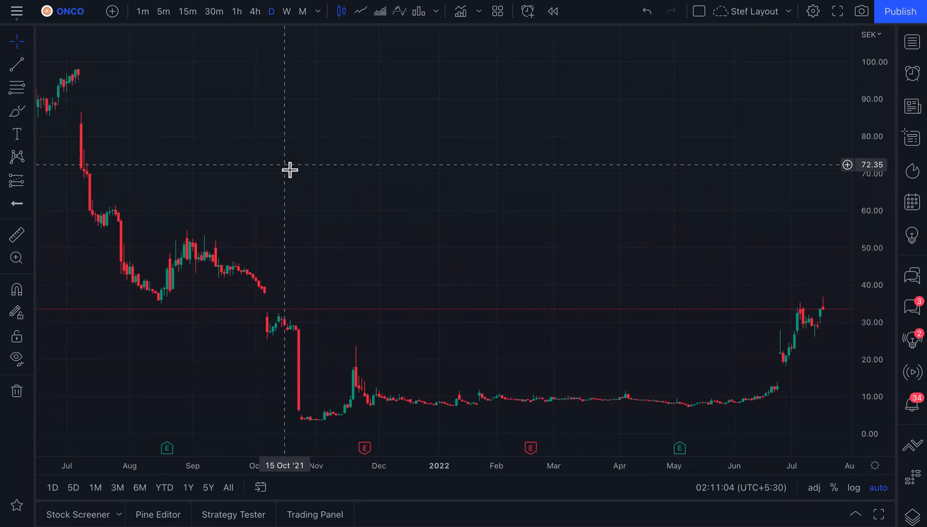
pyautogui.moveTo(196, 123)
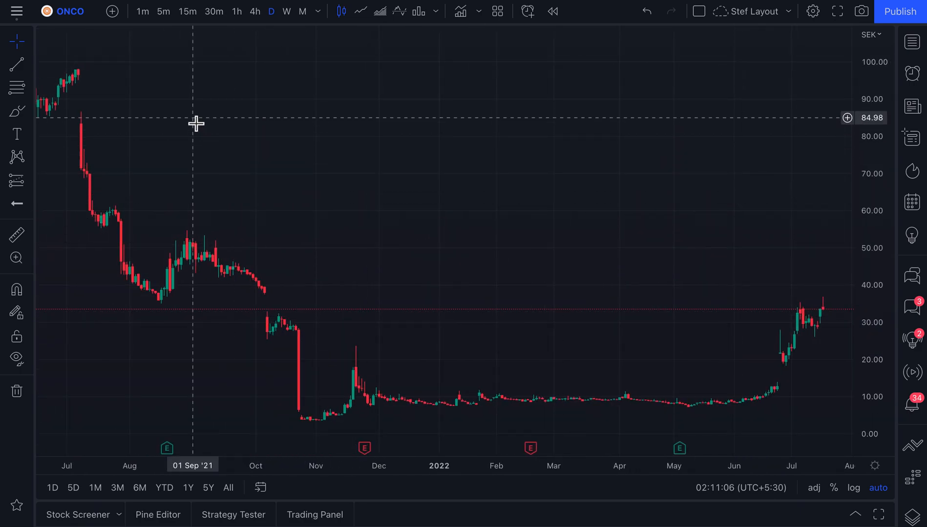
pyautogui.click(912, 42)
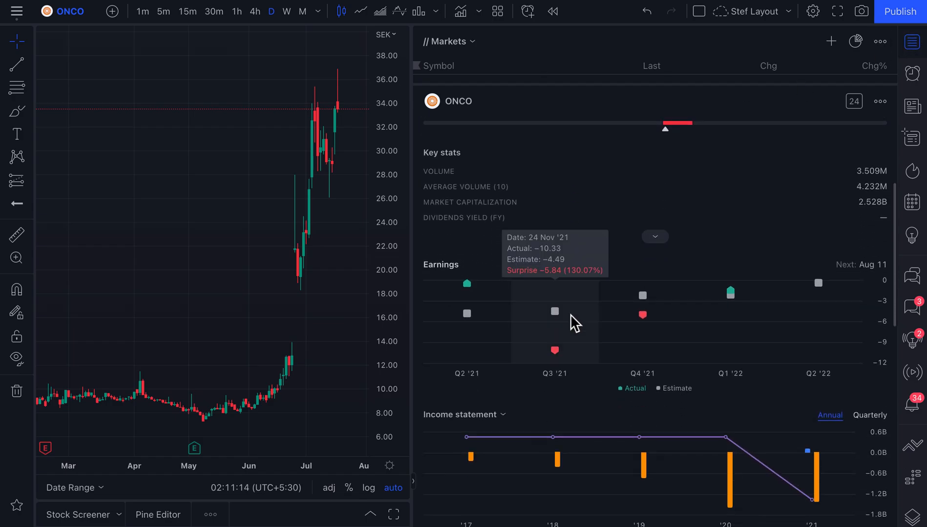
# Scroll the ONCO details pane to its technical and analyst ratings and company profile.
pyautogui.scroll(-3)
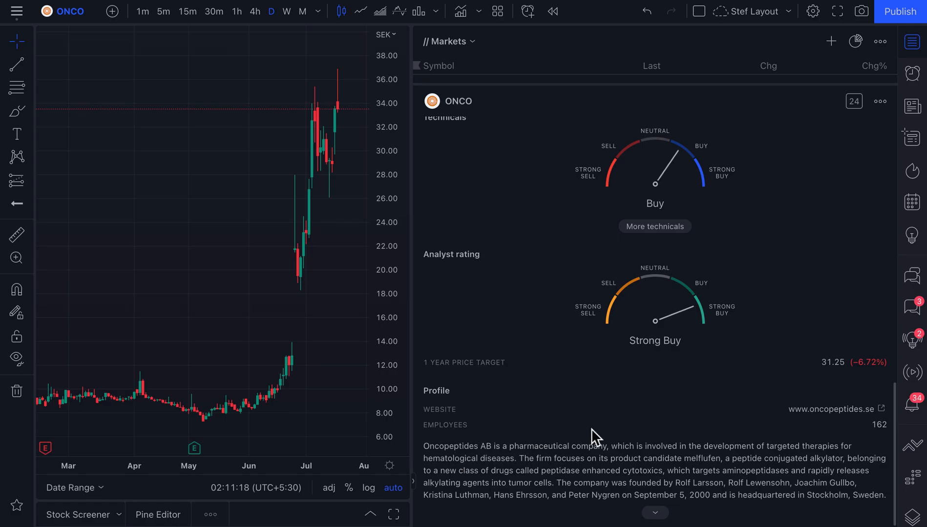
pyautogui.moveTo(628, 454)
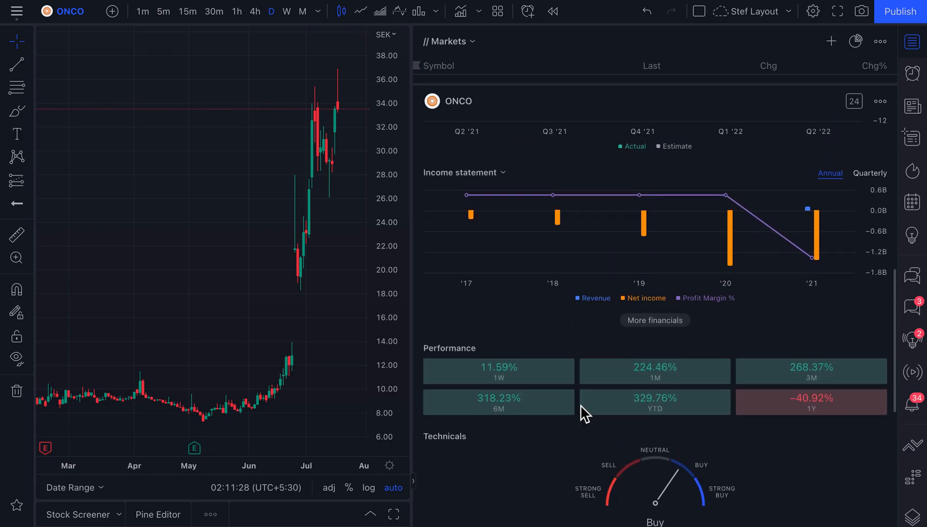
pyautogui.moveTo(330, 142)
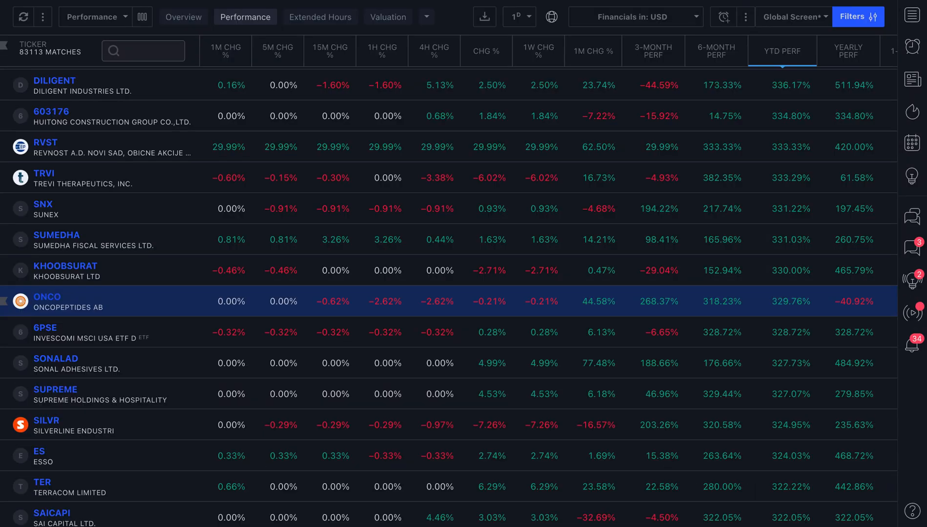
# Leave the ONCO chart for the YTD-ranked screener list and browse down to tickers gaining around 440%.
pyautogui.click(71, 301)
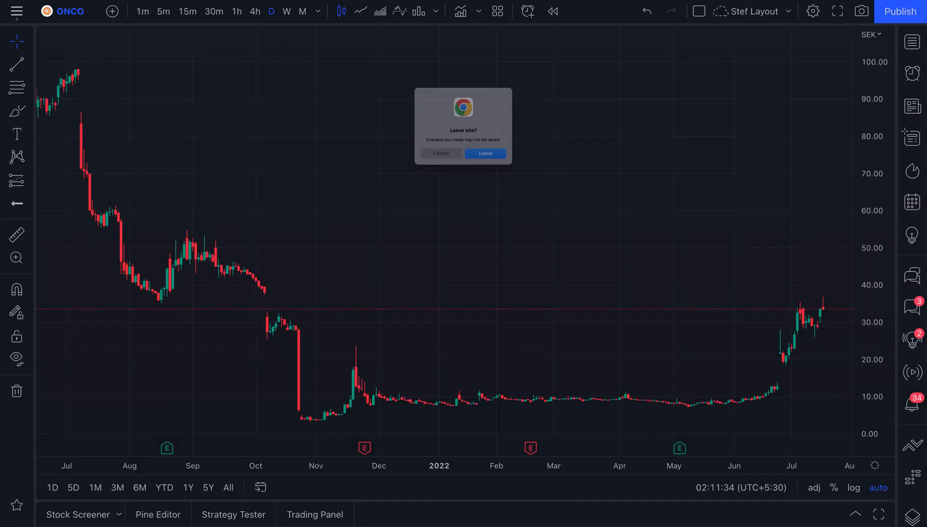
pyautogui.click(484, 153)
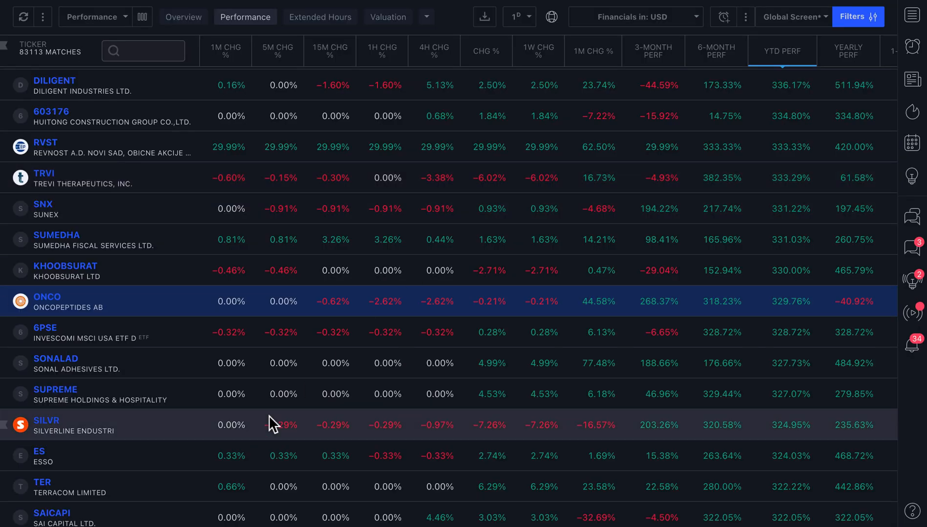
pyautogui.scroll(-3)
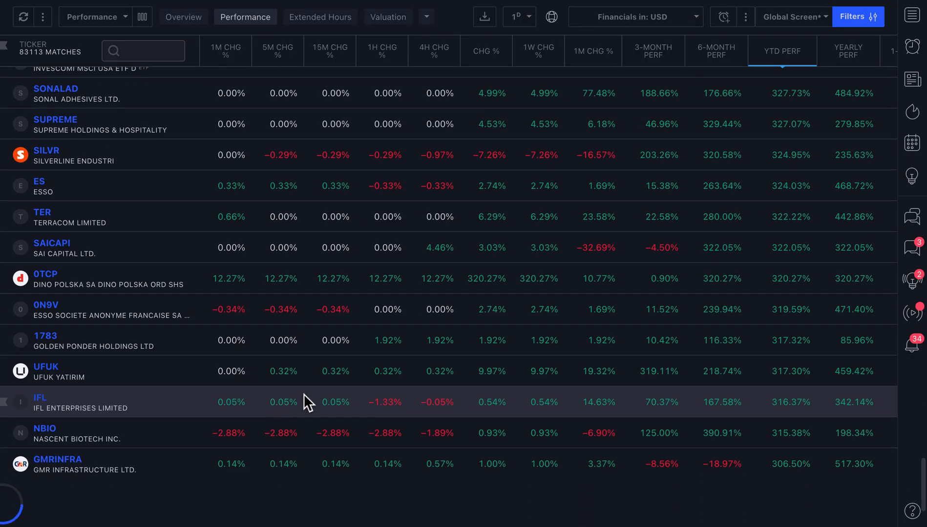
pyautogui.scroll(-3)
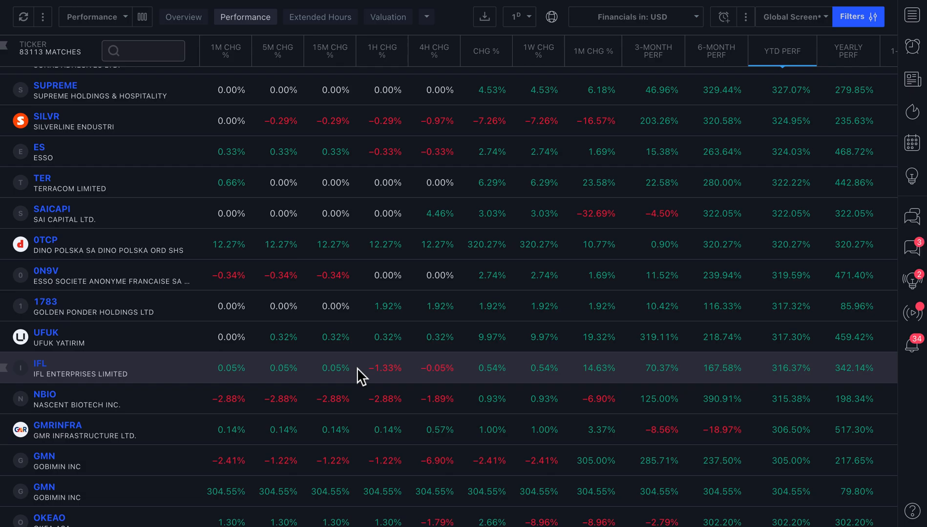
pyautogui.scroll(-3)
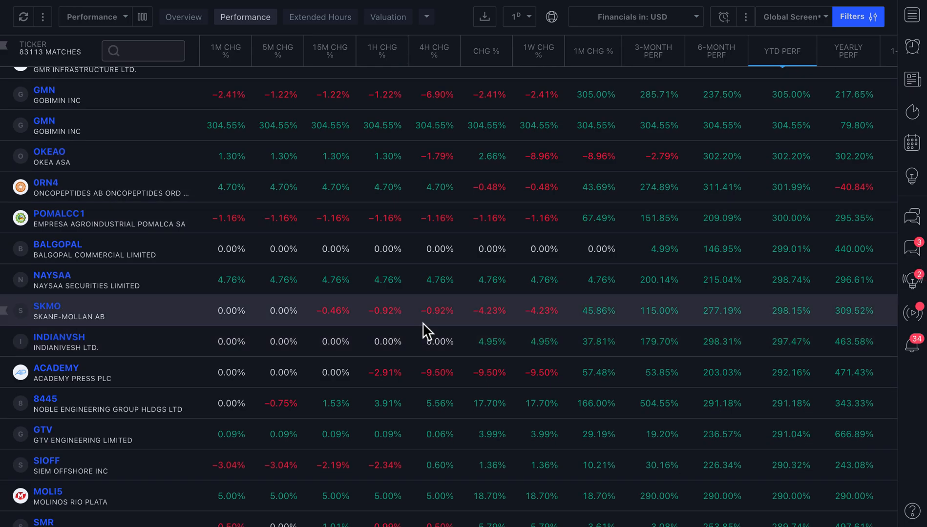
pyautogui.scroll(-3)
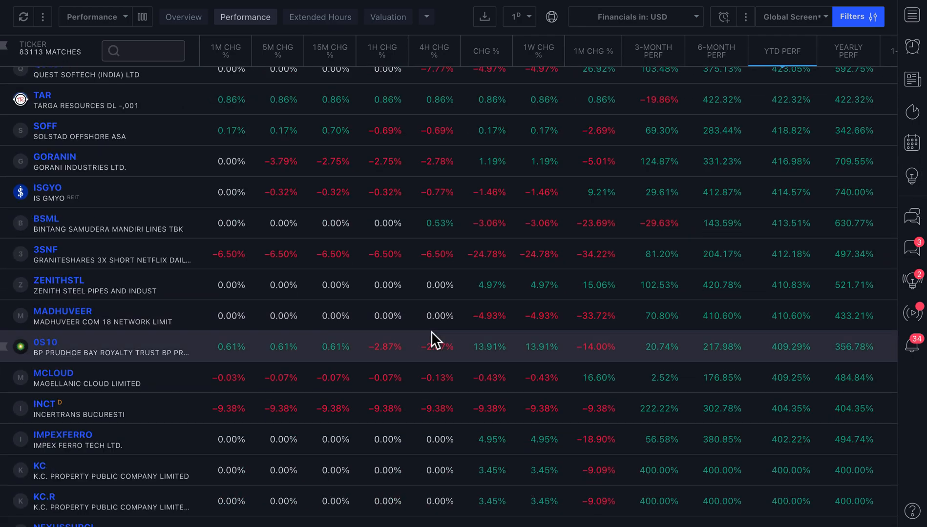
pyautogui.scroll(-3)
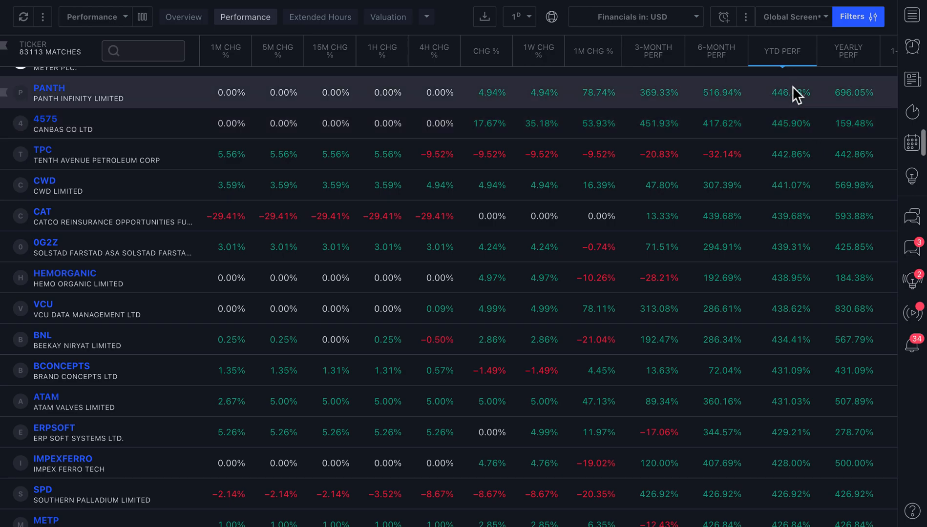
pyautogui.moveTo(780, 59)
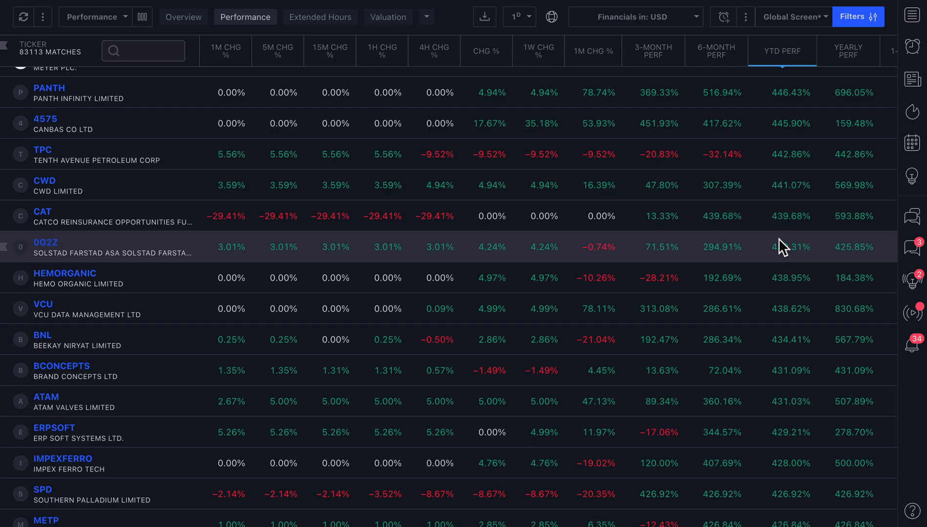
pyautogui.moveTo(352, 207)
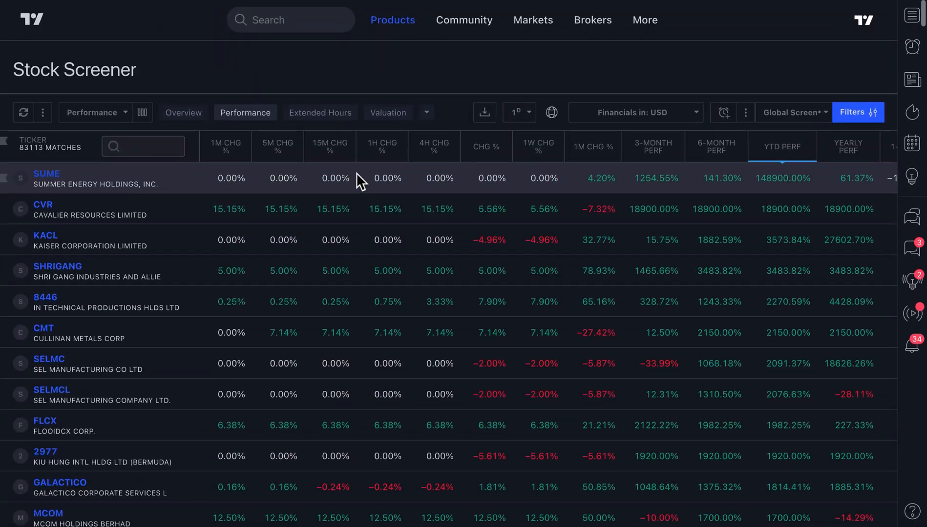
# Switch the worldwide screener to its Valuation columns (market cap, P/E, EPS).
pyautogui.click(389, 112)
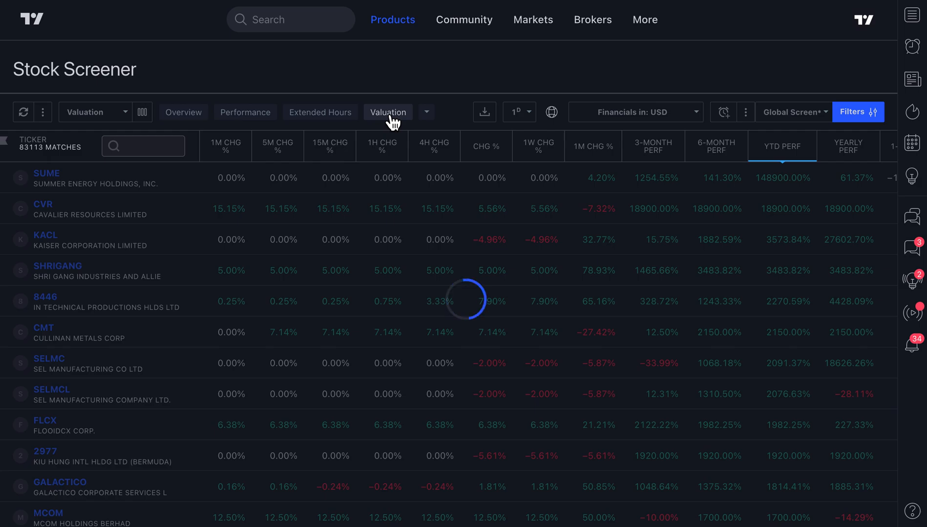
pyautogui.click(388, 111)
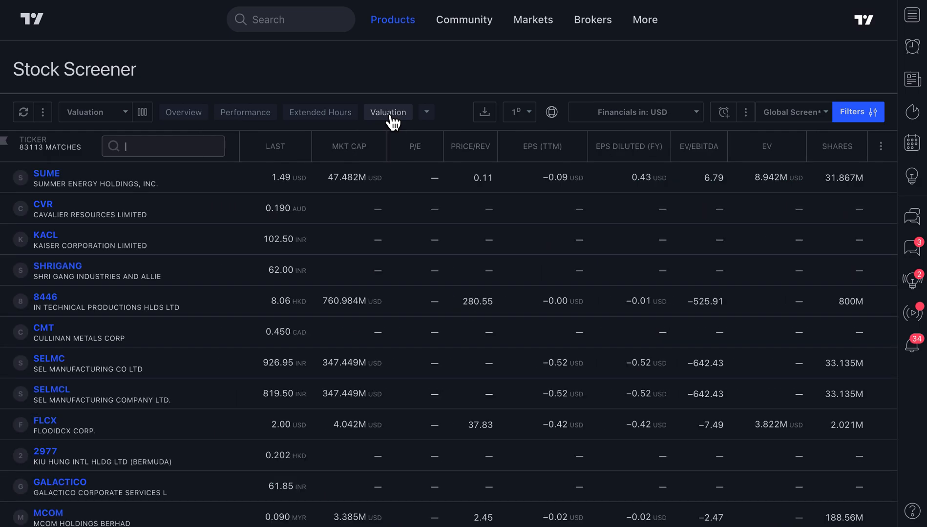
pyautogui.moveTo(541, 146)
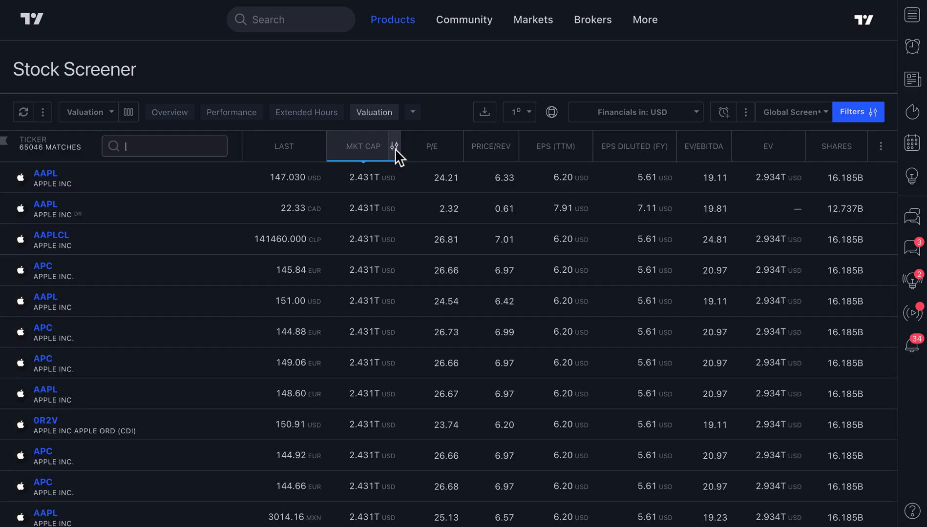
pyautogui.moveTo(839, 153)
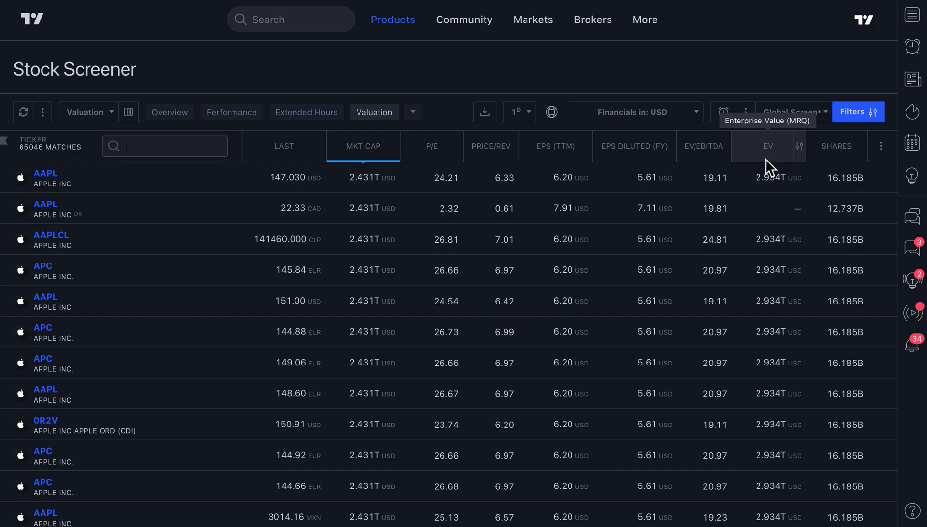
pyautogui.moveTo(370, 162)
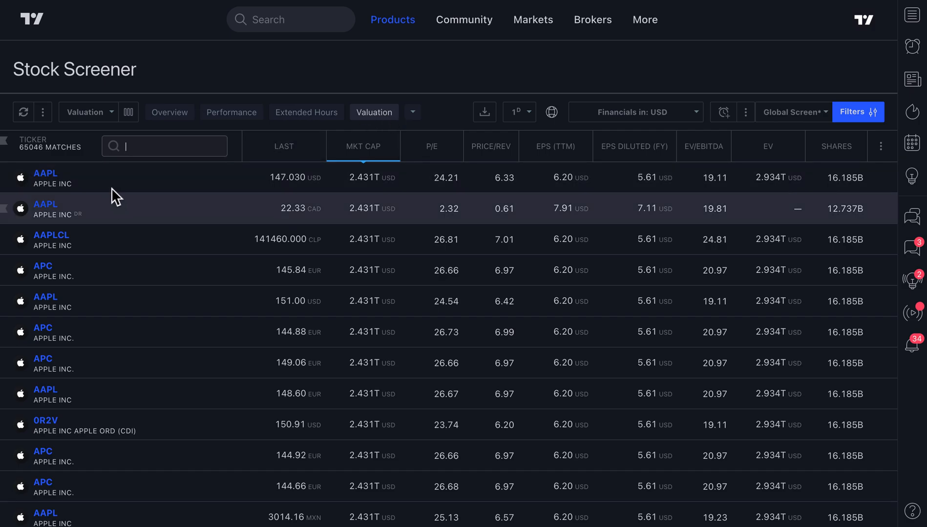
# Browse the market-cap-ranked list down from the Apple listings through Microsoft and Alphabet.
pyautogui.scroll(-3)
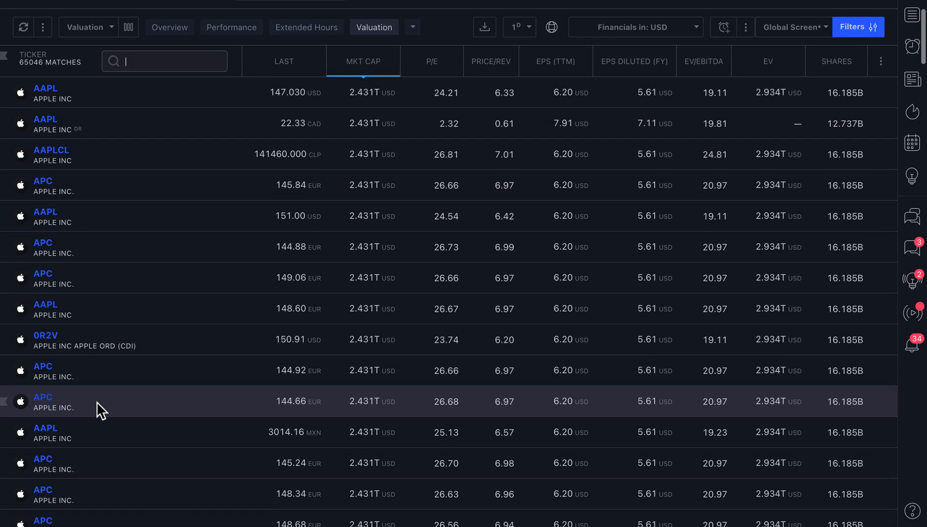
pyautogui.scroll(-3)
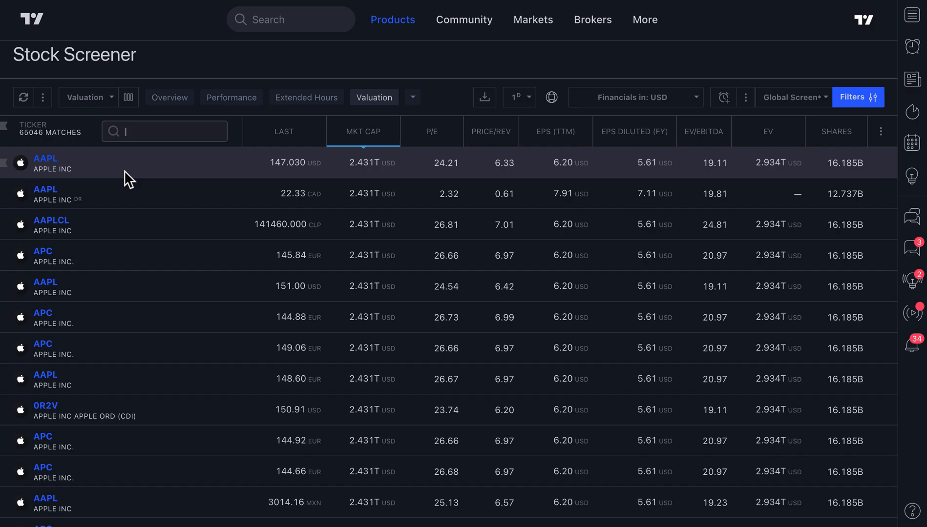
pyautogui.scroll(-3)
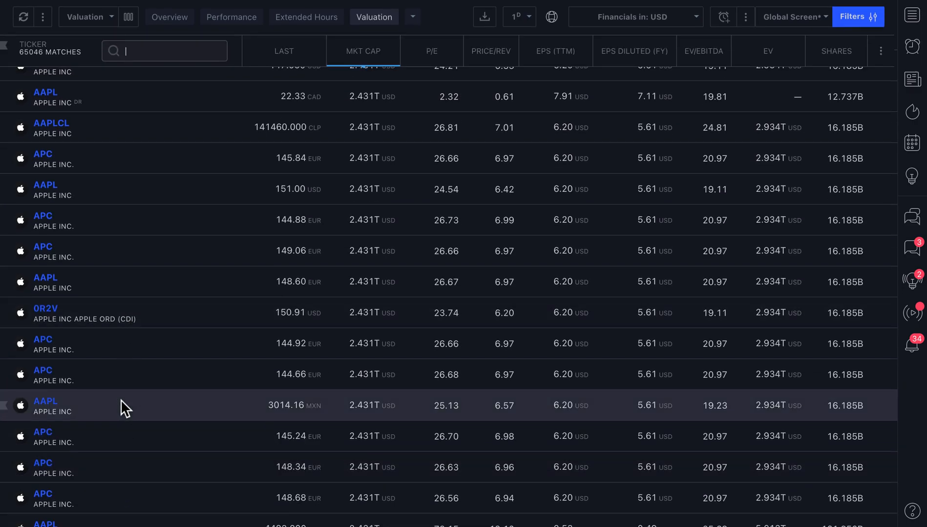
pyautogui.scroll(-3)
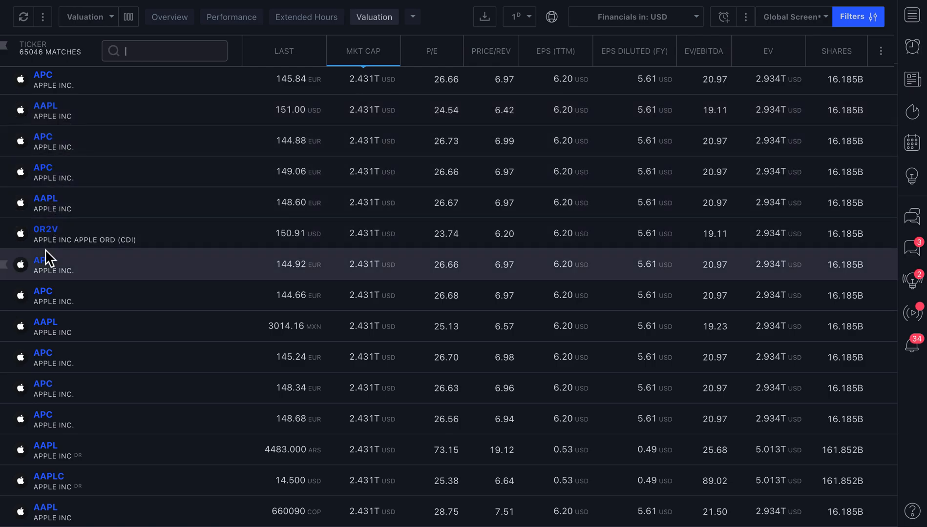
pyautogui.scroll(-3)
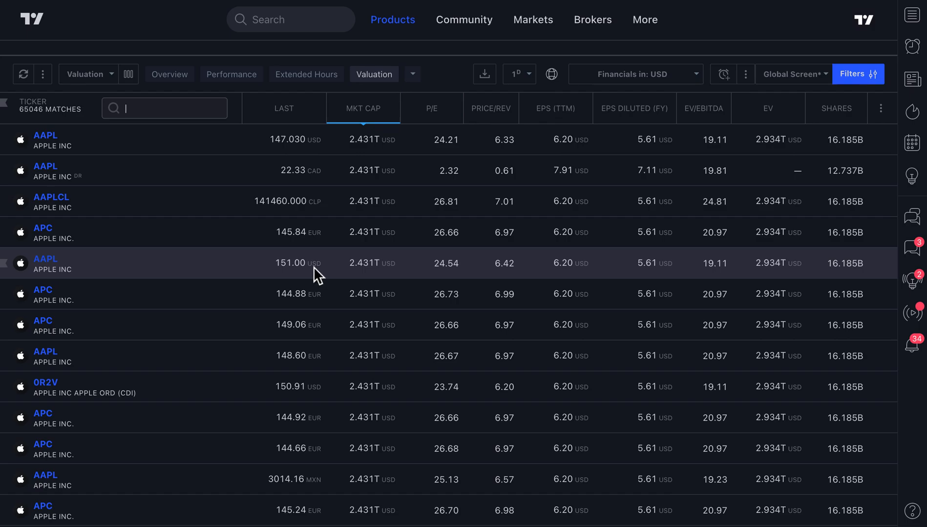
pyautogui.moveTo(317, 276)
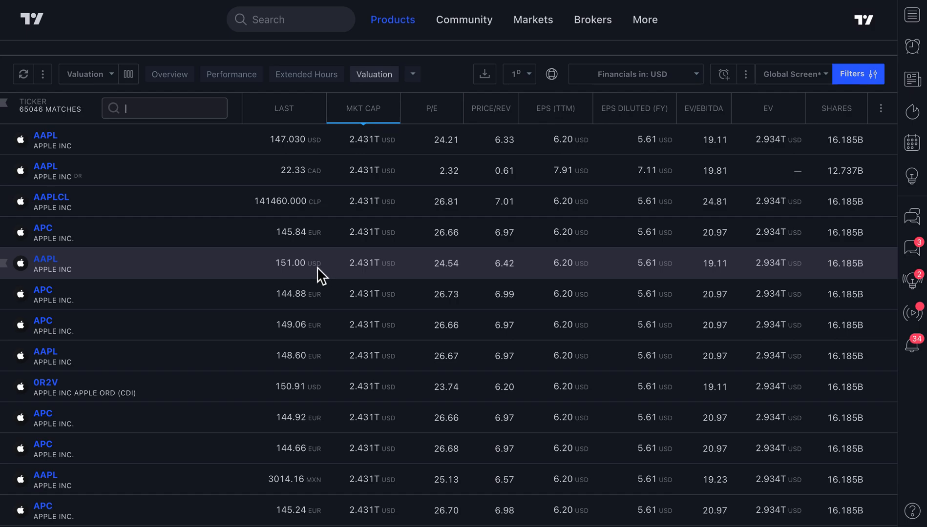
pyautogui.scroll(-3)
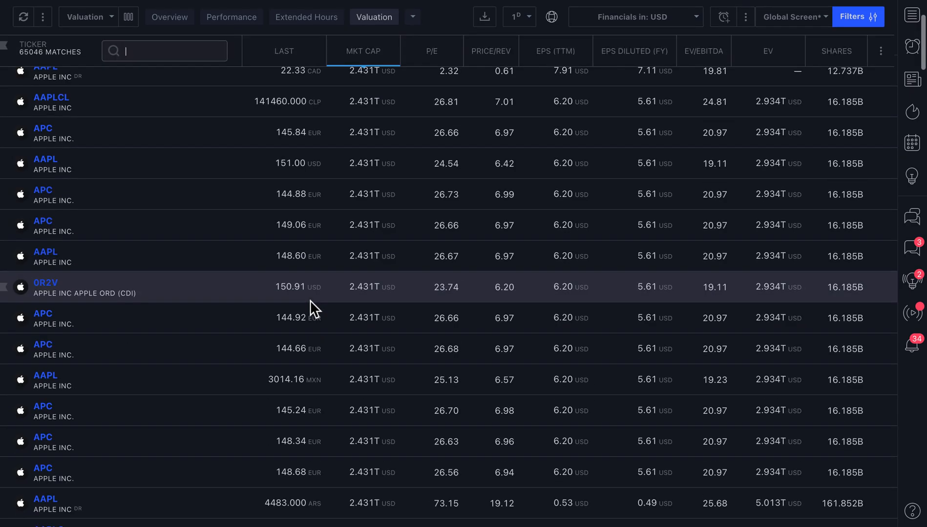
pyautogui.scroll(-3)
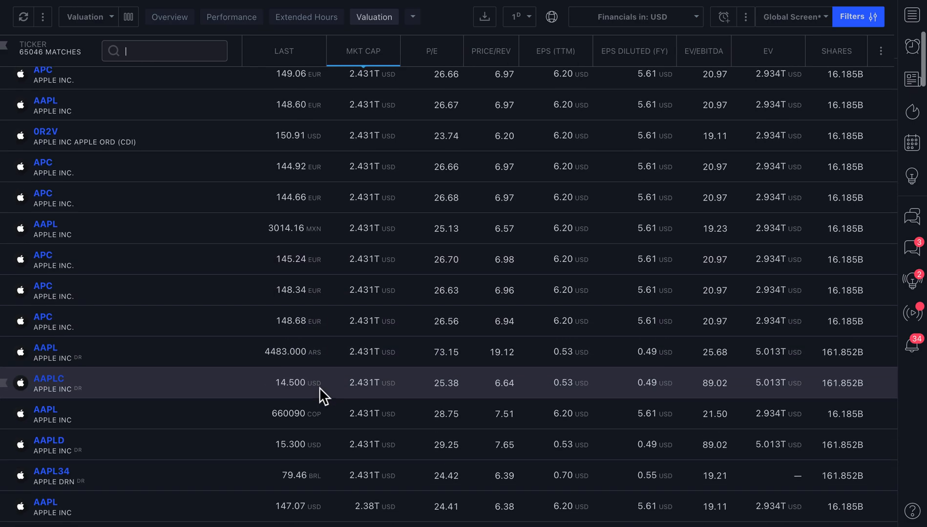
pyautogui.scroll(-3)
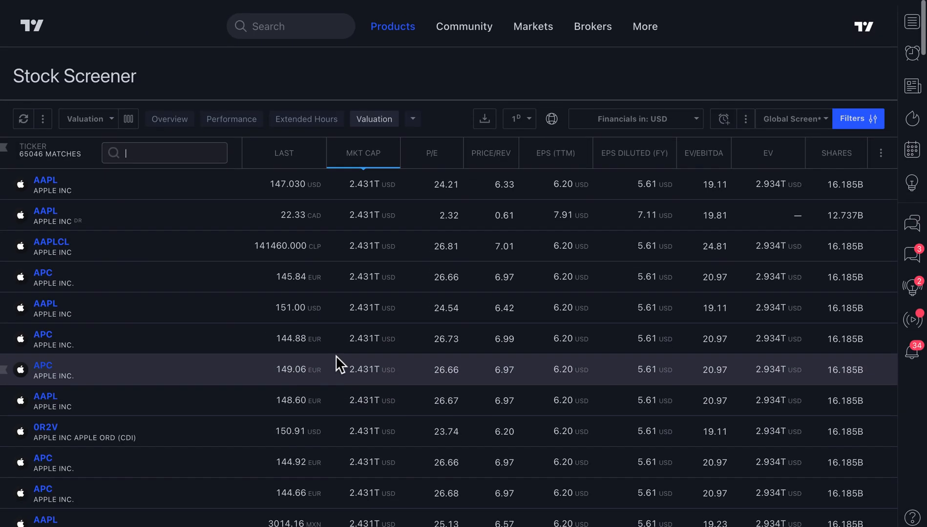
pyautogui.scroll(-3)
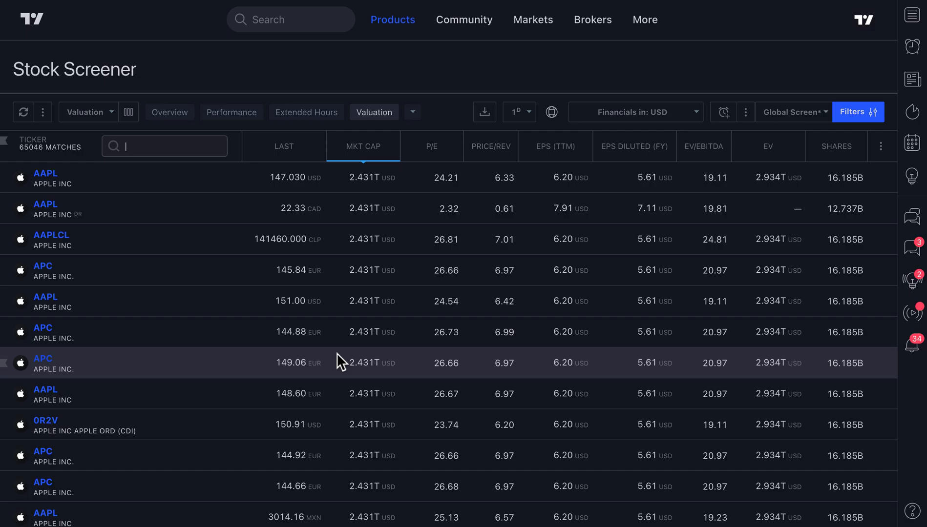
pyautogui.moveTo(71, 306)
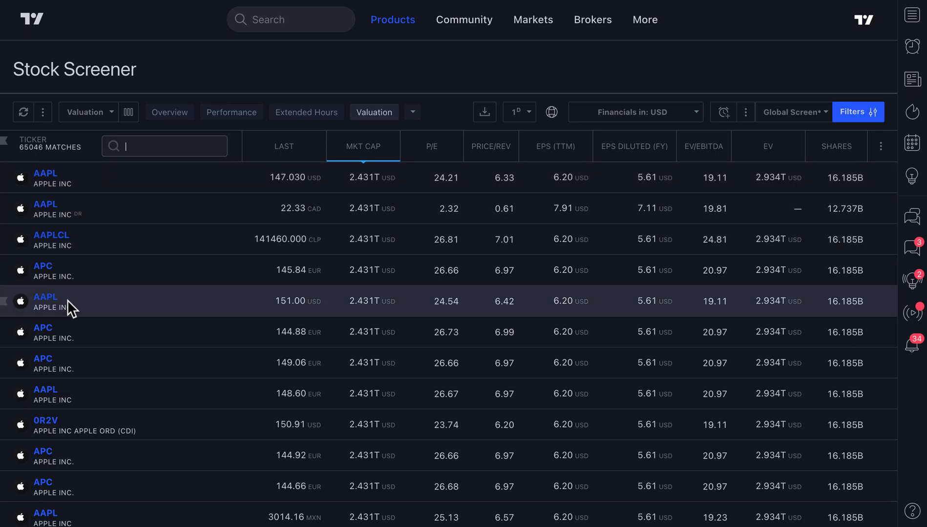
# Continue browsing the market-cap ranking further down past Amazon and Tesla.
pyautogui.scroll(-3)
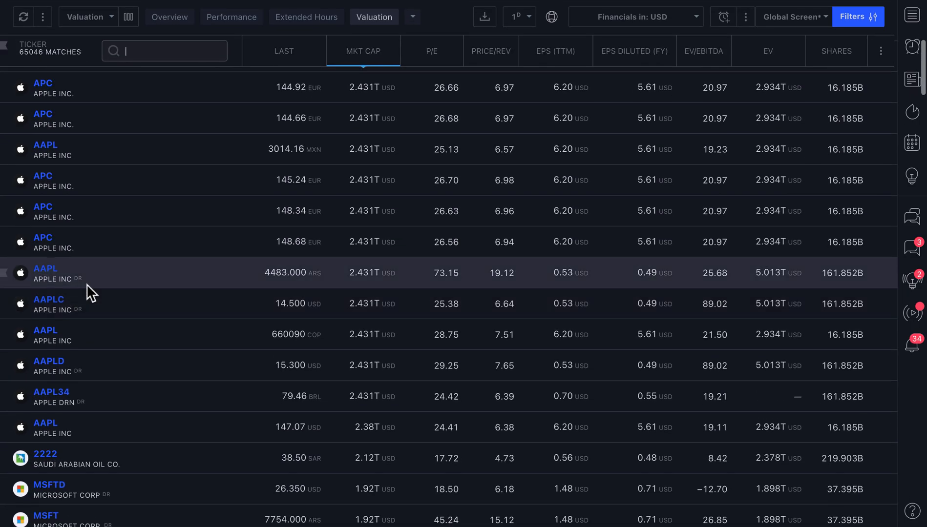
pyautogui.scroll(-3)
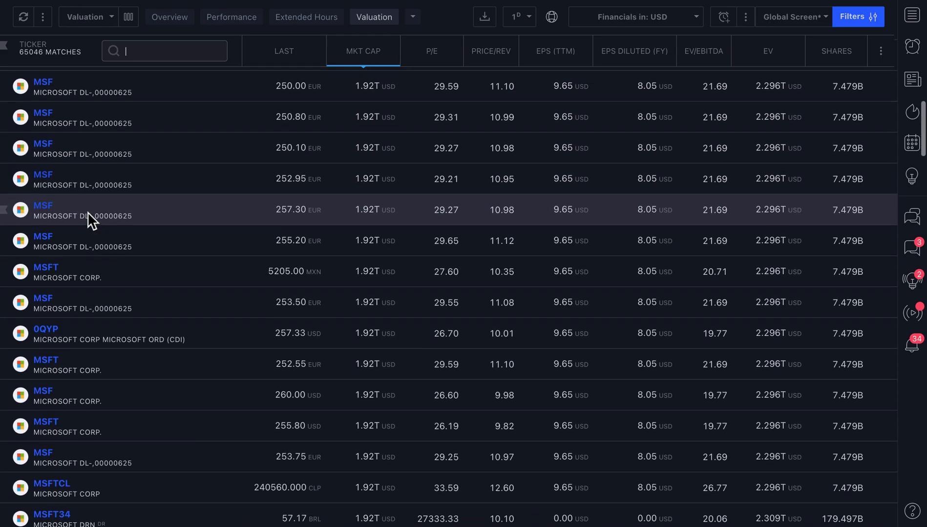
pyautogui.scroll(-3)
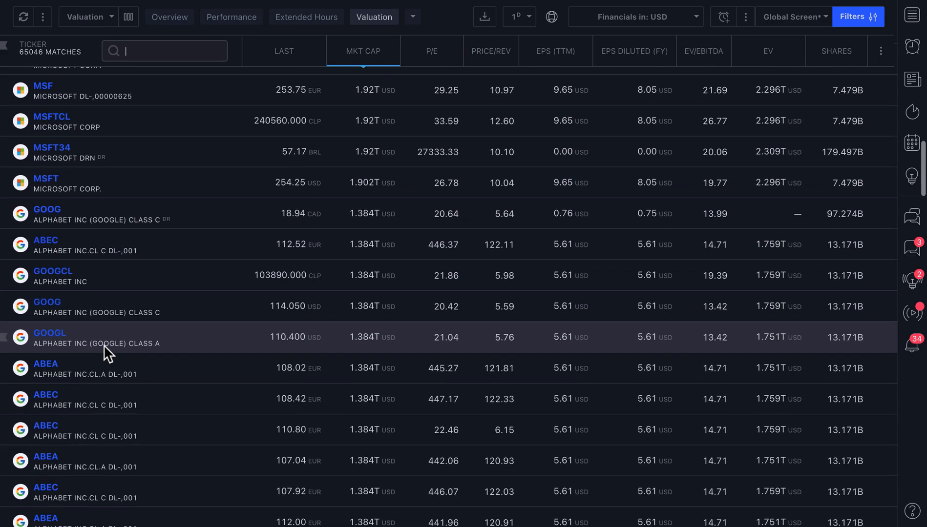
pyautogui.scroll(-3)
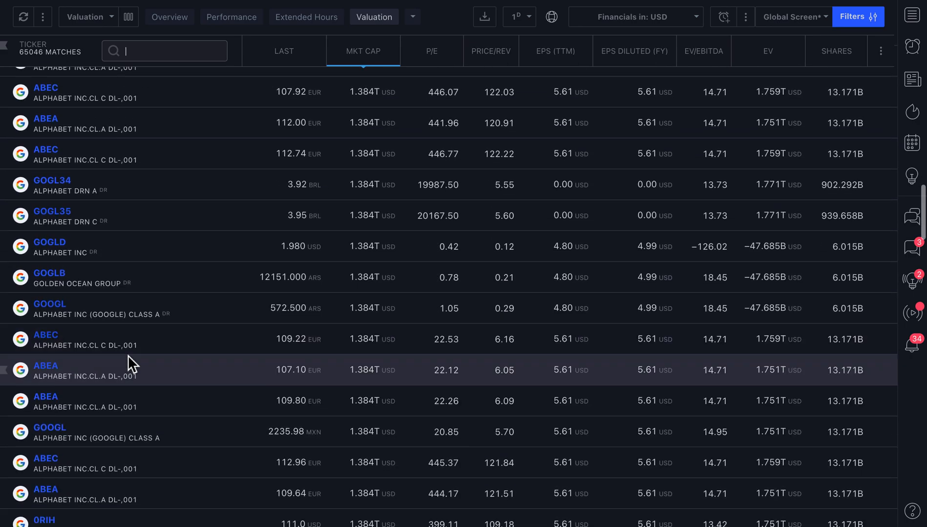
pyautogui.scroll(-3)
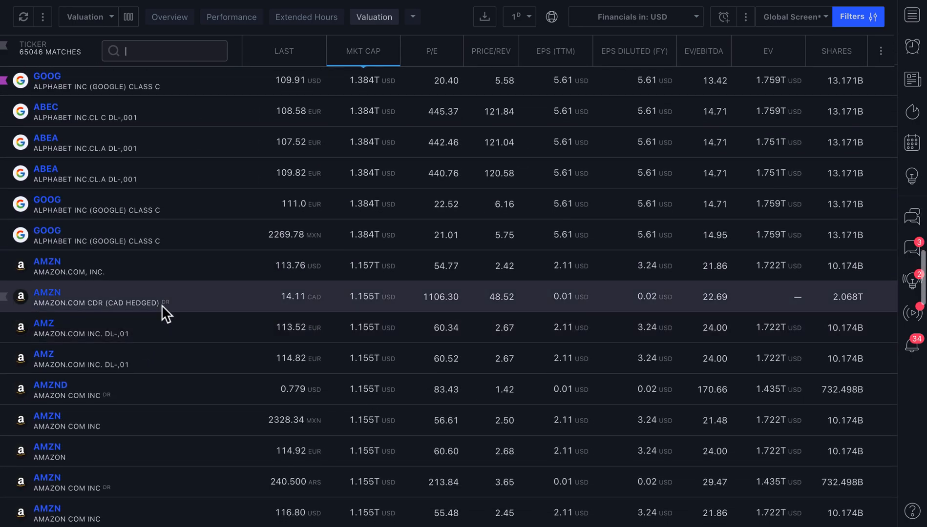
pyautogui.scroll(-3)
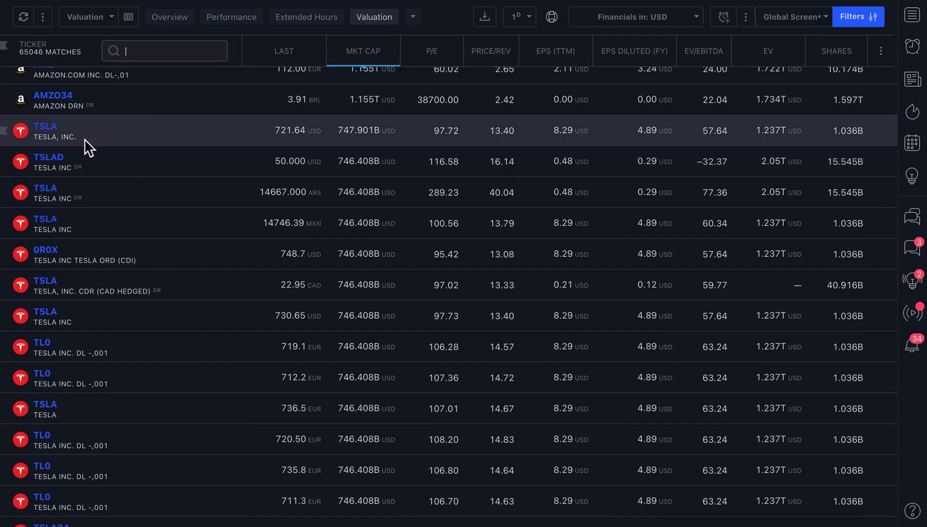
pyautogui.scroll(-3)
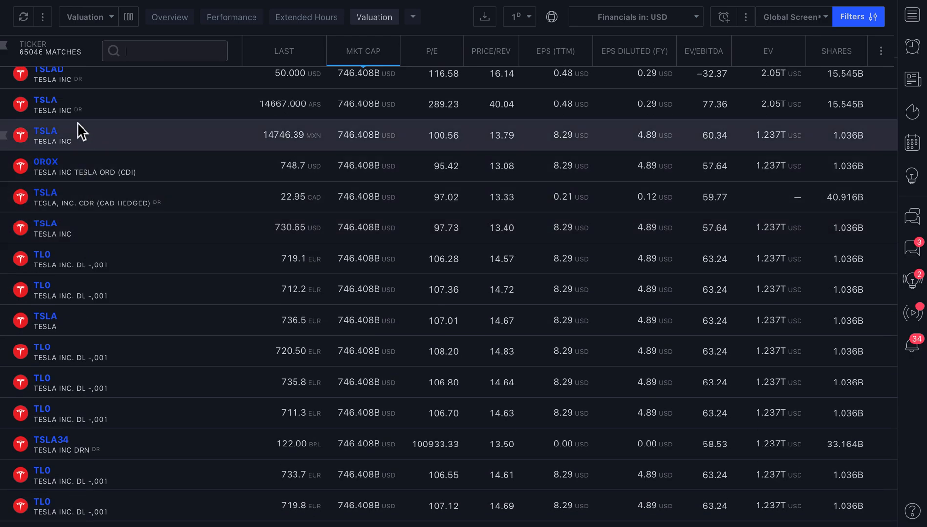
pyautogui.scroll(-3)
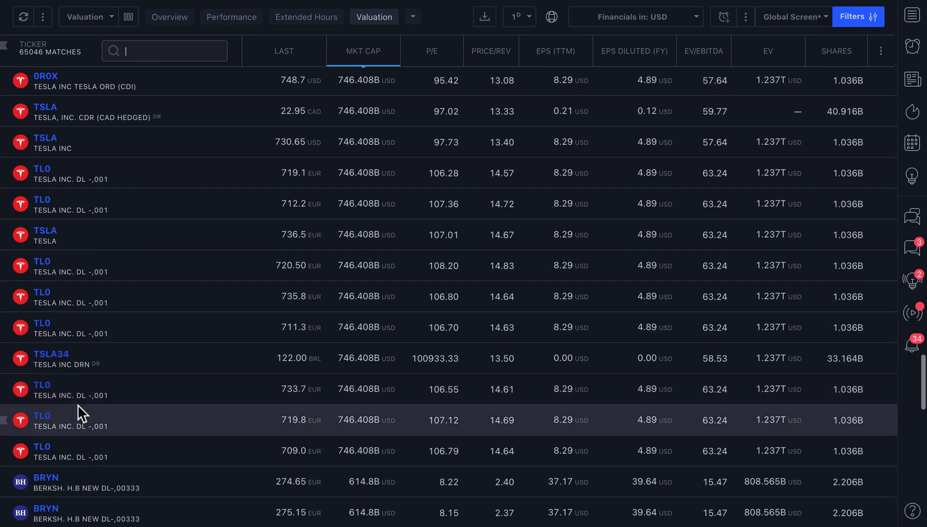
pyautogui.scroll(-3)
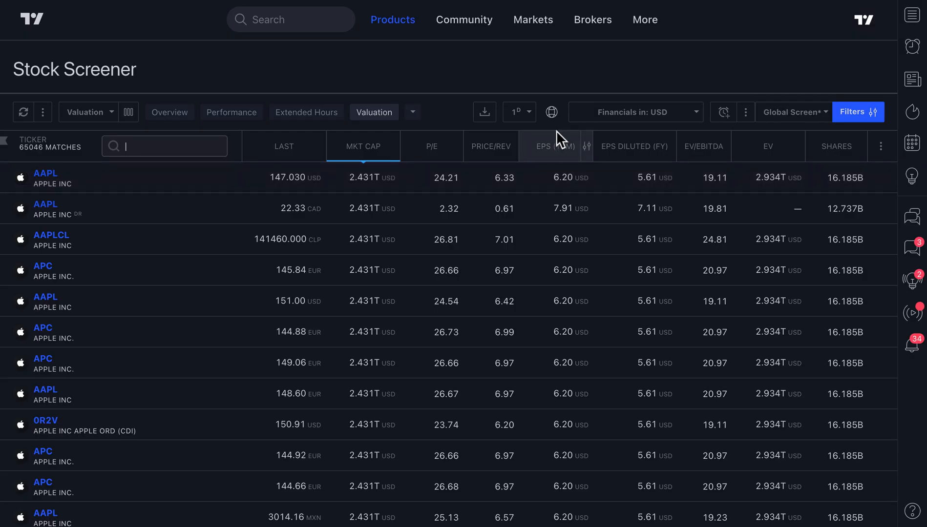
# Confirm the market selection is Entire world and switch the screener to Performance columns.
pyautogui.click(552, 111)
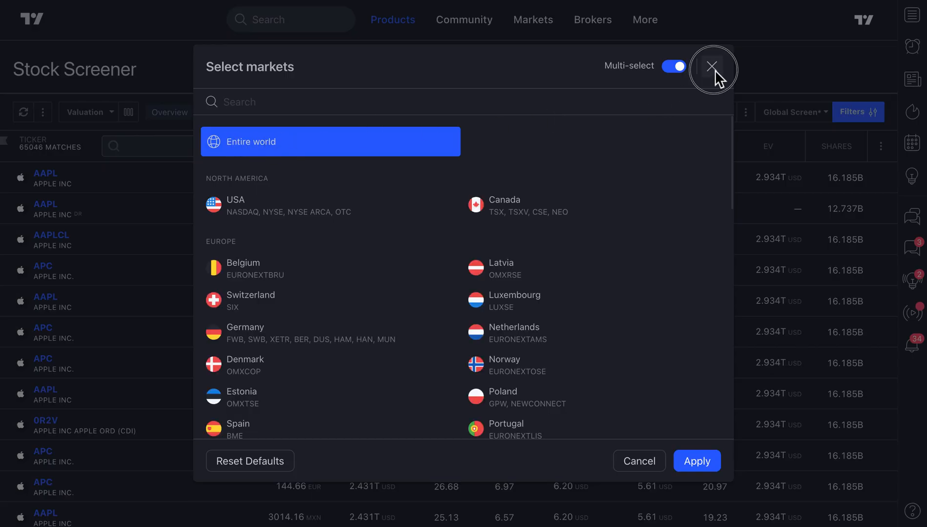
pyautogui.click(713, 65)
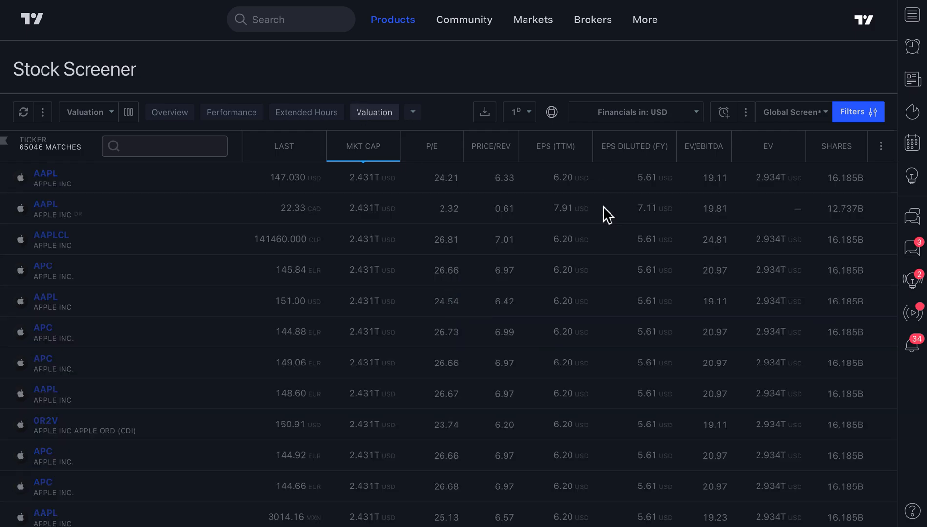
pyautogui.click(232, 112)
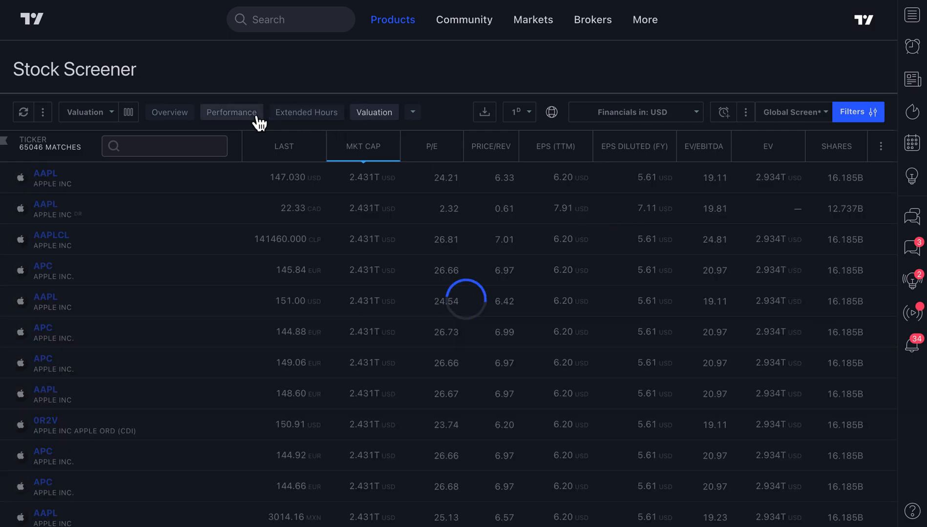
pyautogui.click(164, 146)
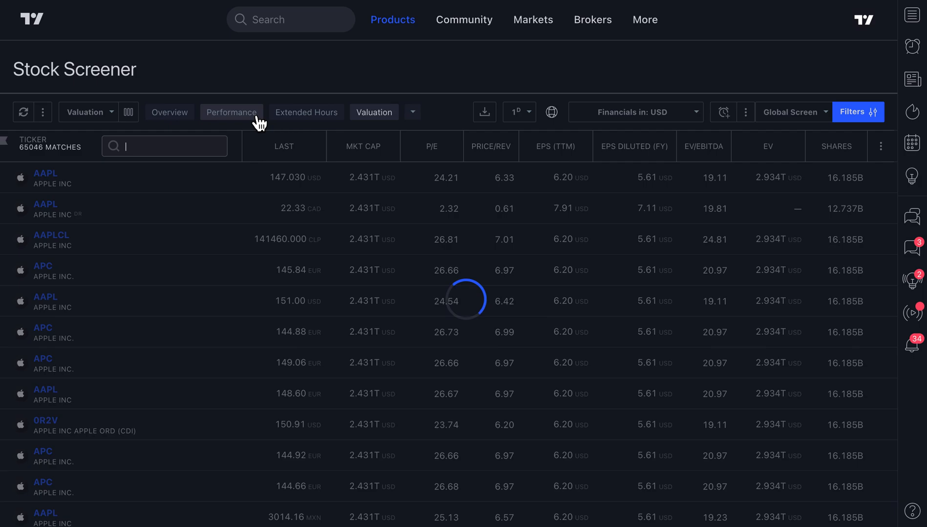
# Rank the performance list by YTD performance descending, led by a 148900% gainer.
pyautogui.click(232, 113)
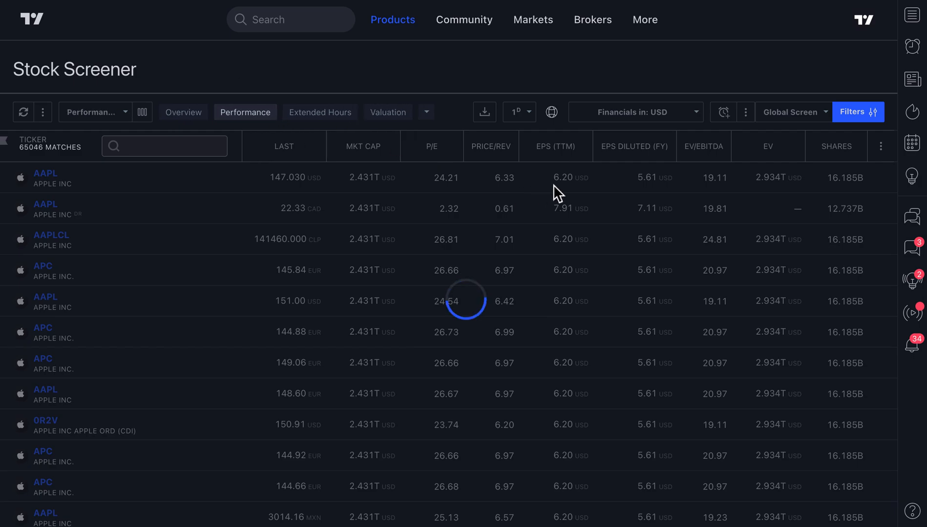
pyautogui.click(538, 146)
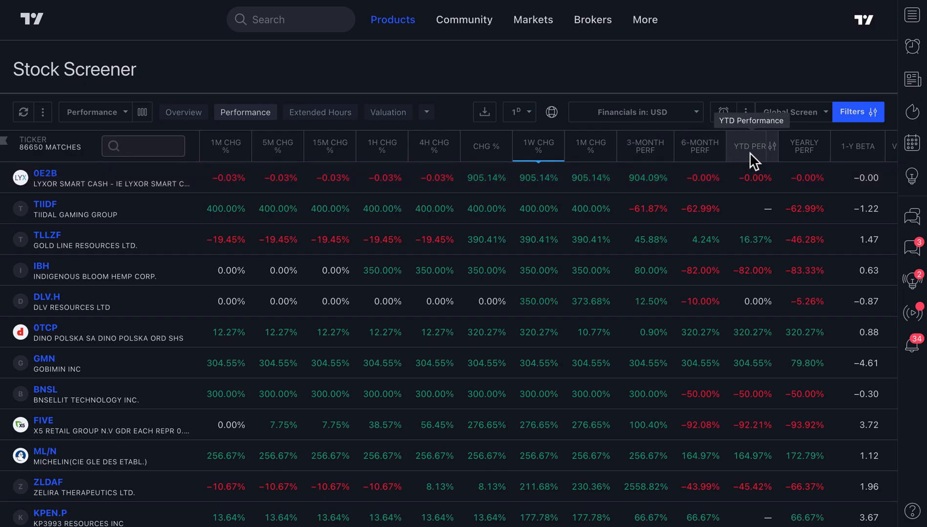
pyautogui.click(751, 146)
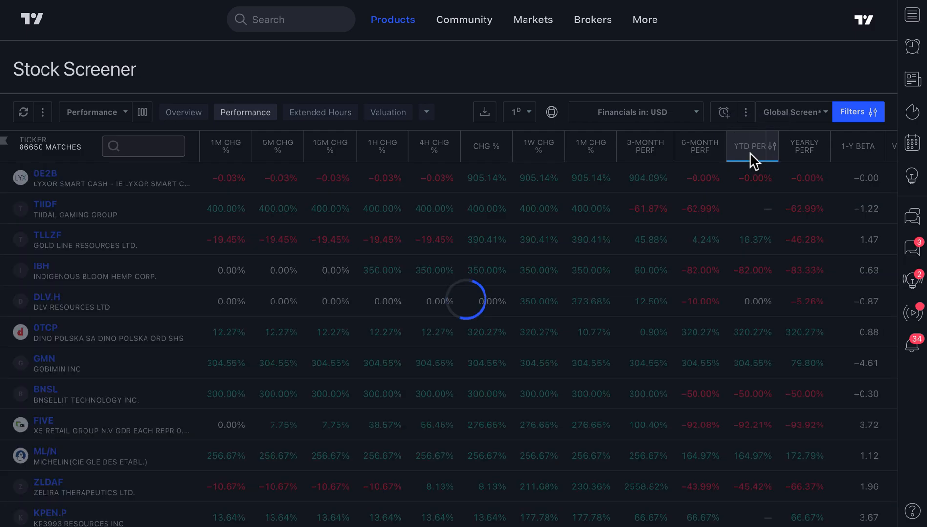
pyautogui.click(750, 146)
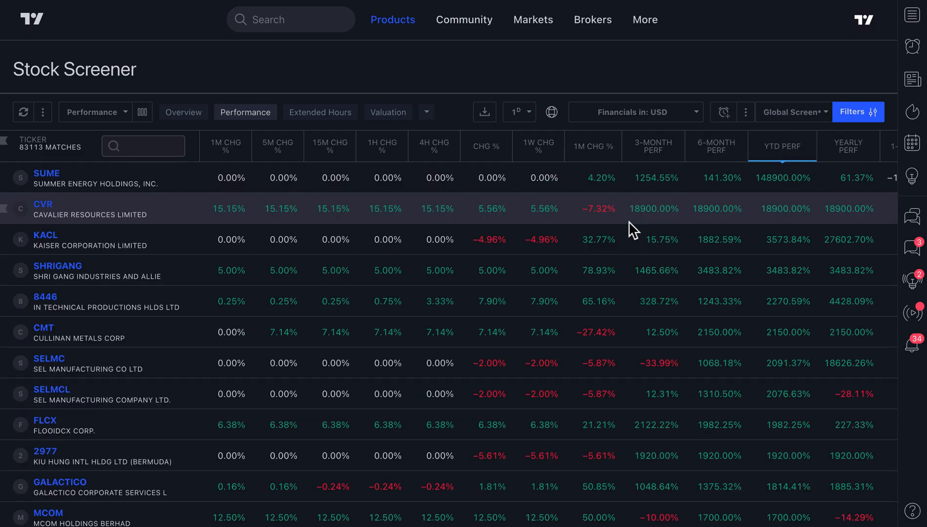
pyautogui.scroll(-3)
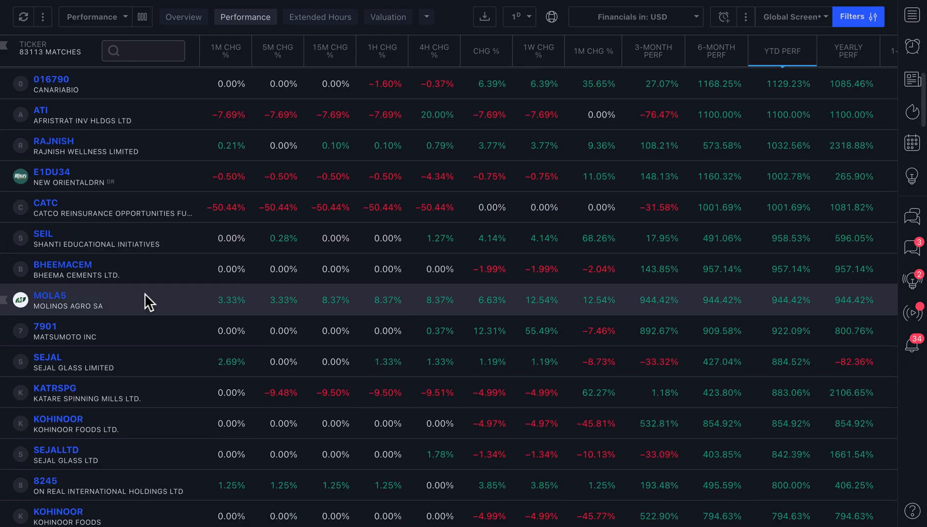
pyautogui.scroll(-3)
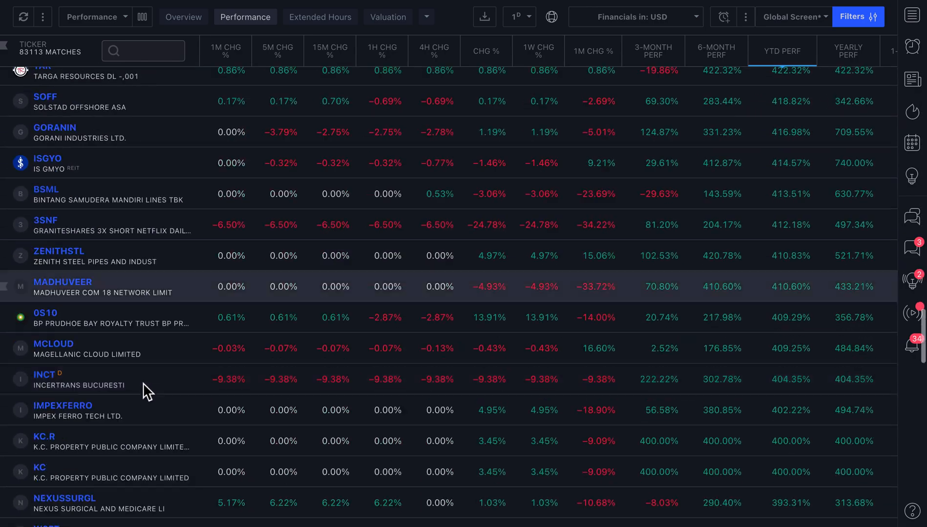
pyautogui.scroll(-3)
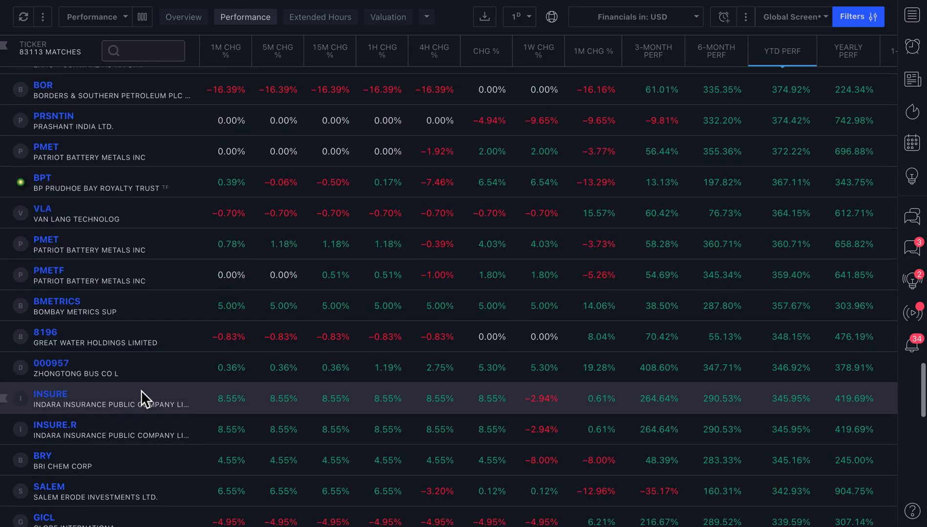
pyautogui.scroll(-3)
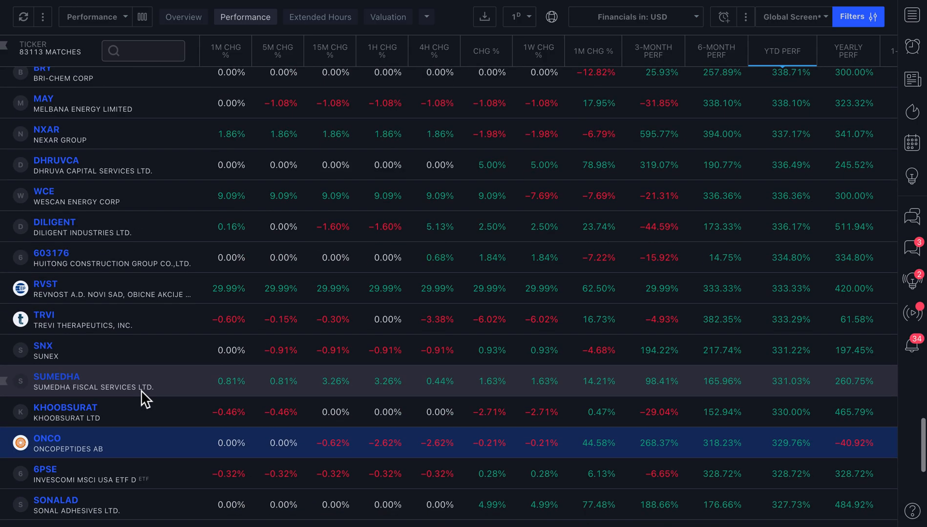
pyautogui.scroll(-3)
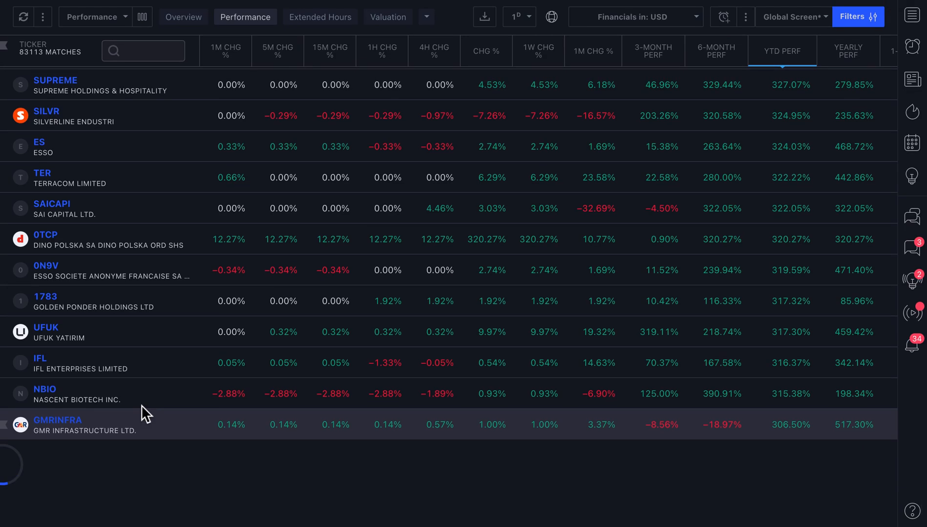
pyautogui.scroll(-3)
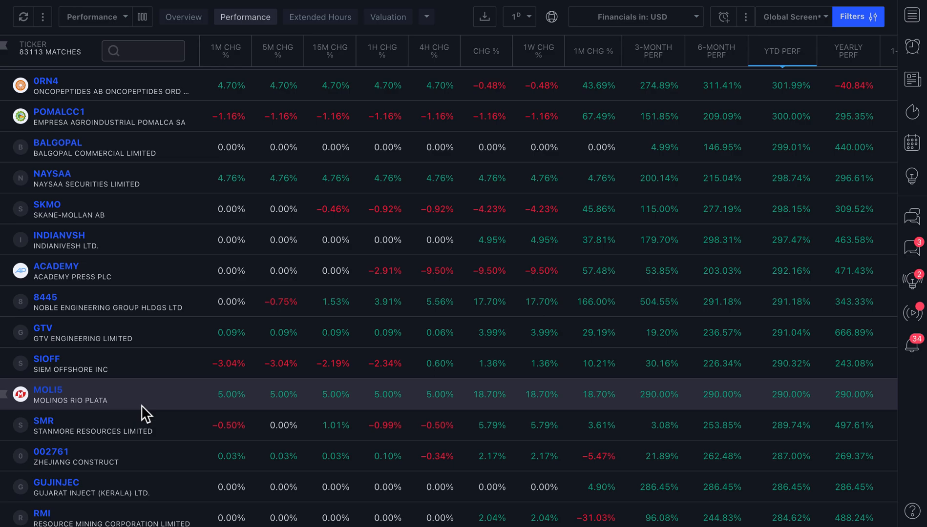
pyautogui.scroll(-3)
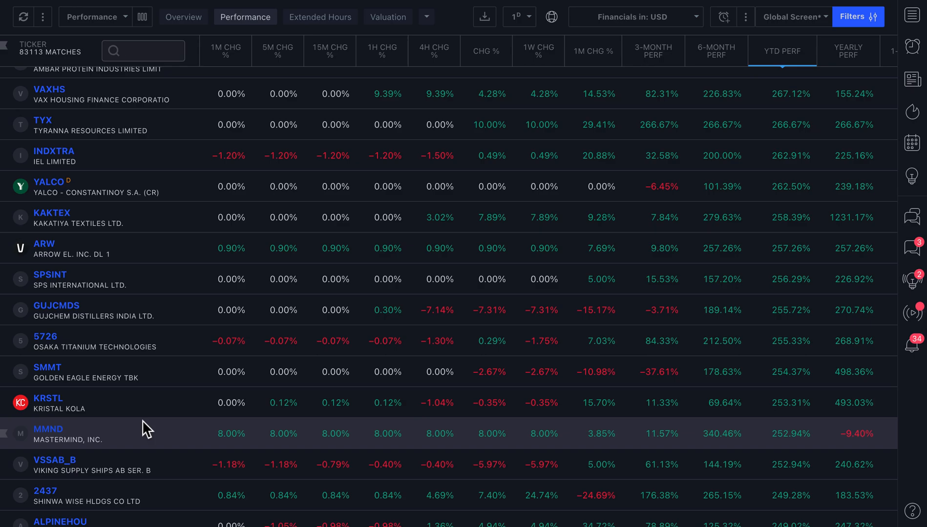
pyautogui.scroll(-3)
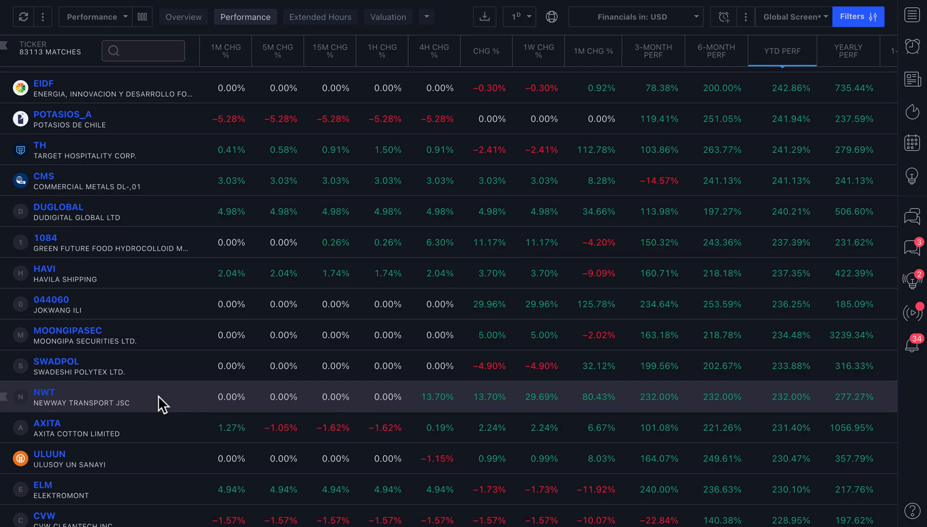
pyautogui.moveTo(145, 425)
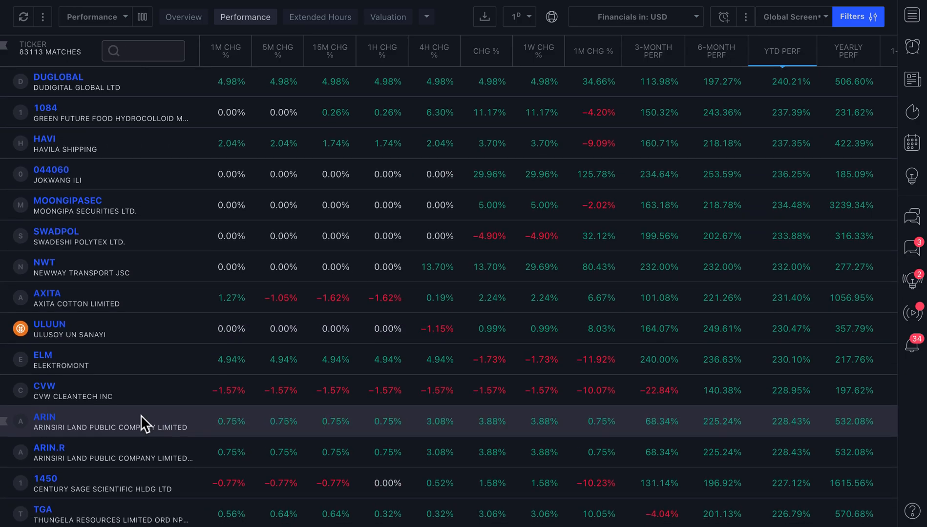
pyautogui.scroll(-3)
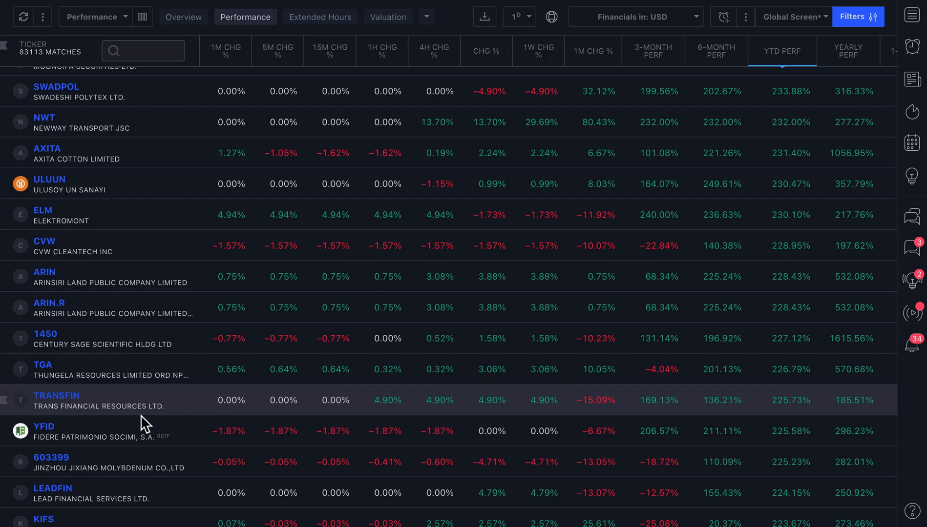
pyautogui.moveTo(65, 160)
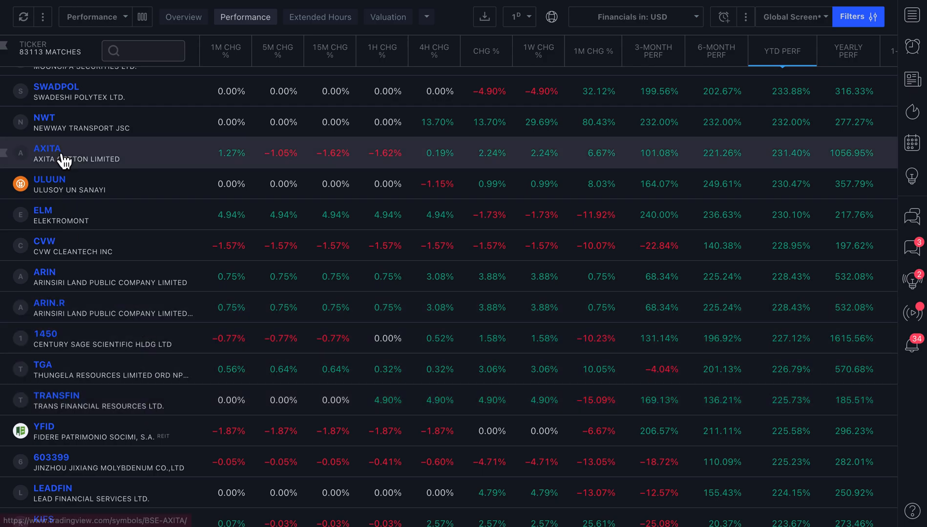
pyautogui.moveTo(107, 290)
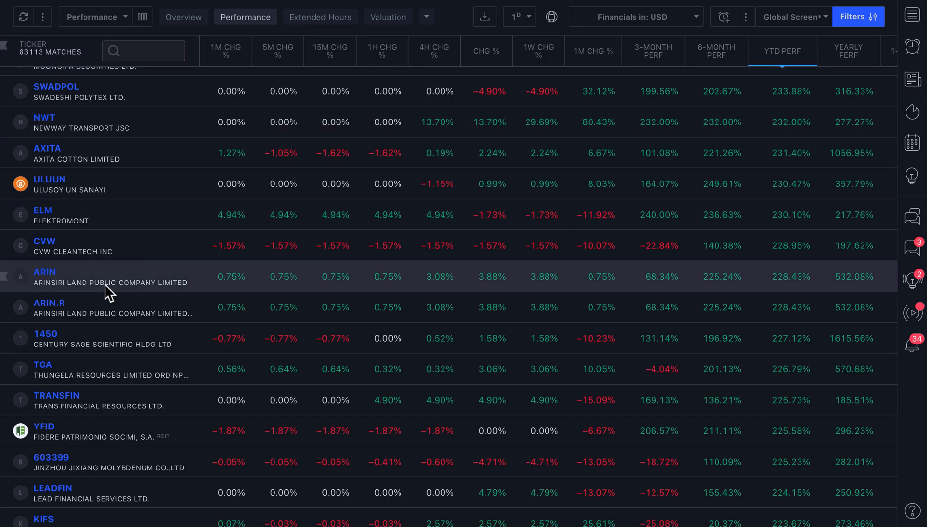
pyautogui.scroll(-3)
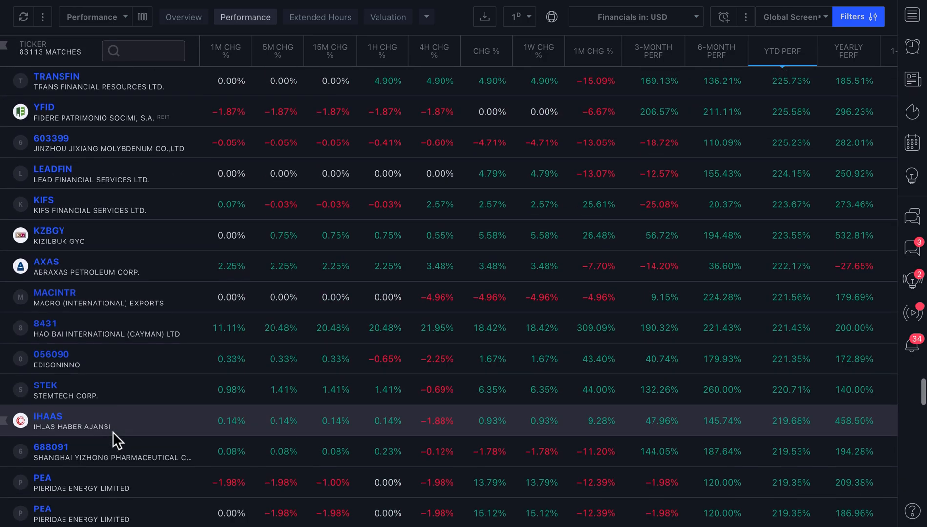
pyautogui.scroll(-3)
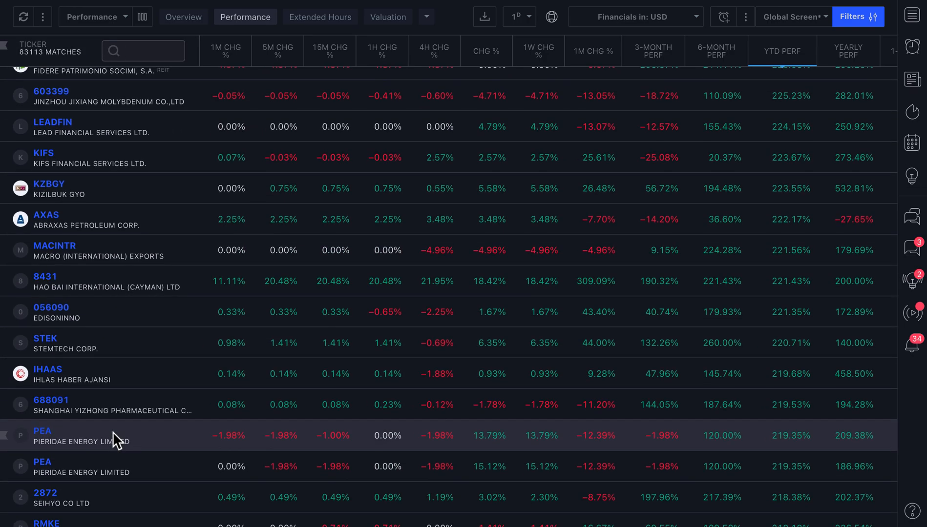
pyautogui.scroll(-3)
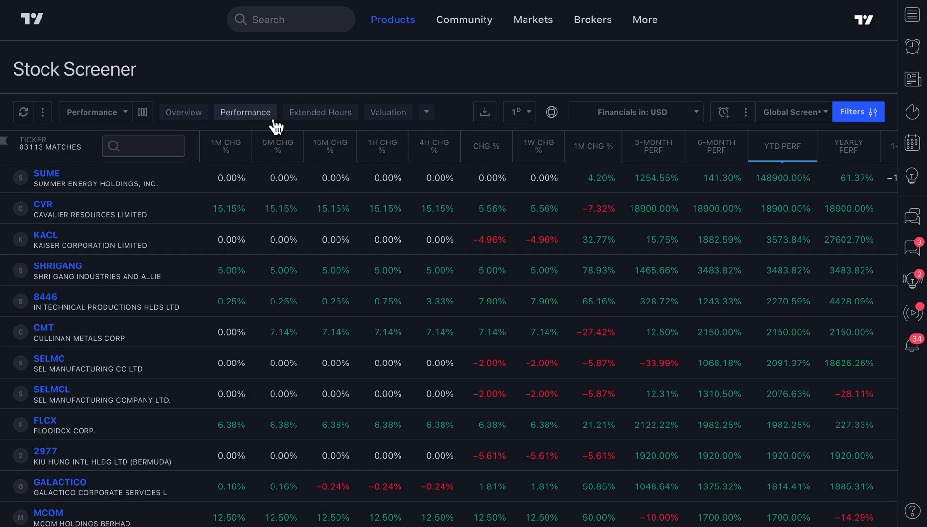
pyautogui.moveTo(591, 123)
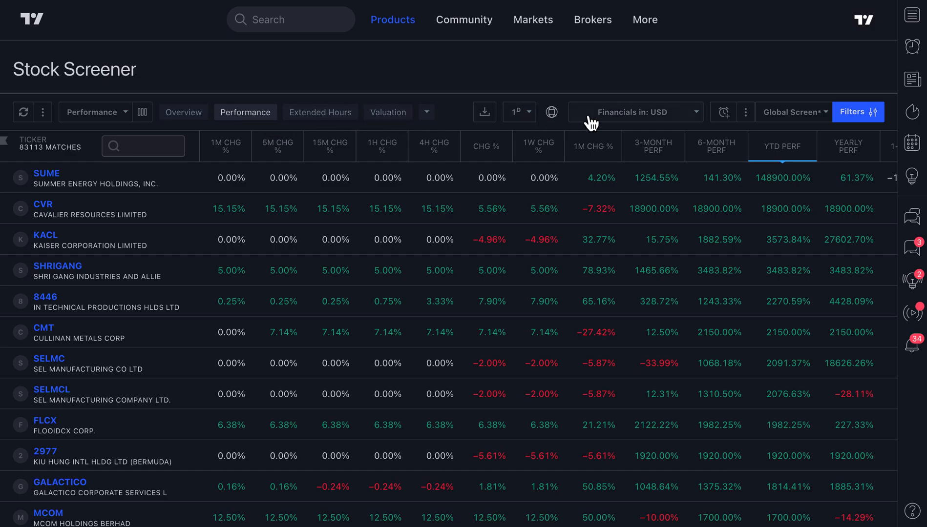
# Reset all screener filters to defaults and return to the YTD-ranked worldwide list.
pyautogui.click(858, 112)
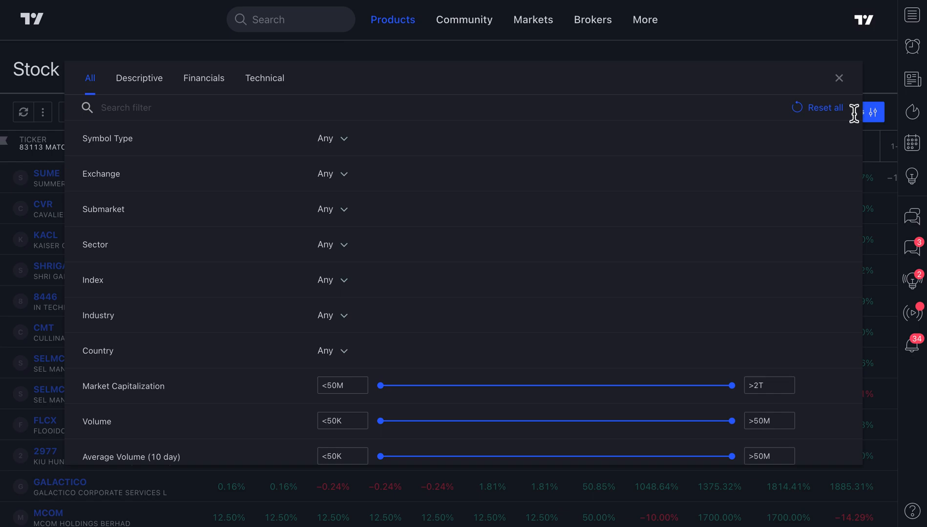
pyautogui.click(126, 108)
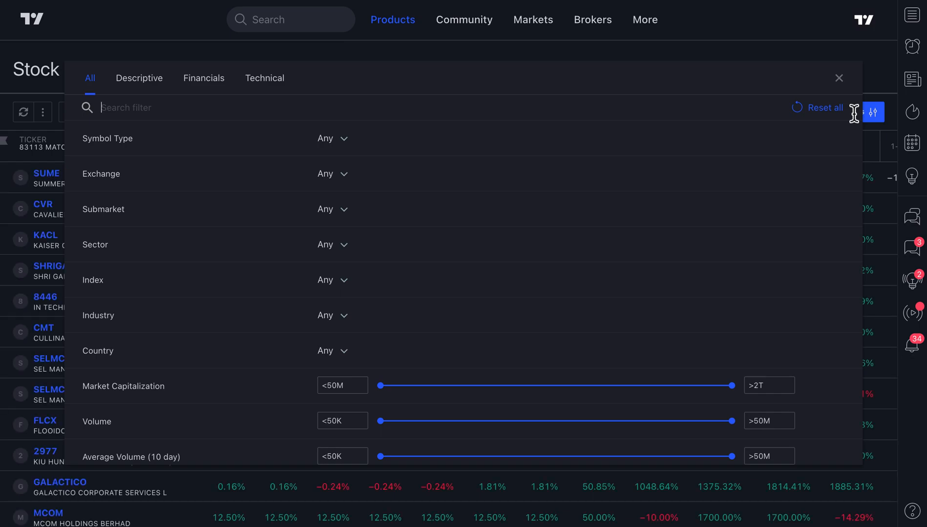
pyautogui.click(839, 78)
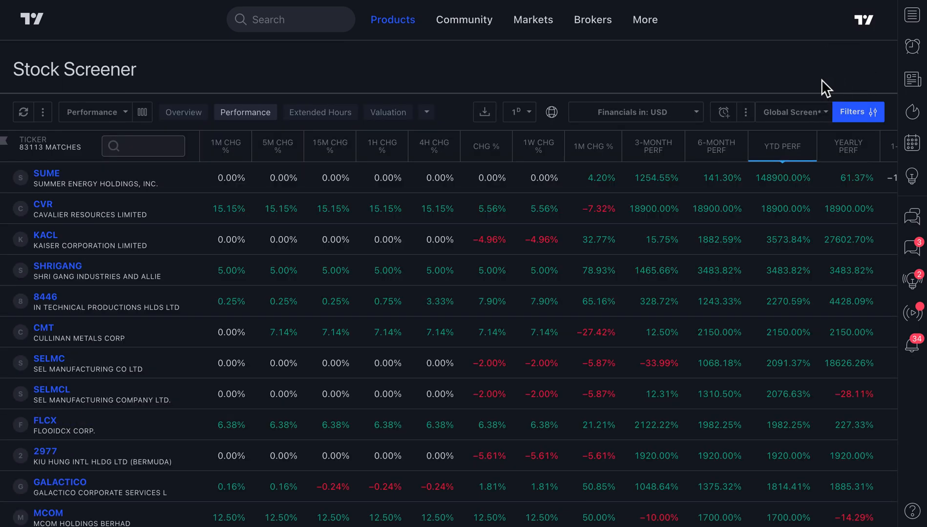
pyautogui.moveTo(666, 77)
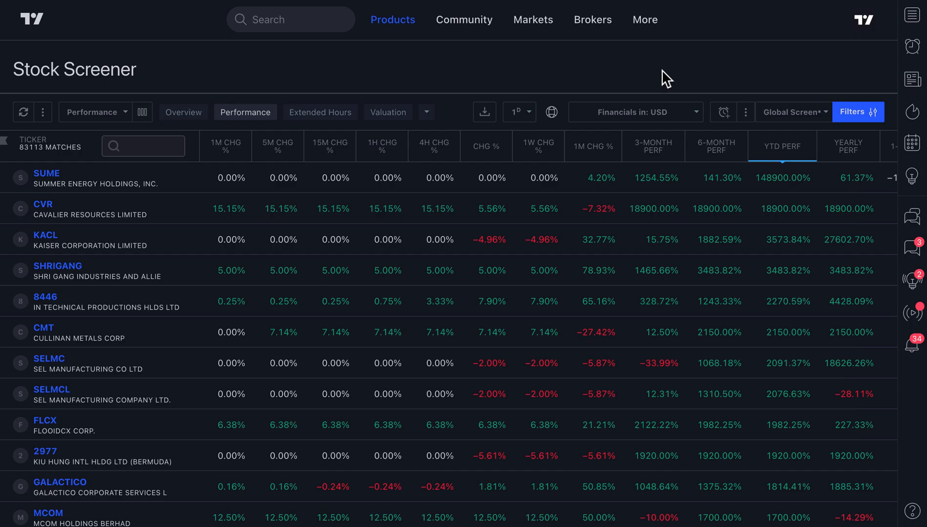